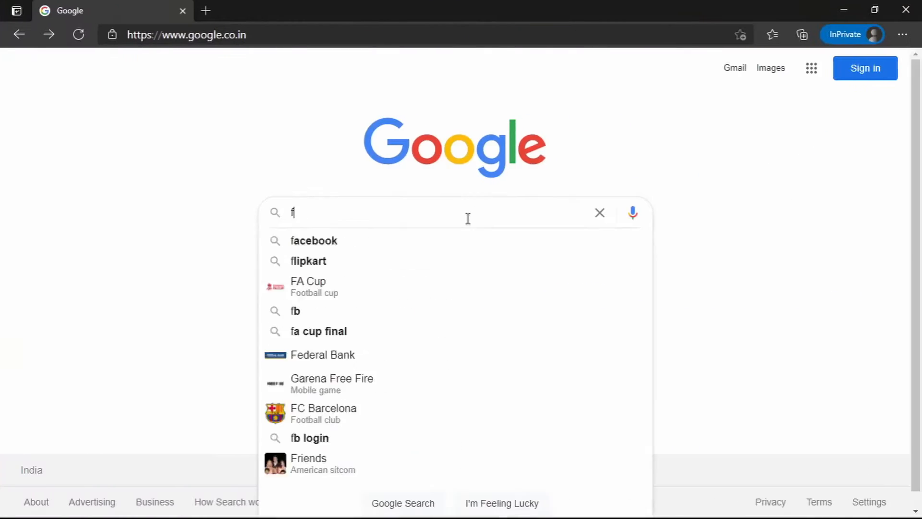
Search Google for 'free sample packs', then refine the query with 'lof'
type("ree sample packs")
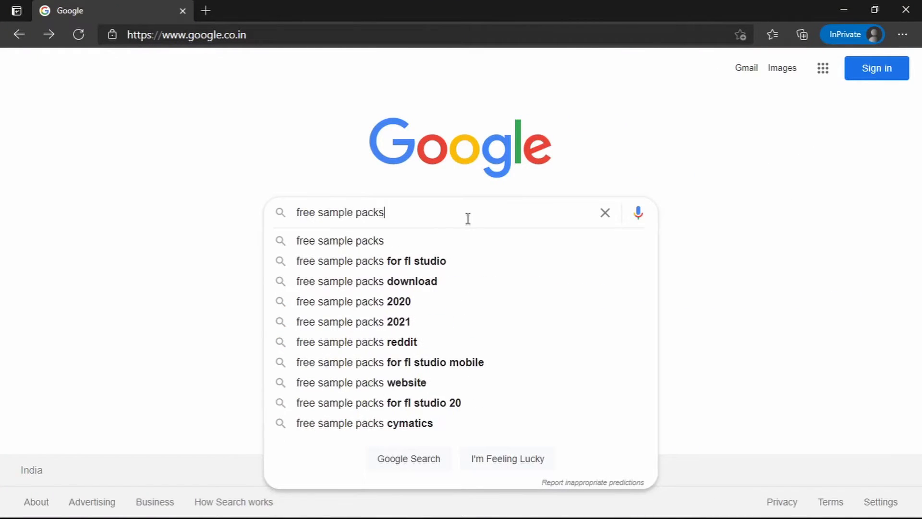
key("Enter")
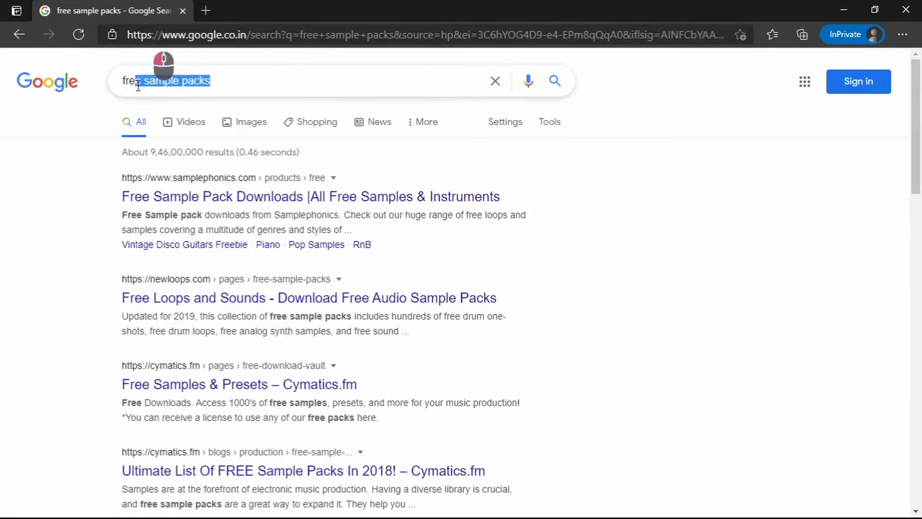
left_click(267, 80)
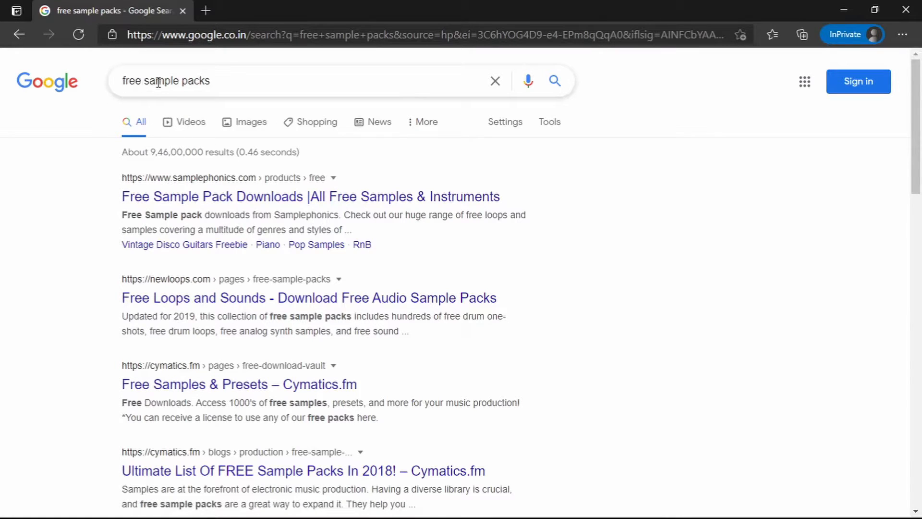
type("lof")
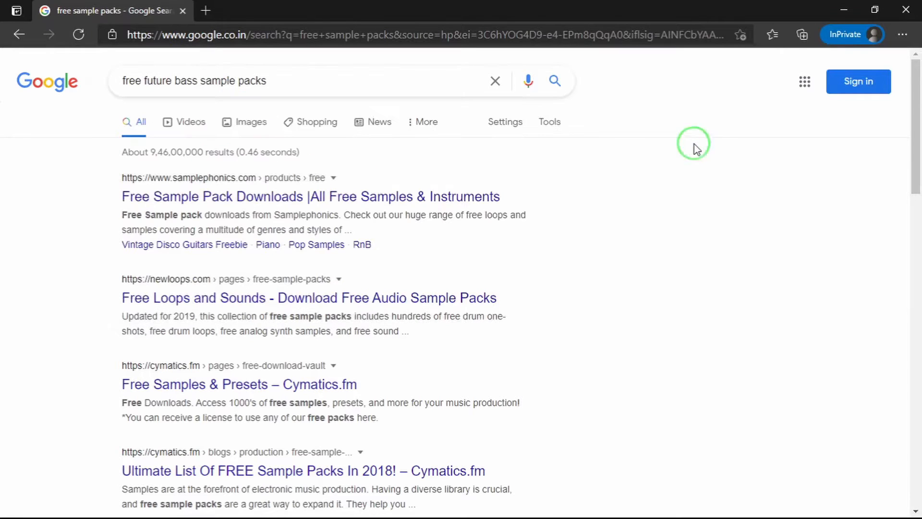
left_click(311, 196)
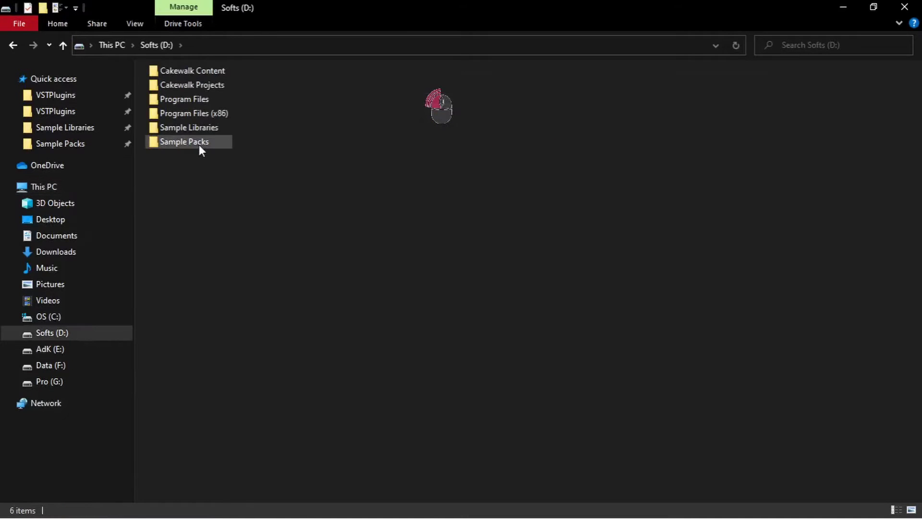
Open the Sample Packs folder on Softs (D:) and deselect its 57 pack folders
double_click(184, 141)
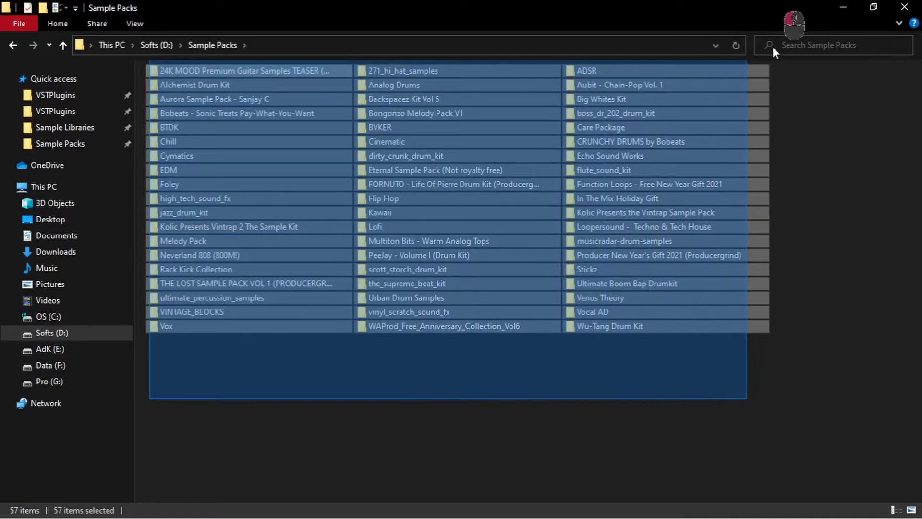
left_click(811, 134)
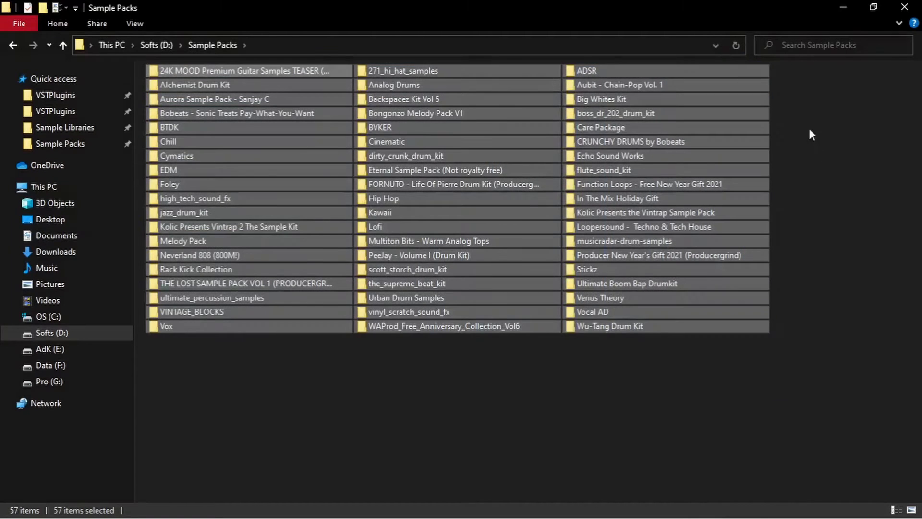
left_click(321, 423)
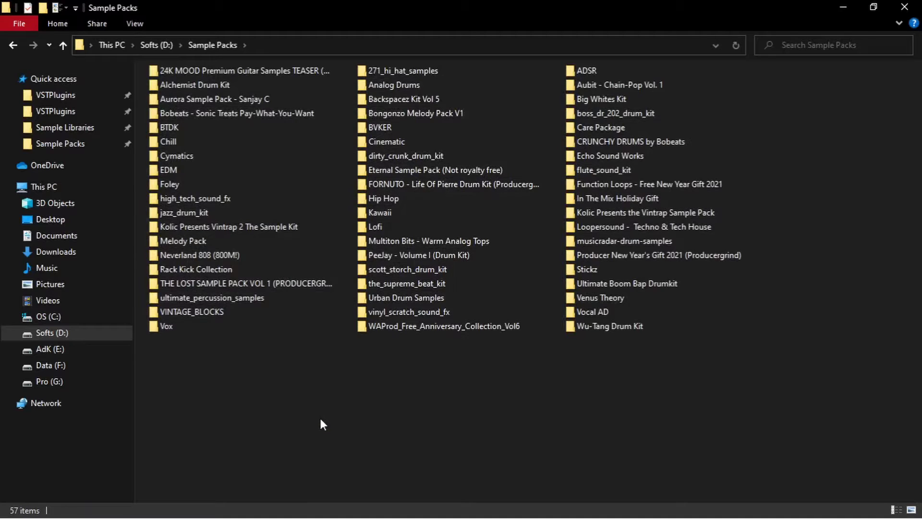
left_click(407, 269)
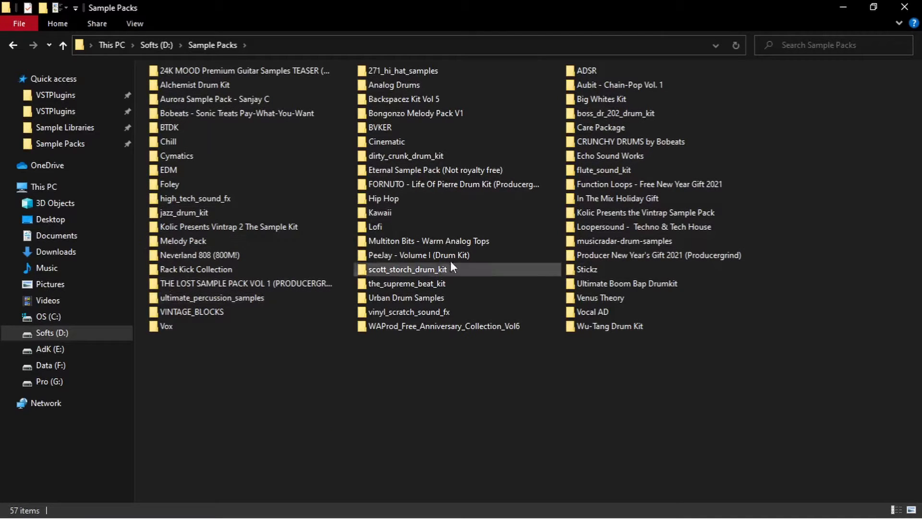
left_click(362, 382)
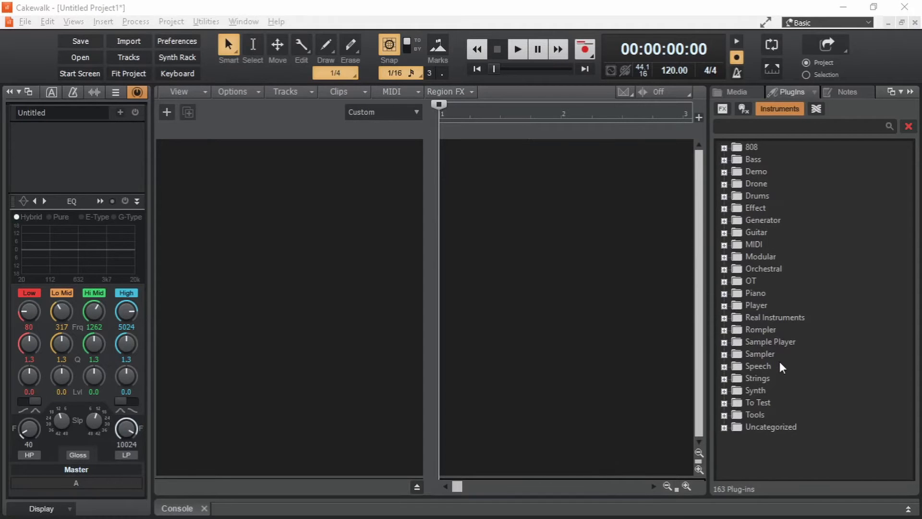
mouse_move(735, 91)
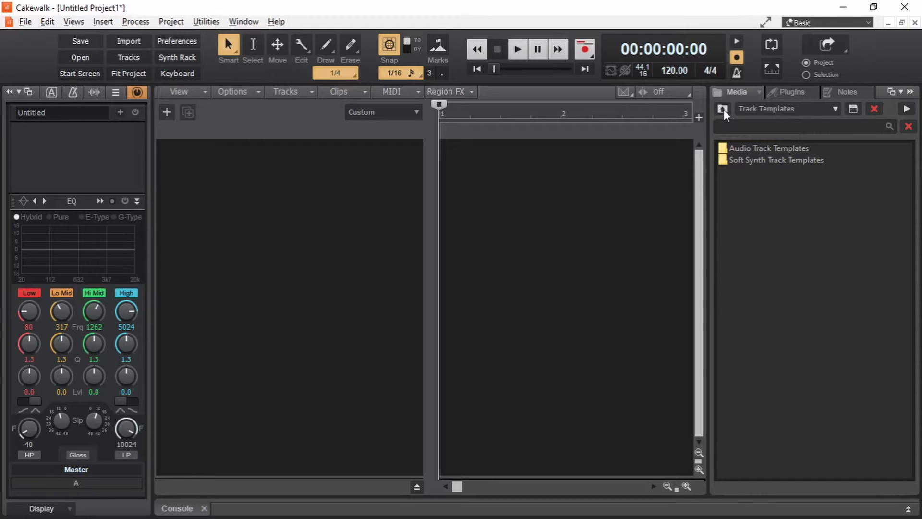
Move the Media browser up a level into Sample Packs and show content locations
left_click(723, 109)
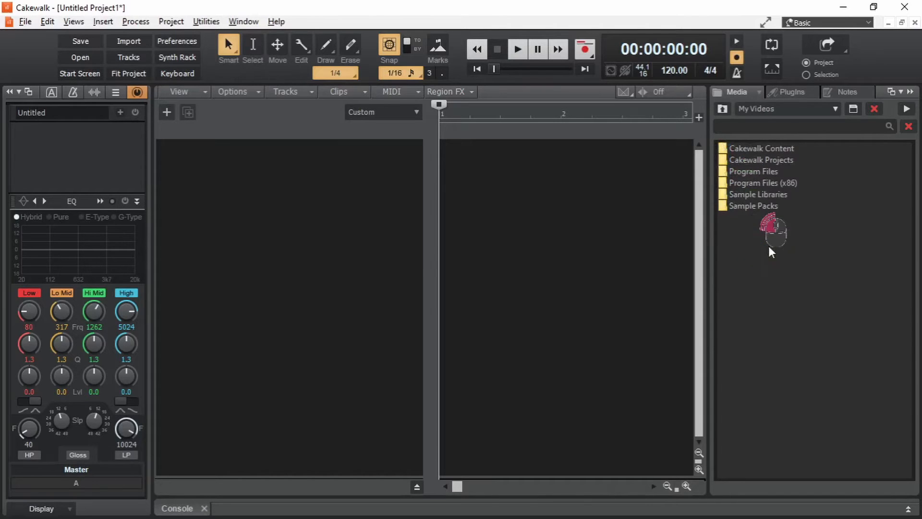
double_click(754, 205)
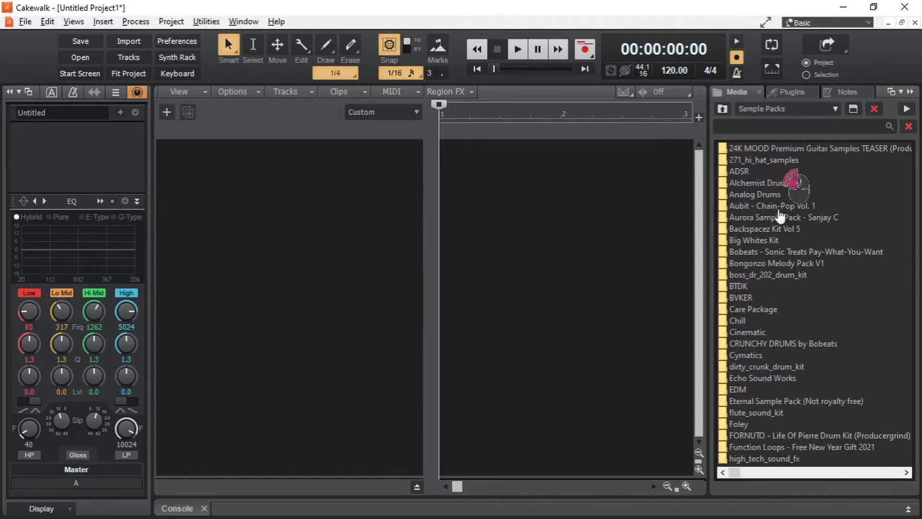
mouse_move(838, 115)
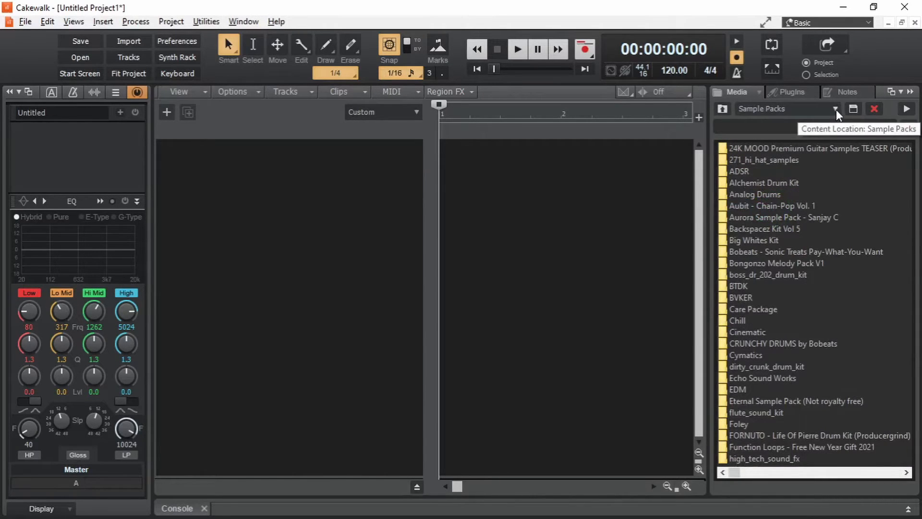
left_click(835, 109)
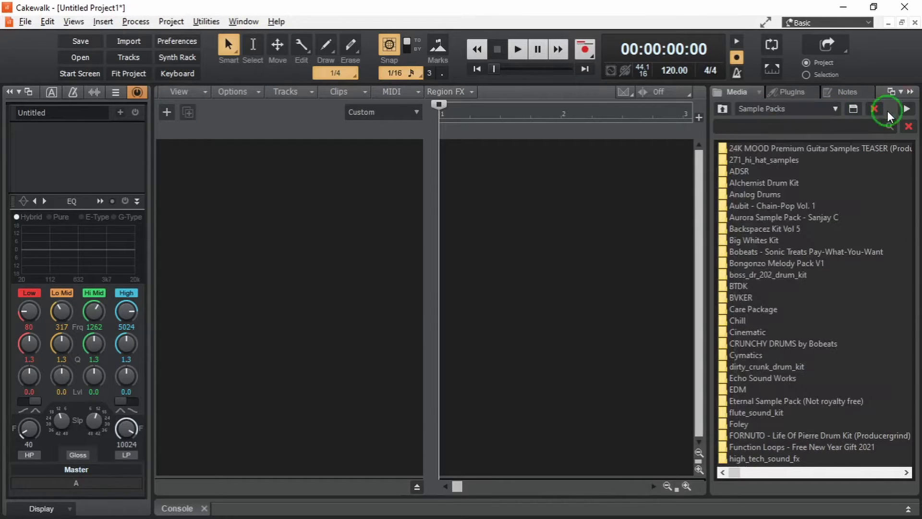
mouse_move(854, 111)
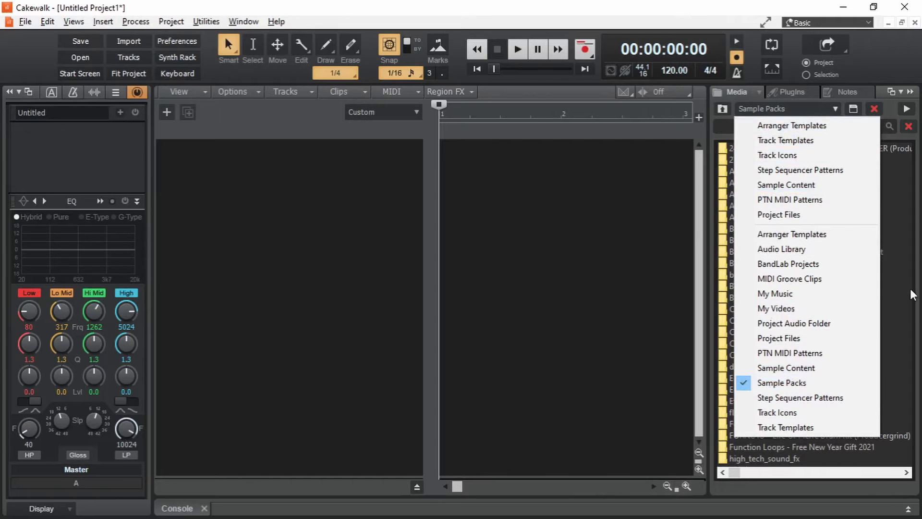
Browse Cymatics > Drip Sample Pack > Drums - One Shots > Kicks to list ten kicks
left_click(781, 382)
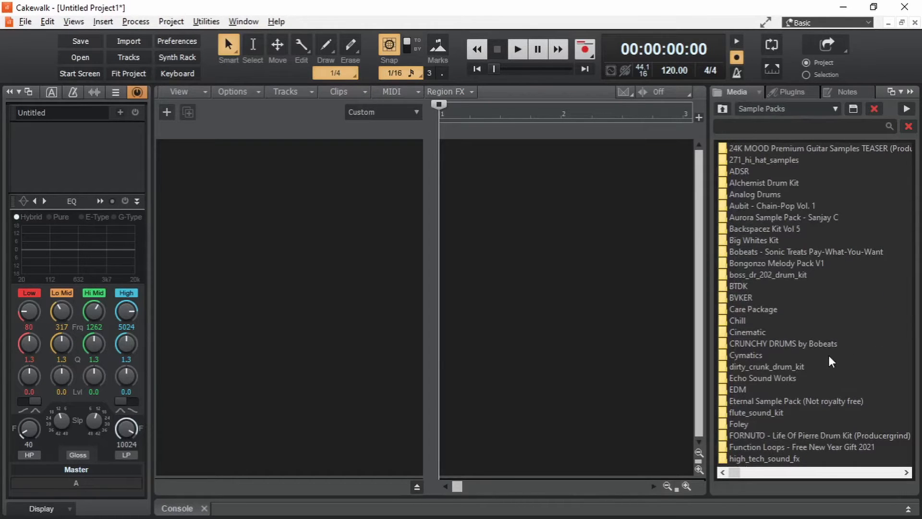
mouse_move(754, 361)
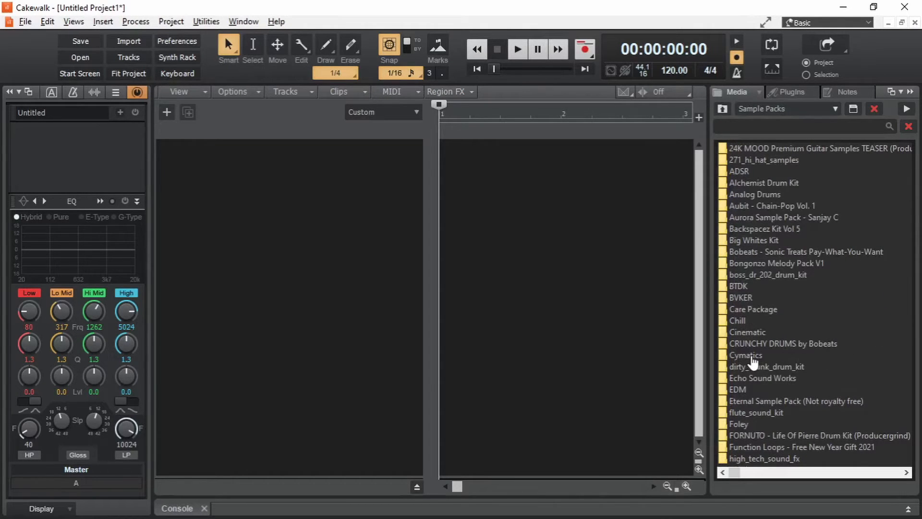
double_click(747, 354)
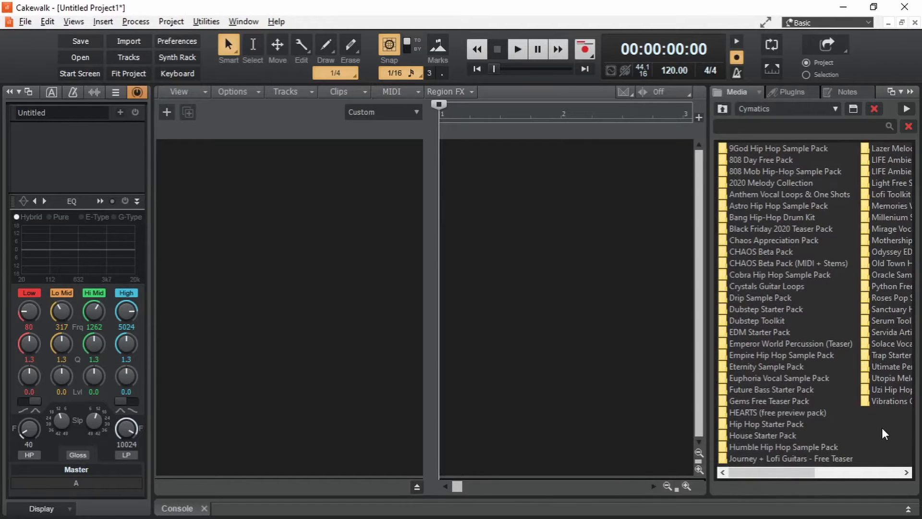
mouse_move(786, 226)
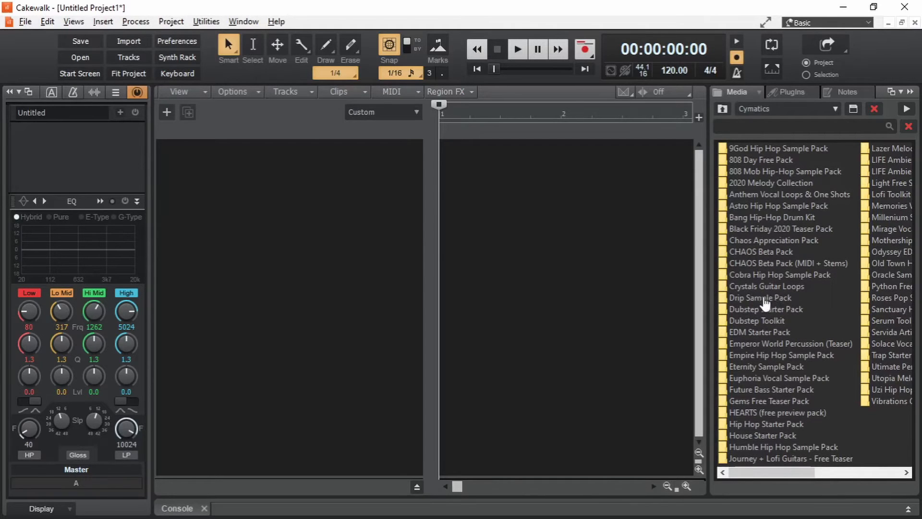
mouse_move(768, 303)
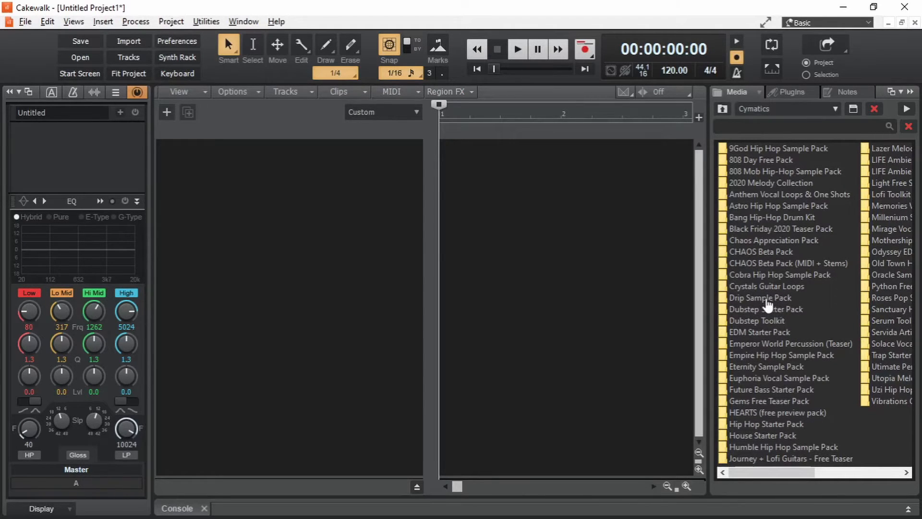
double_click(762, 297)
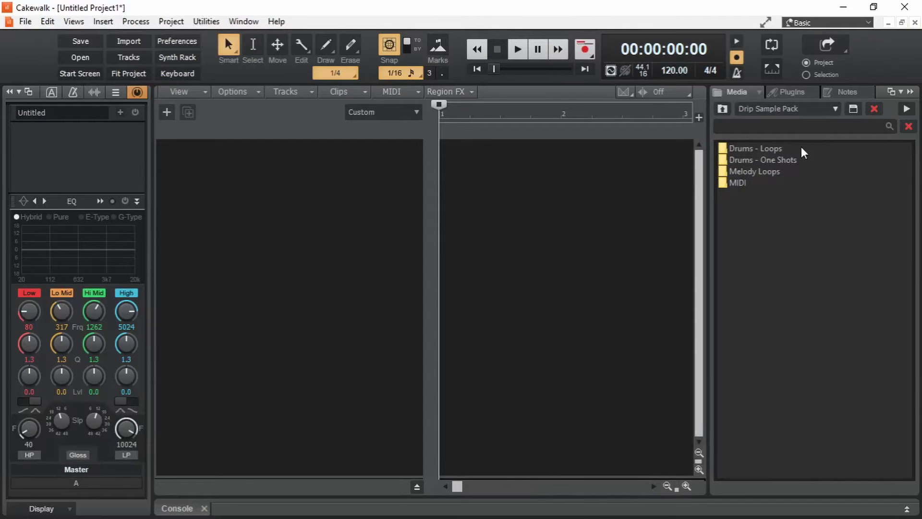
mouse_move(835, 170)
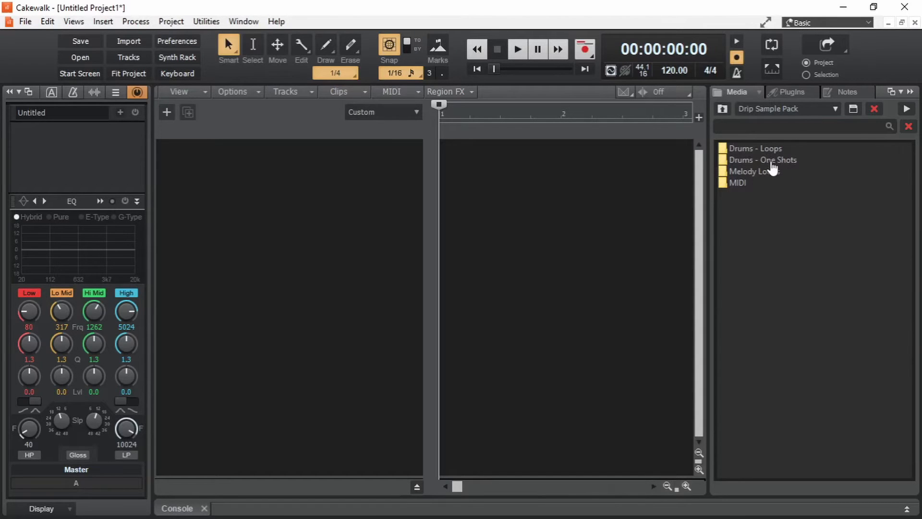
mouse_move(776, 157)
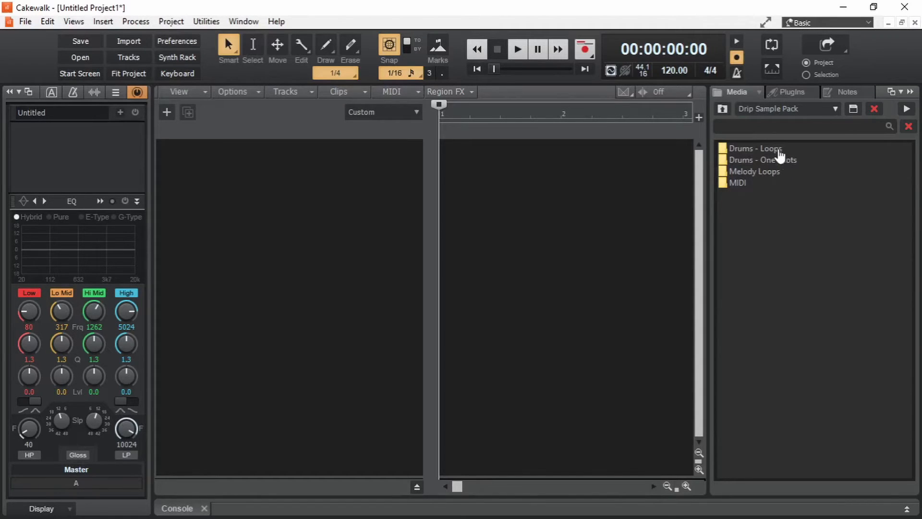
double_click(764, 160)
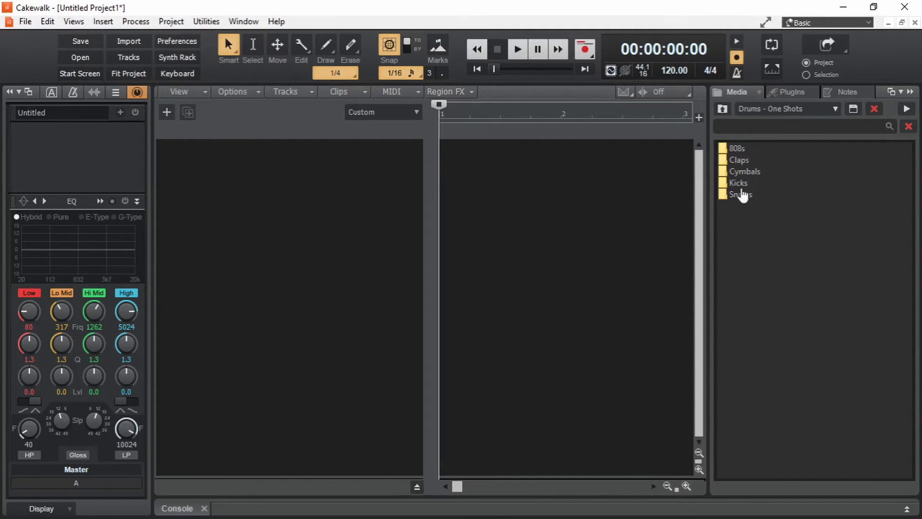
mouse_move(755, 183)
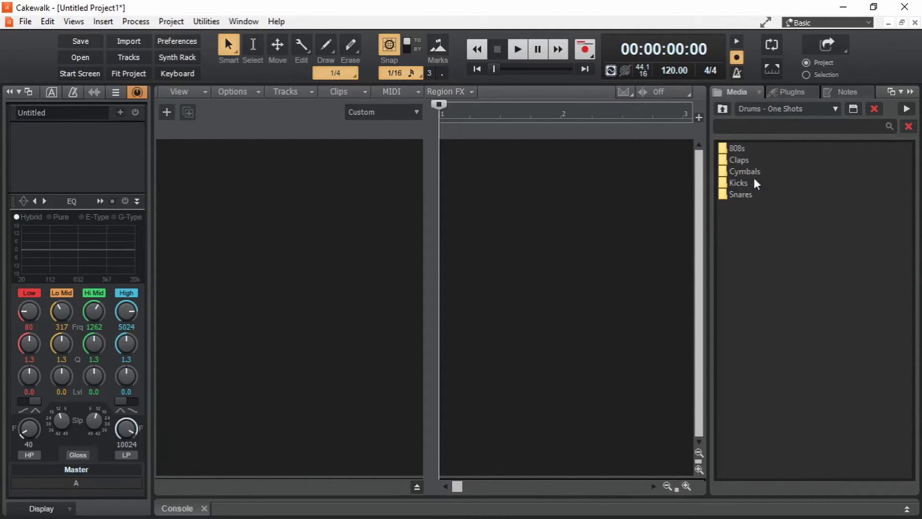
left_click(738, 183)
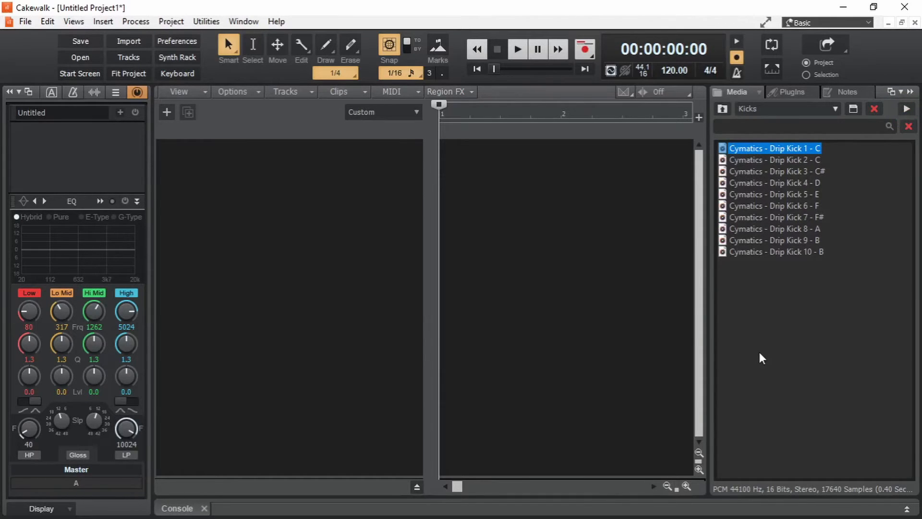
Check Auto-Preview is on and audition Cymatics - Drip Kick 2 - C
left_click(736, 91)
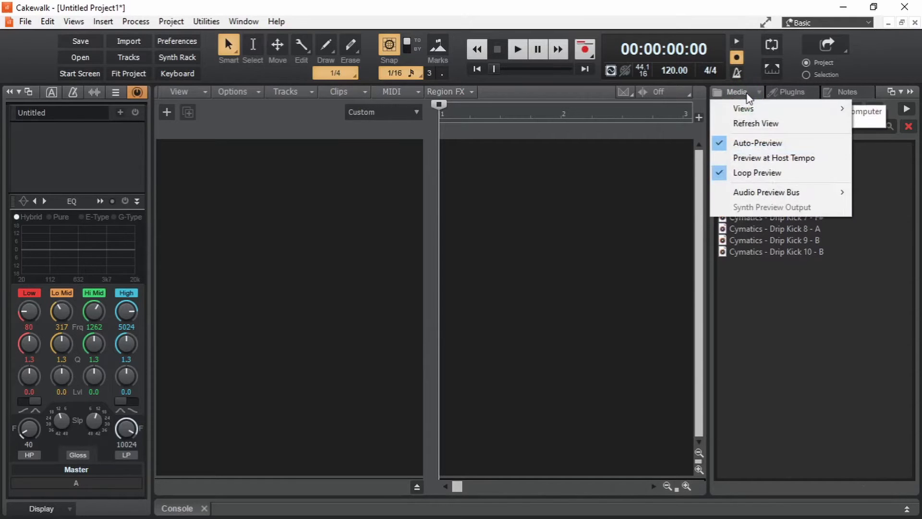
mouse_move(773, 172)
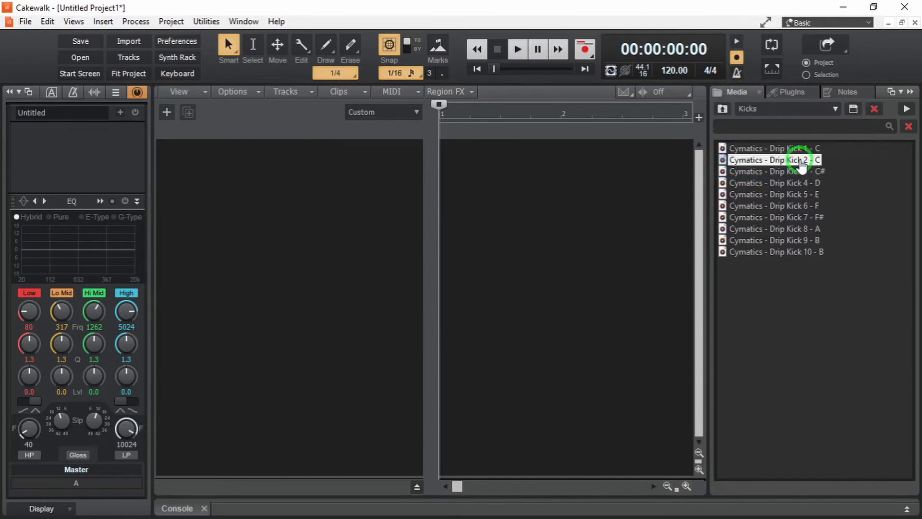
left_click(773, 159)
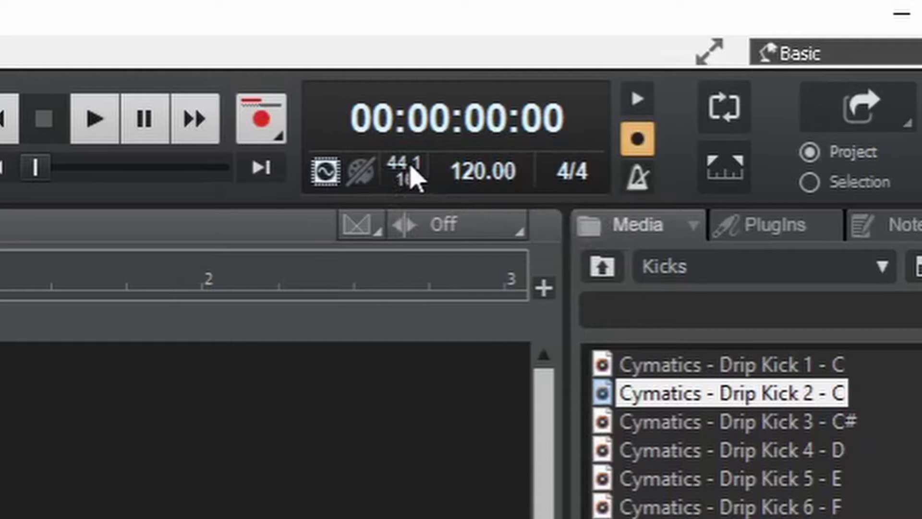
mouse_move(411, 177)
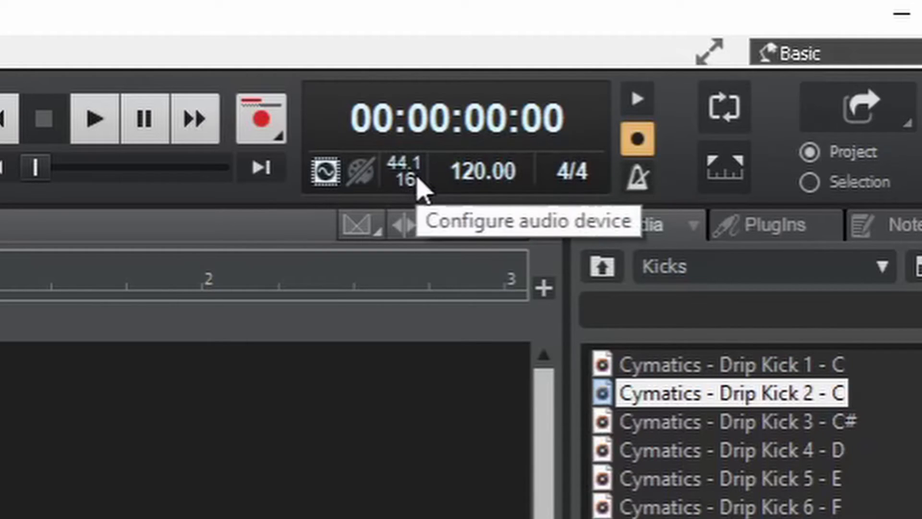
mouse_move(405, 194)
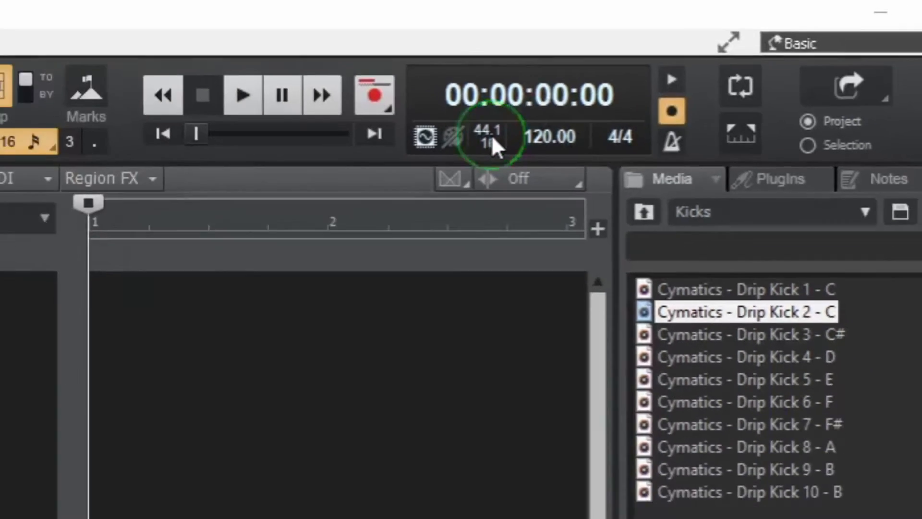
In Preferences > Audio Data, set Record Bit Depth to 24 and select the global audio path
left_click(486, 136)
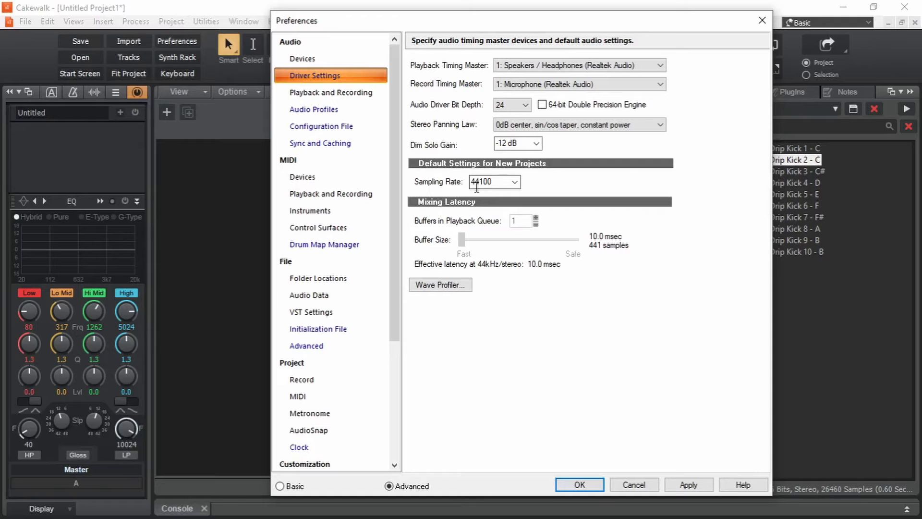
mouse_move(523, 191)
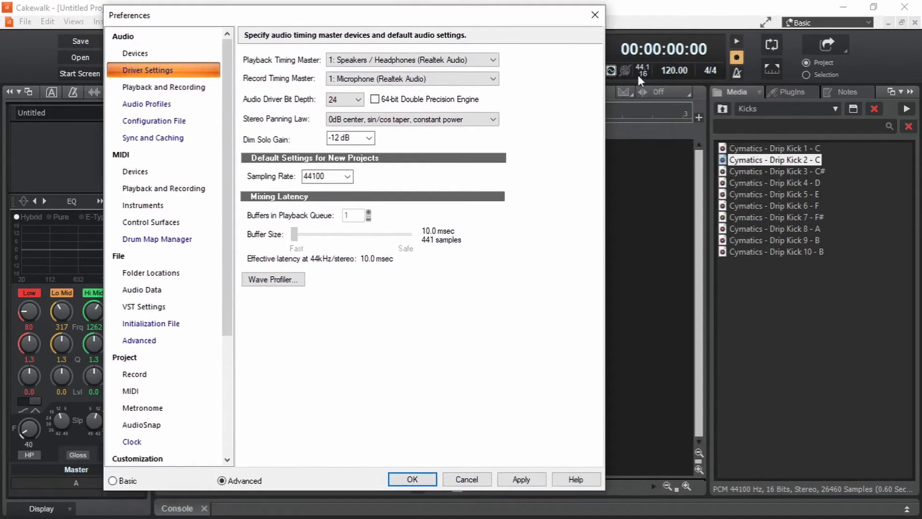
mouse_move(142, 297)
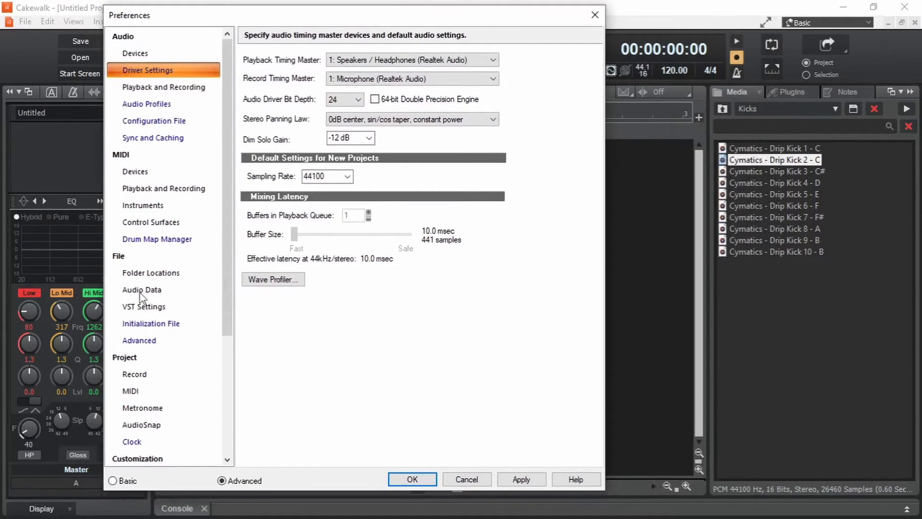
left_click(142, 289)
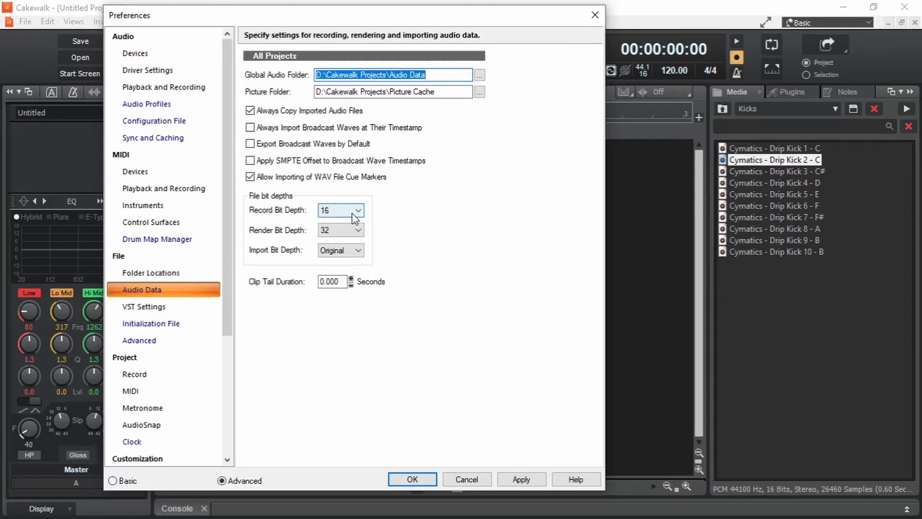
left_click(340, 210)
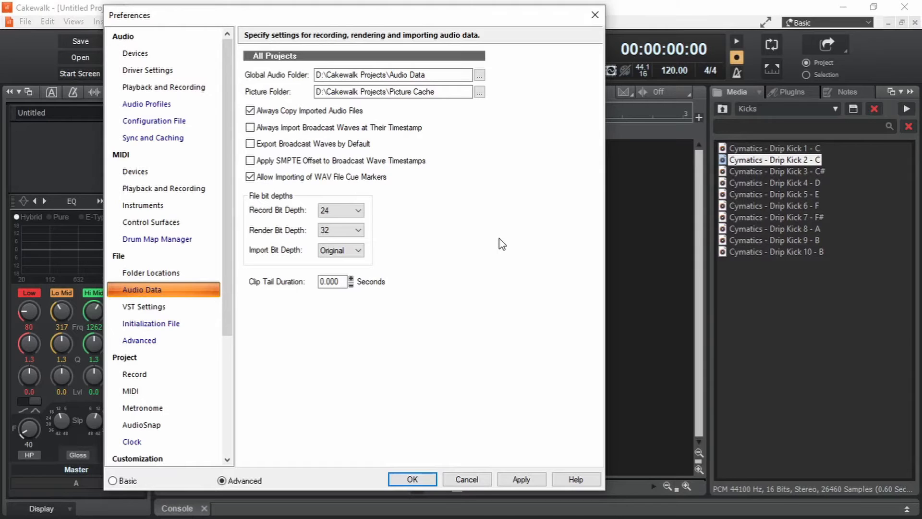
left_click(249, 110)
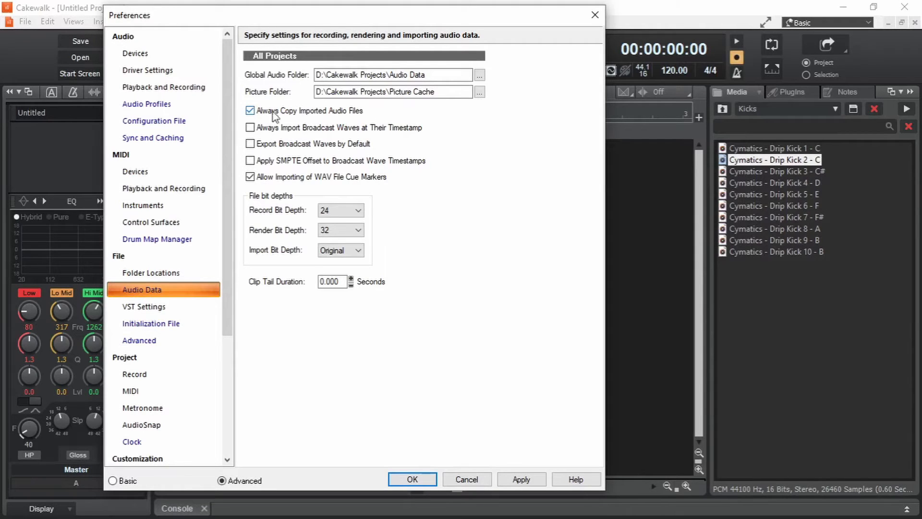
mouse_move(318, 114)
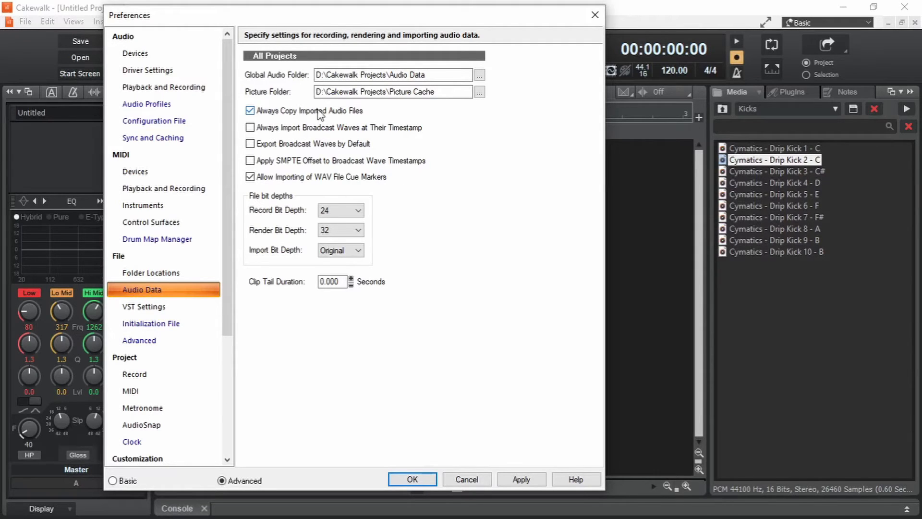
mouse_move(345, 115)
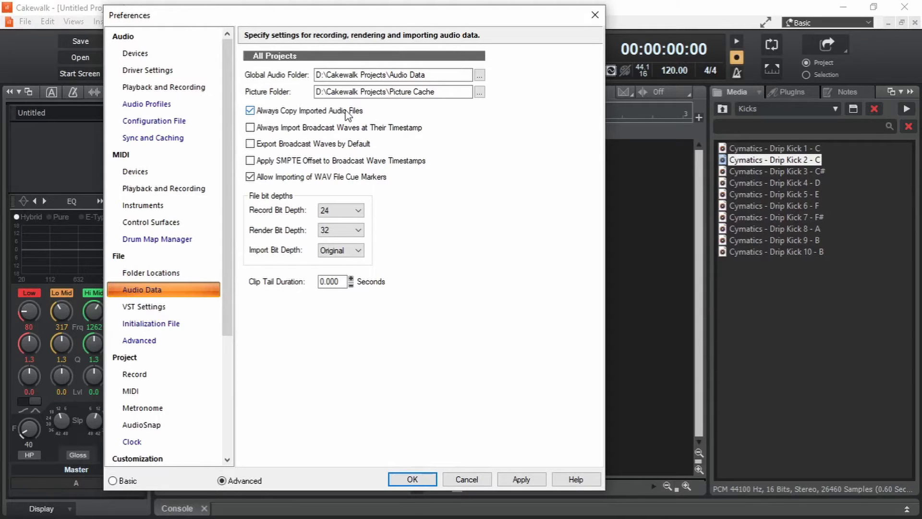
mouse_move(361, 120)
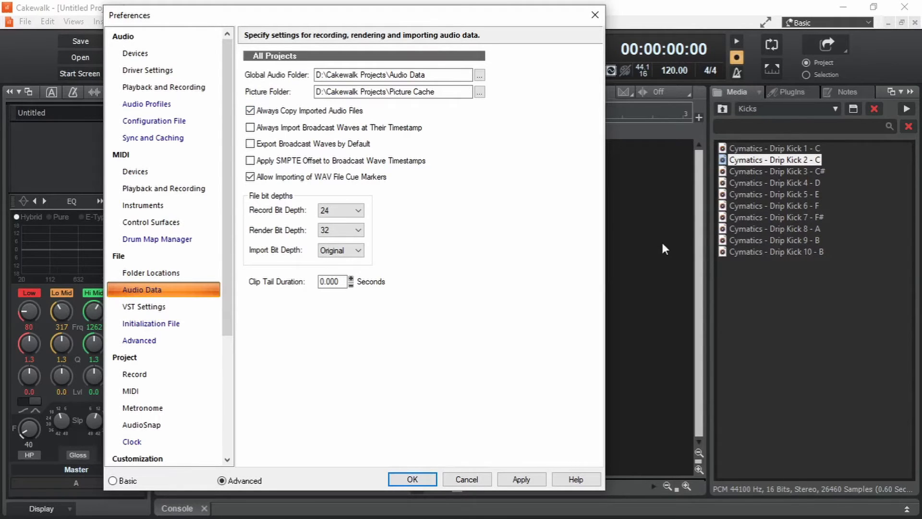
mouse_move(674, 225)
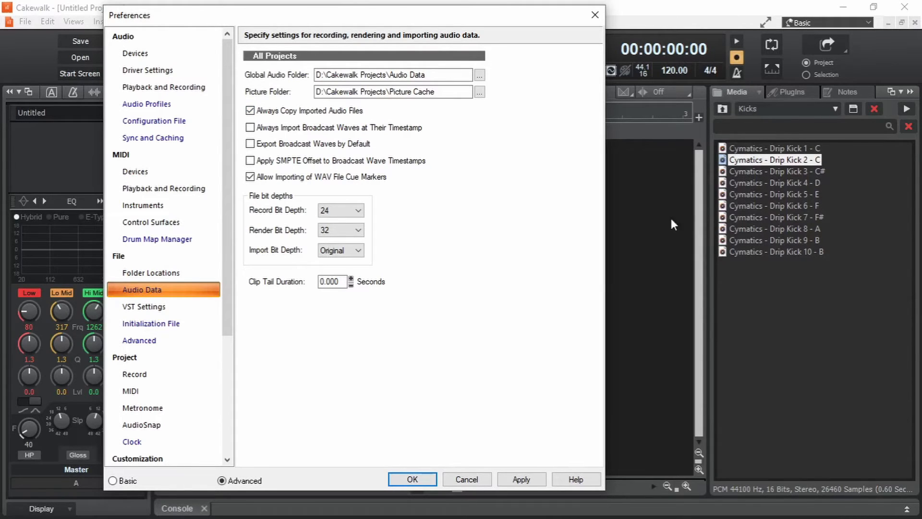
mouse_move(647, 80)
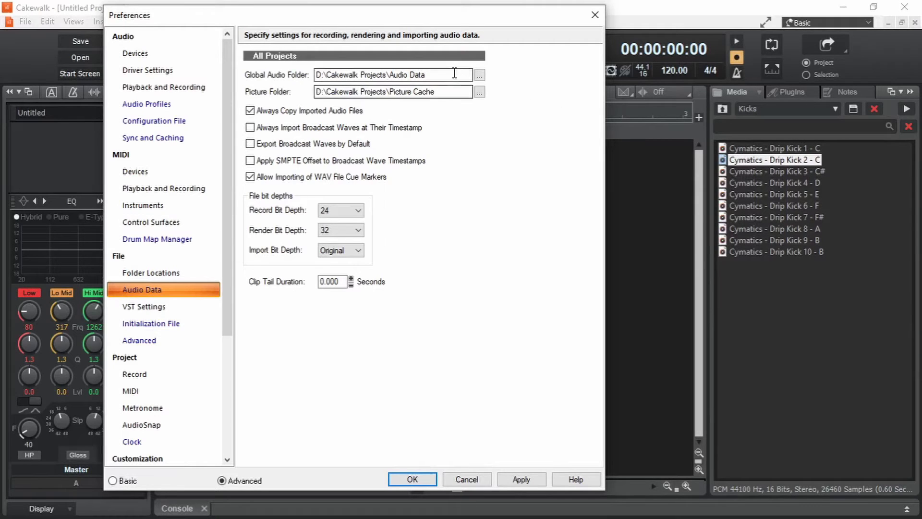
triple_click(393, 75)
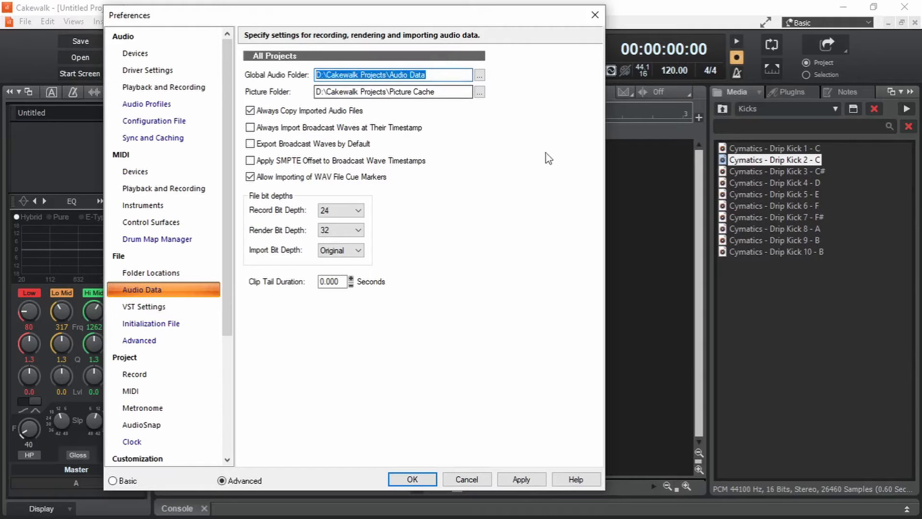
mouse_move(552, 170)
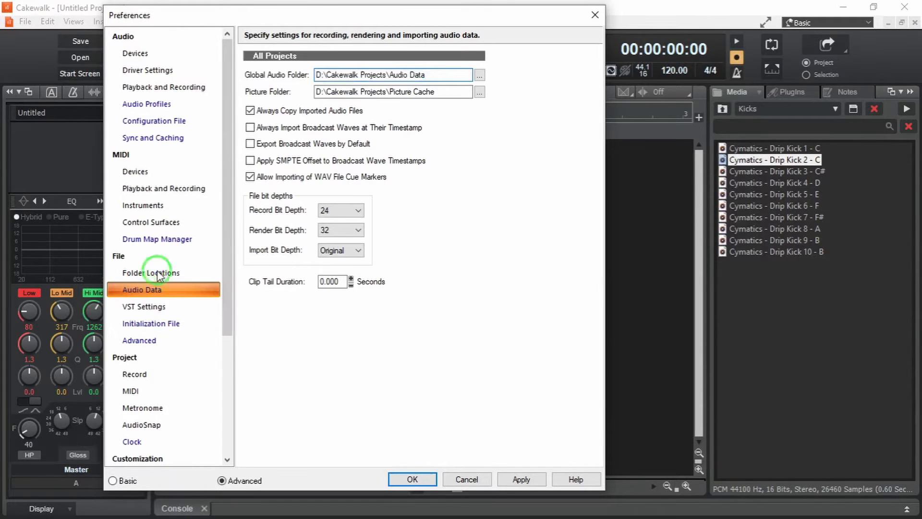
Edit the Project Files path on Folder Locations, leaving it at D:\Cakewalk Projects
left_click(152, 273)
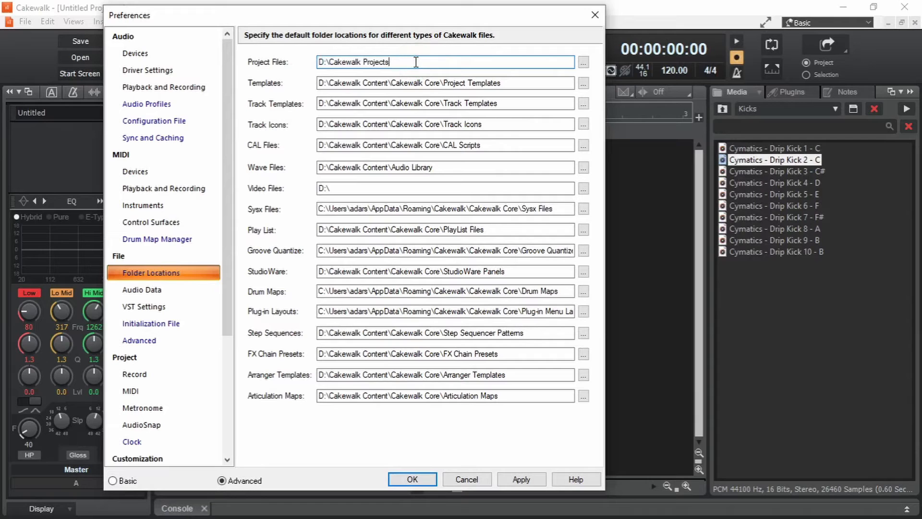
type("\\Project Name")
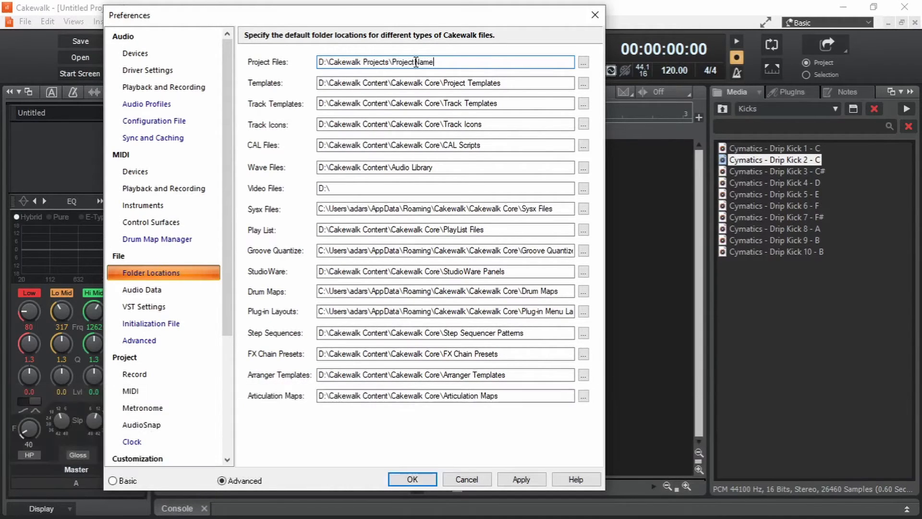
mouse_move(475, 53)
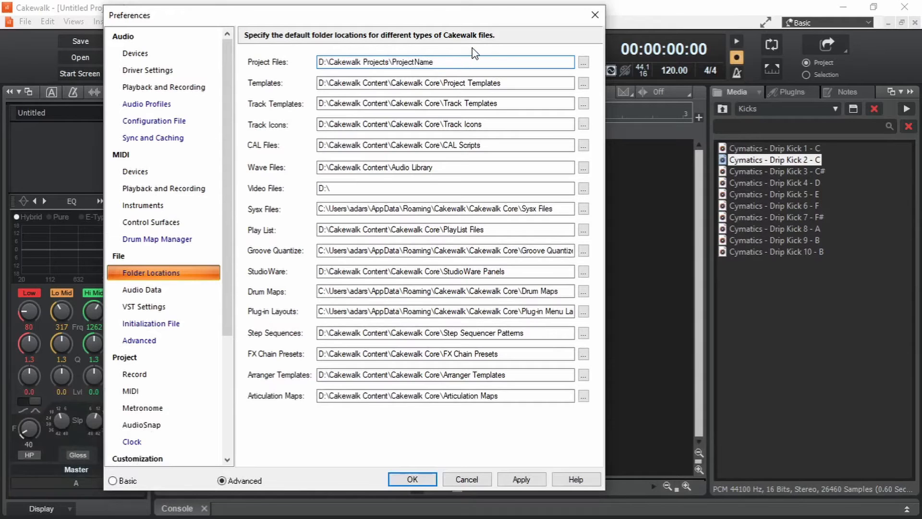
left_click(438, 62)
type("\\A")
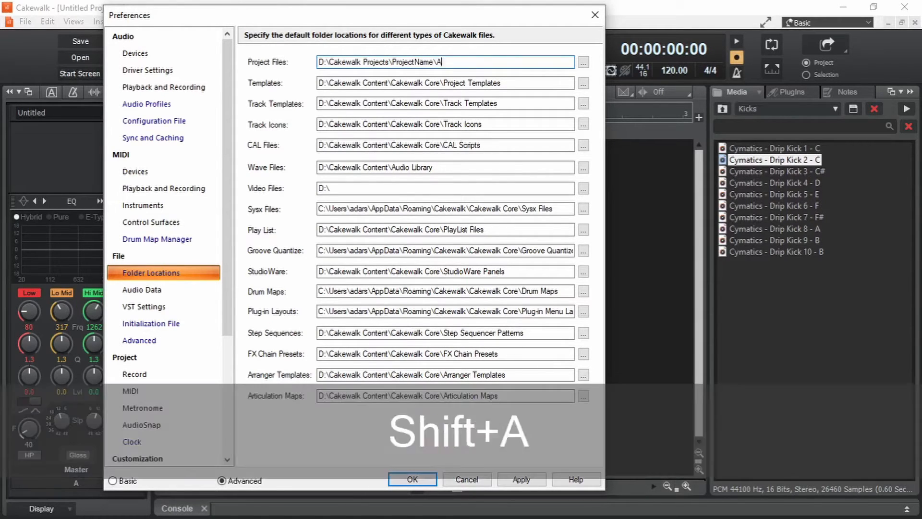
type("udio")
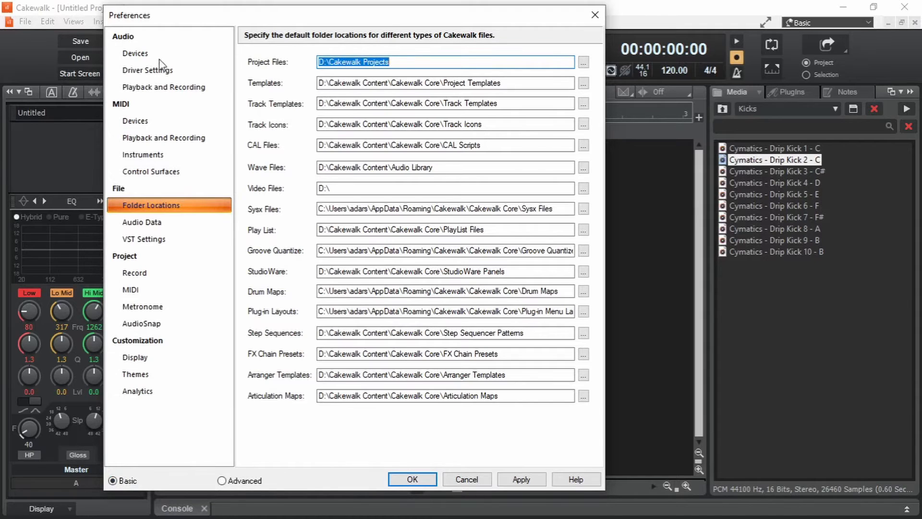
Tick Suspend Audio Engine When Cakewalk Is Not in Focus and close Preferences with OK
left_click(147, 69)
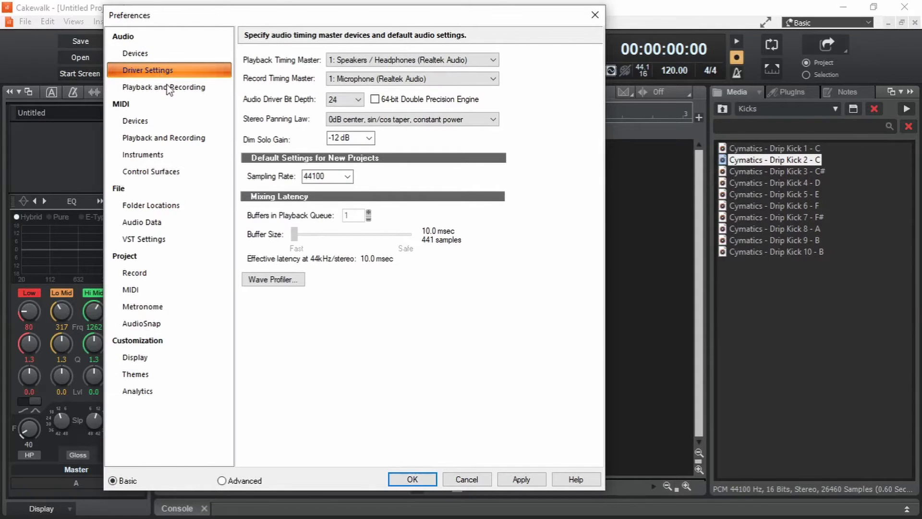
left_click(165, 87)
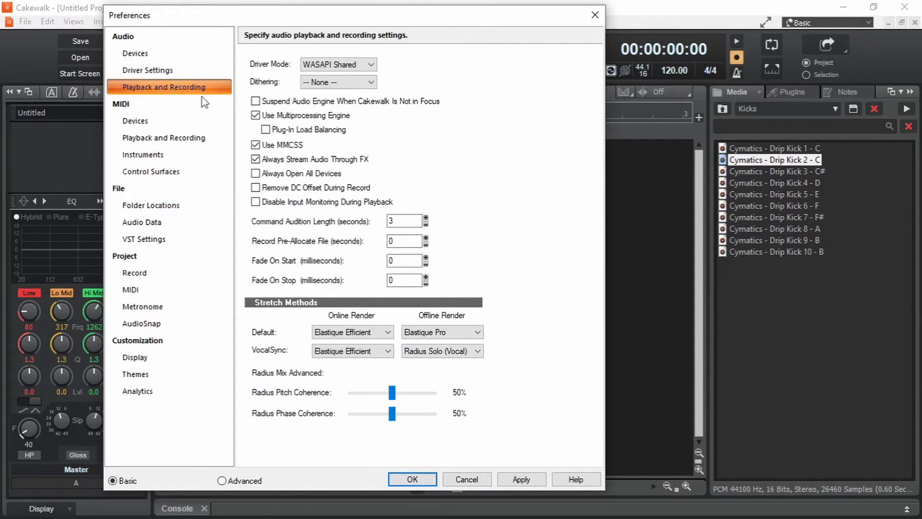
left_click(255, 101)
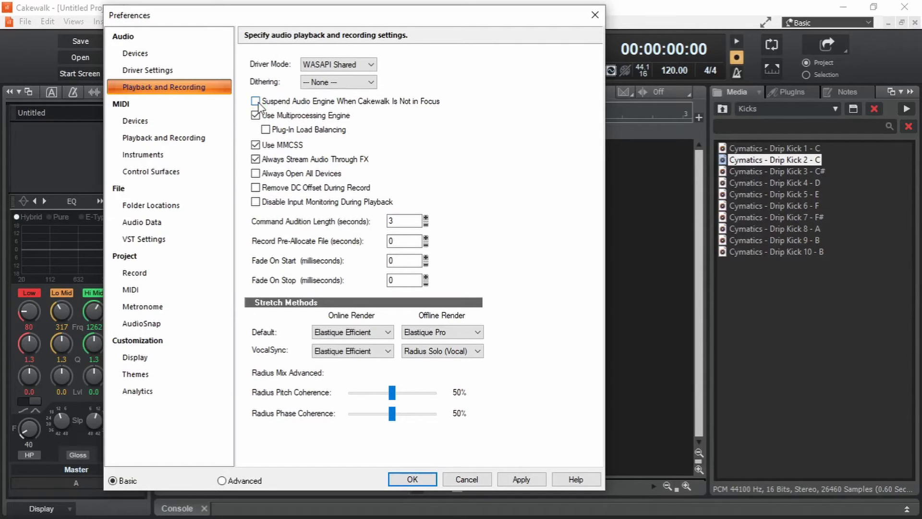
left_click(255, 102)
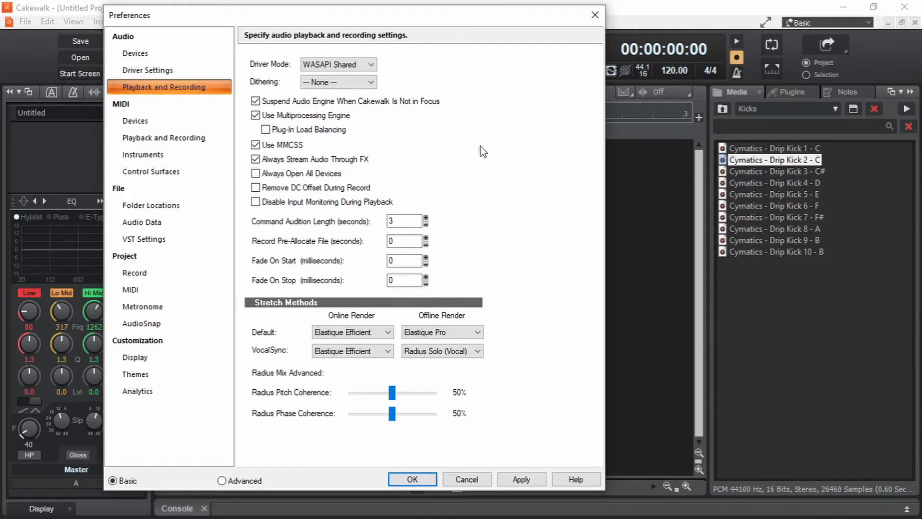
mouse_move(464, 458)
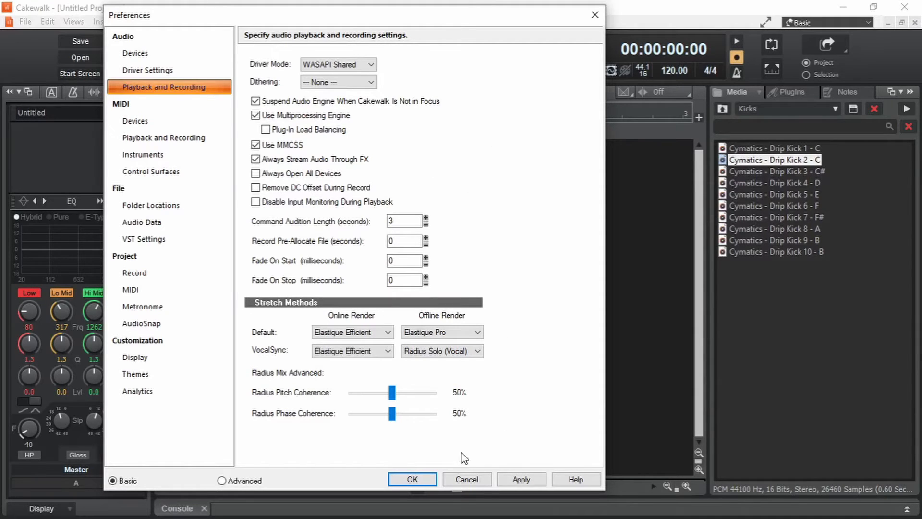
left_click(412, 479)
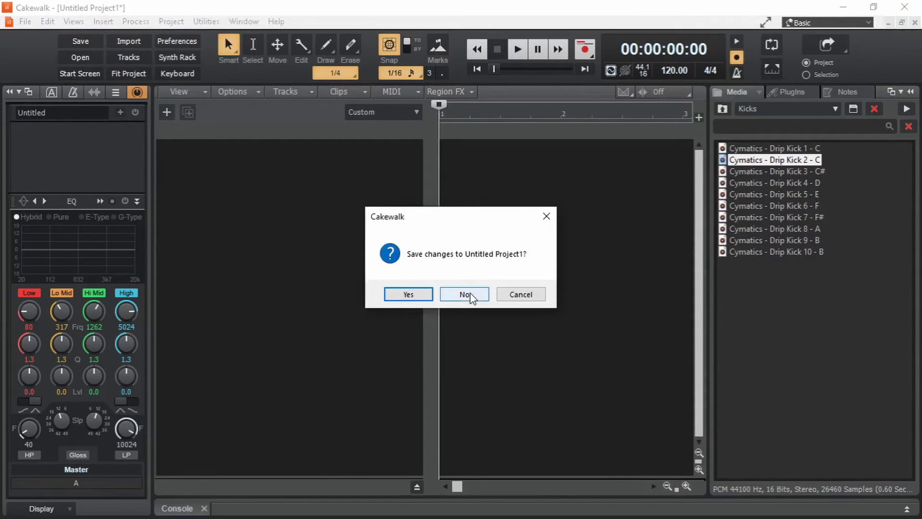
Decline saving Untitled Project1 so the new Untitled Project2 opens
left_click(464, 294)
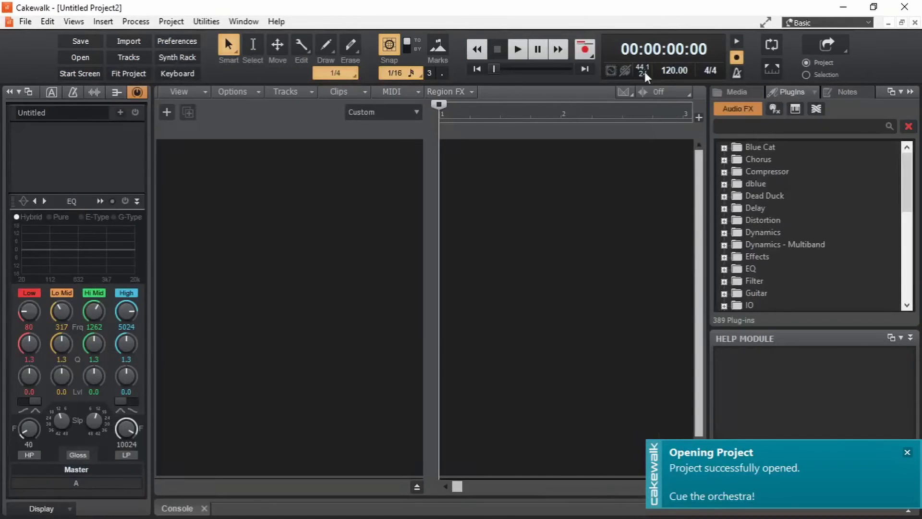
mouse_move(643, 69)
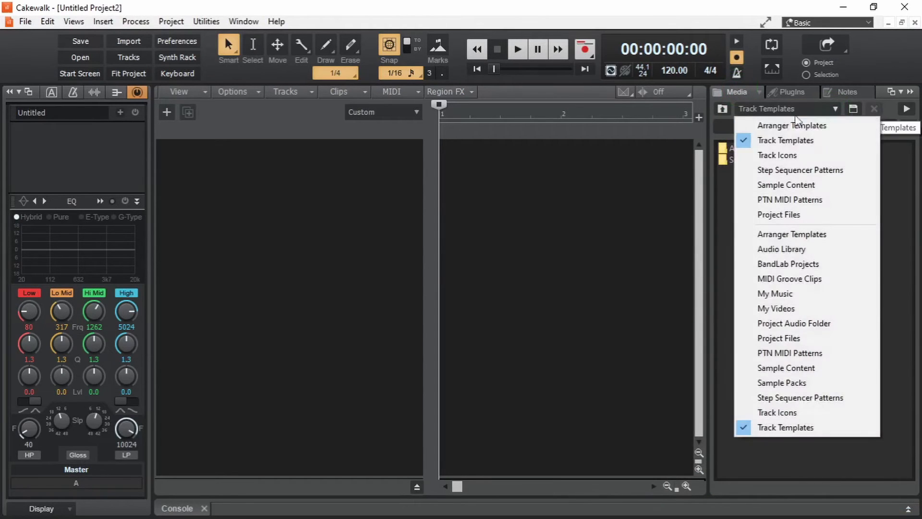
Return the Media browser to Drip Sample Pack's Drums - One Shots folder
left_click(781, 383)
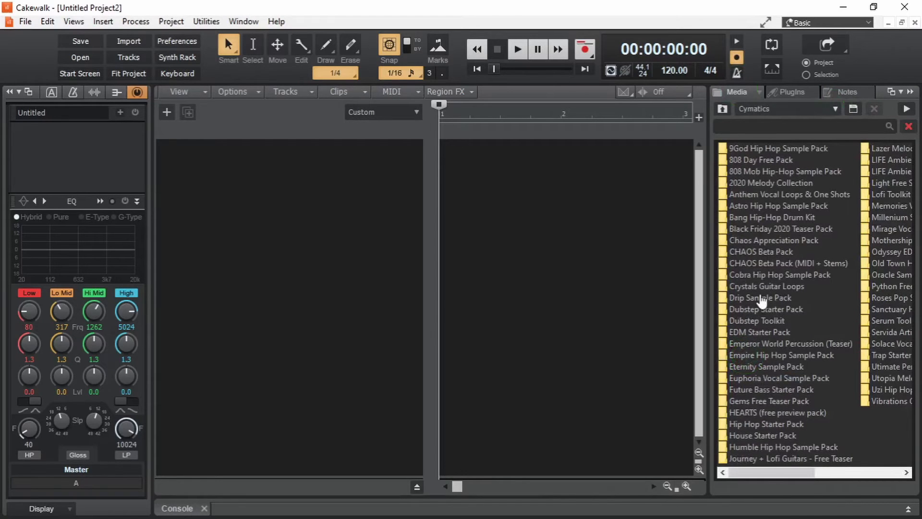
double_click(762, 297)
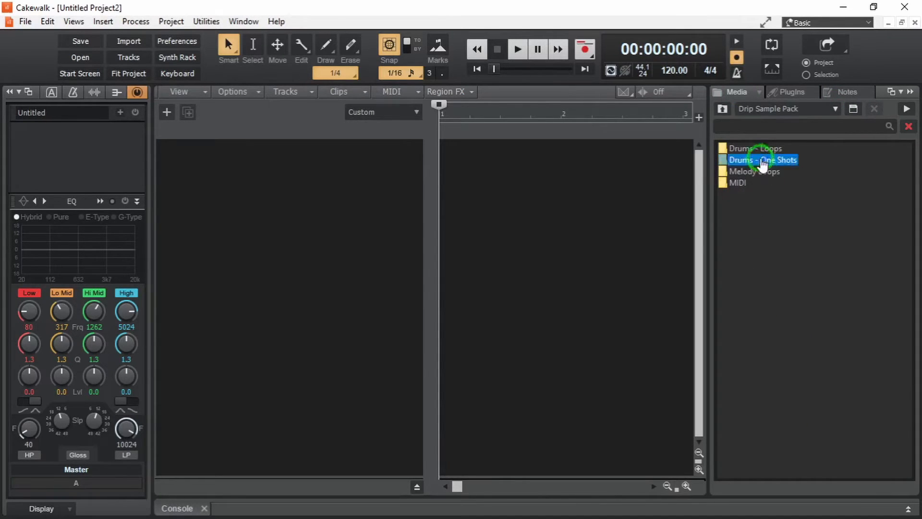
double_click(763, 159)
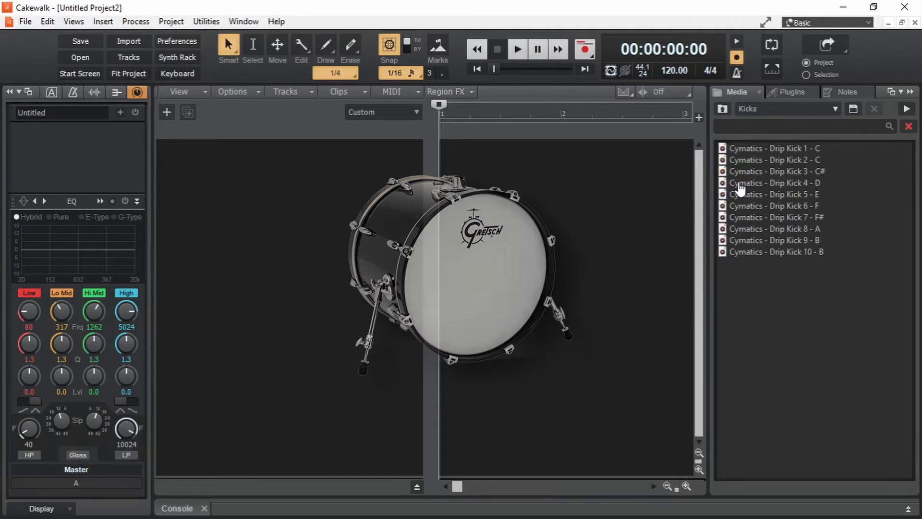
Audition several Drip kick samples, including Drip Kick 4 - D, with preview on
left_click(774, 183)
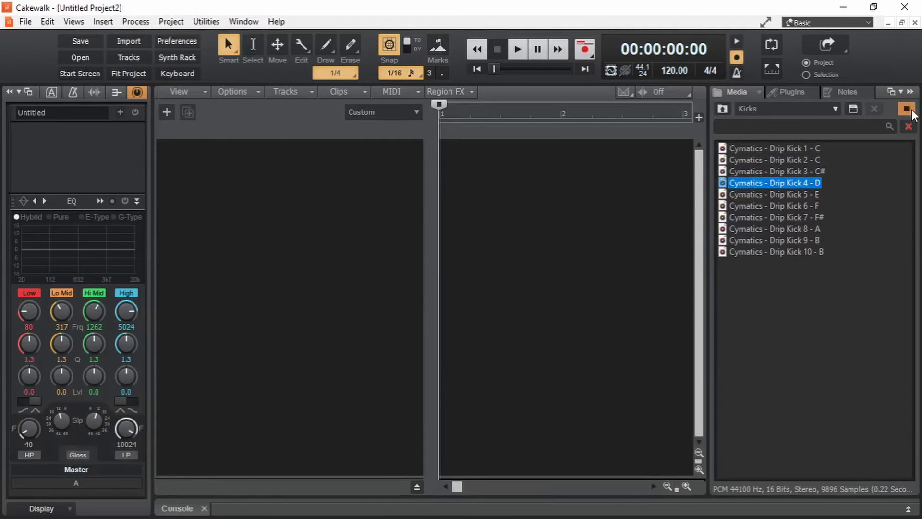
left_click(906, 109)
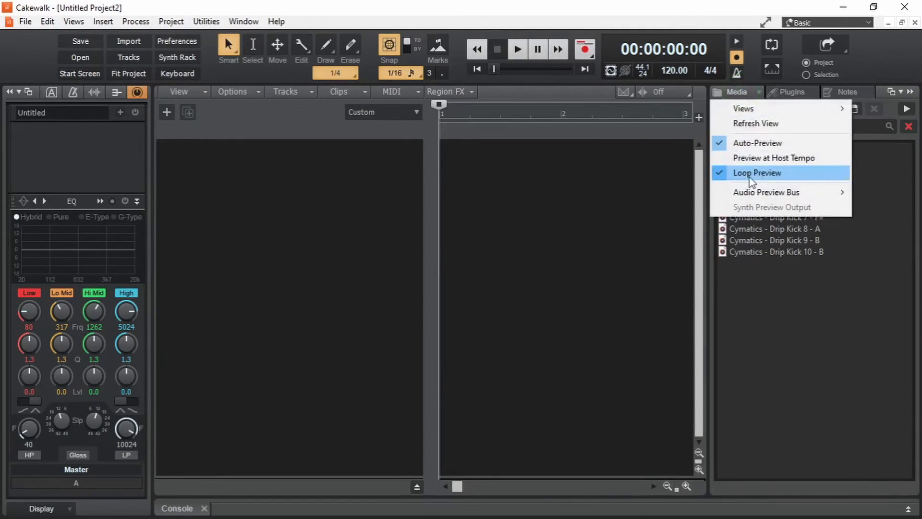
left_click(773, 149)
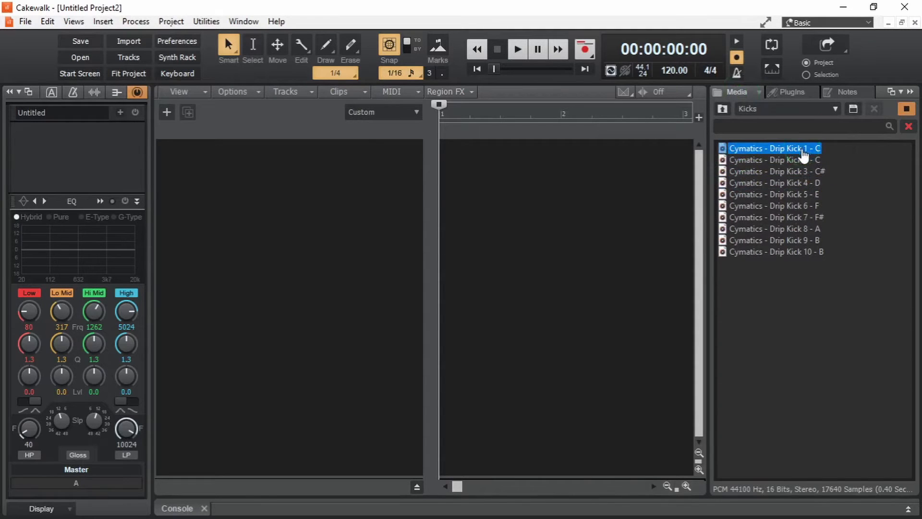
left_click(773, 182)
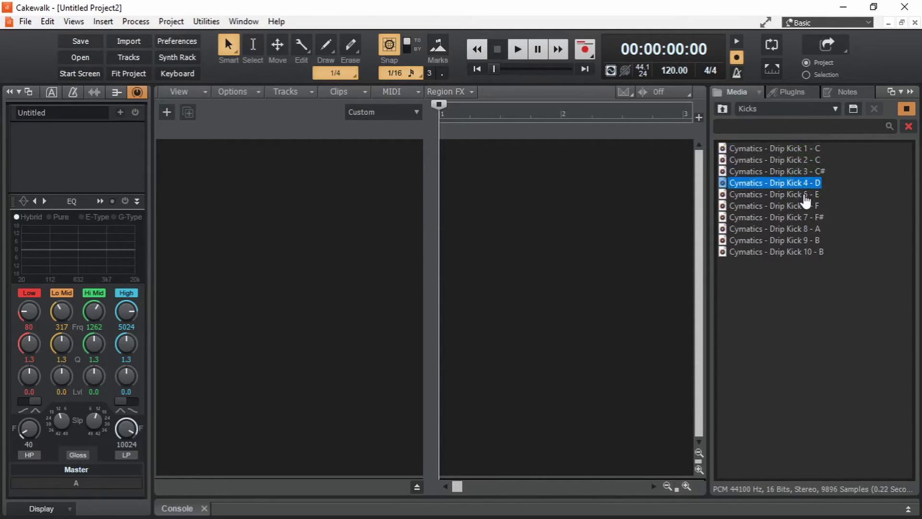
left_click(773, 229)
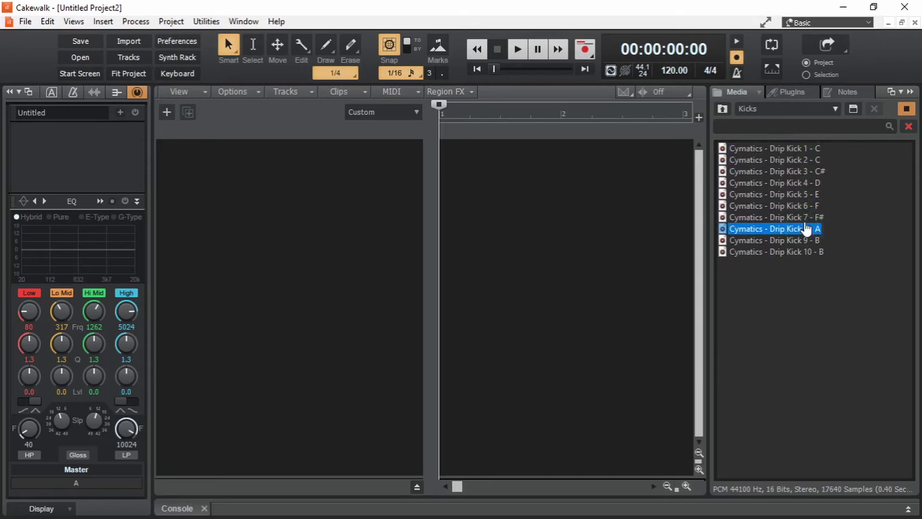
left_click(773, 205)
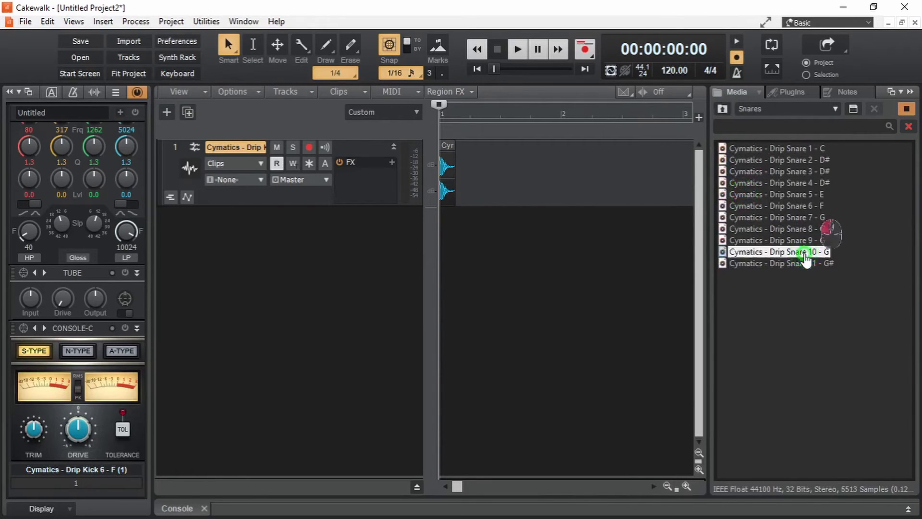
Audition the Drip snares and drag Drip Snare 6 - F onto a new track below the kick
left_click(776, 217)
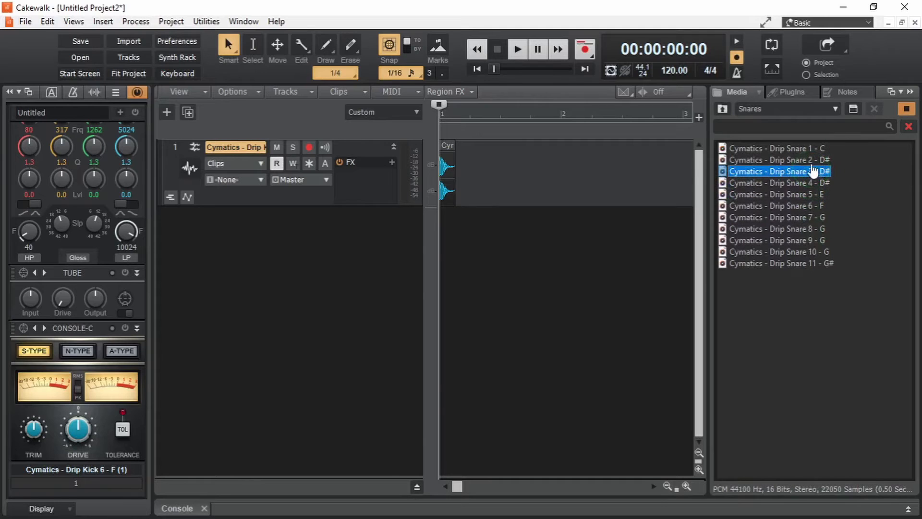
left_click(776, 205)
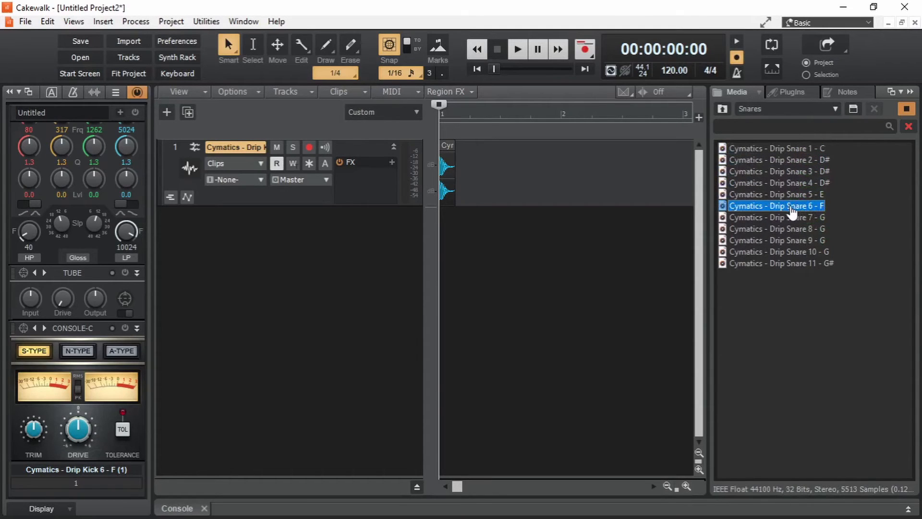
left_click_drag(776, 205, 624, 235)
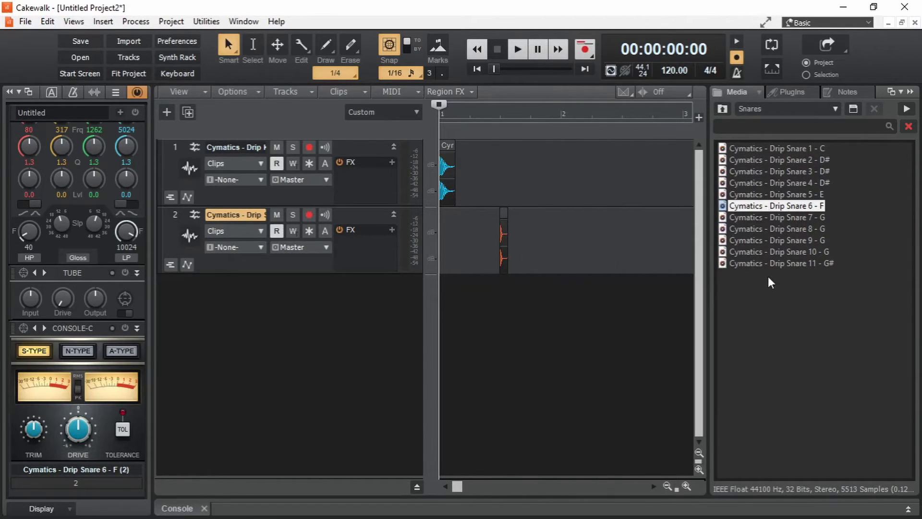
mouse_move(723, 112)
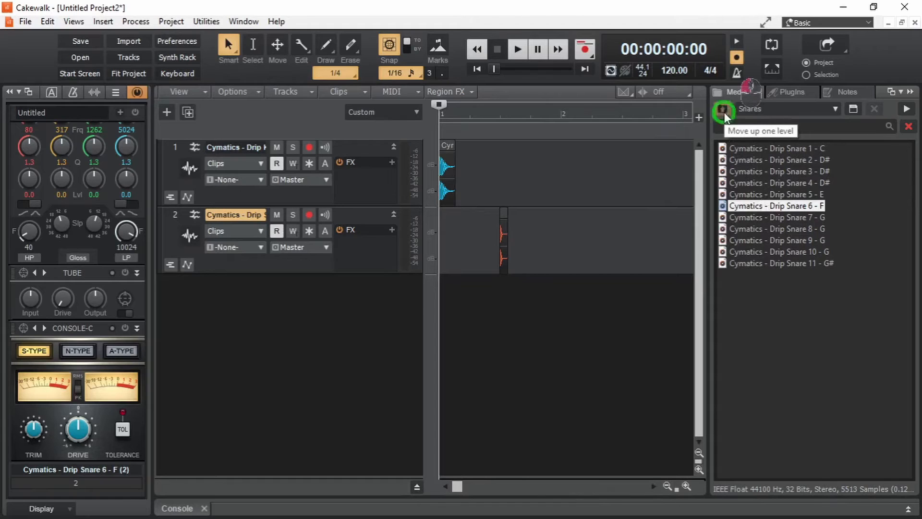
Browse to Drums - Loops > HihatLoops and audition hi-hat loops, reaching Hihat Loop 7 - 140 BPM
left_click(723, 112)
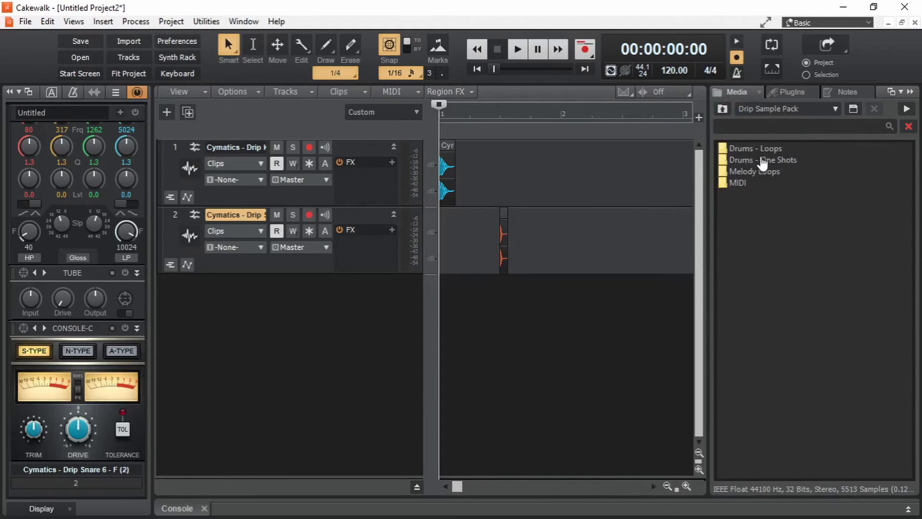
mouse_move(767, 157)
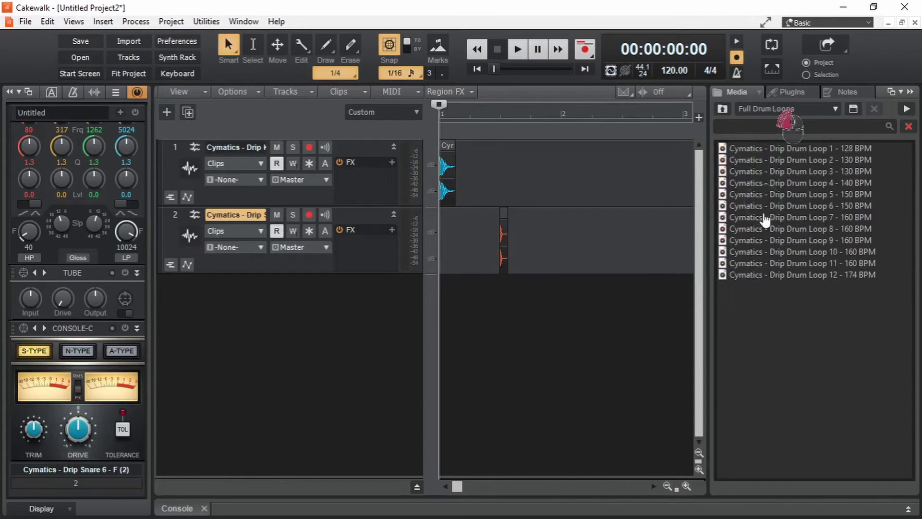
left_click(799, 217)
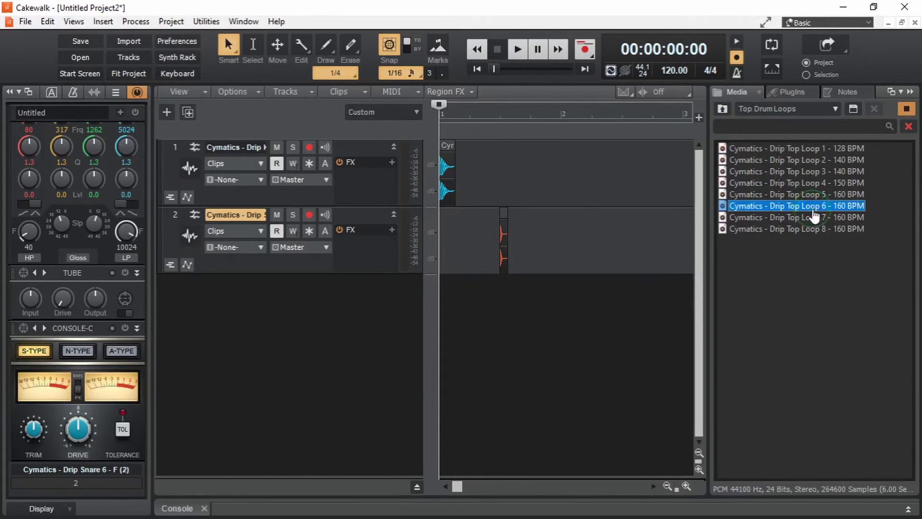
left_click(796, 182)
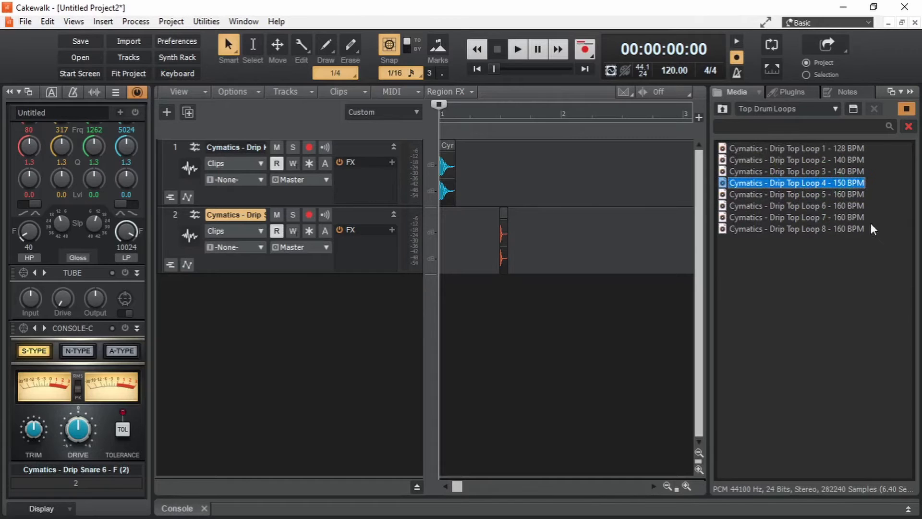
left_click(722, 108)
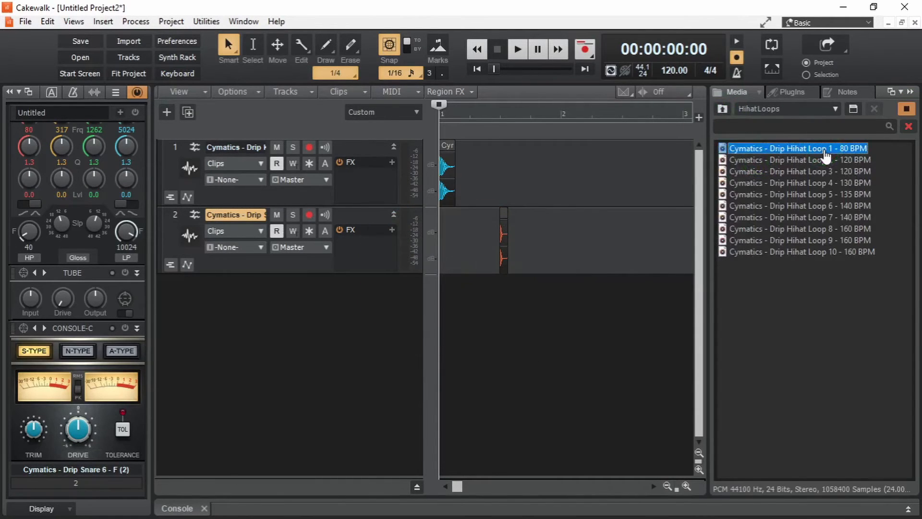
left_click(799, 160)
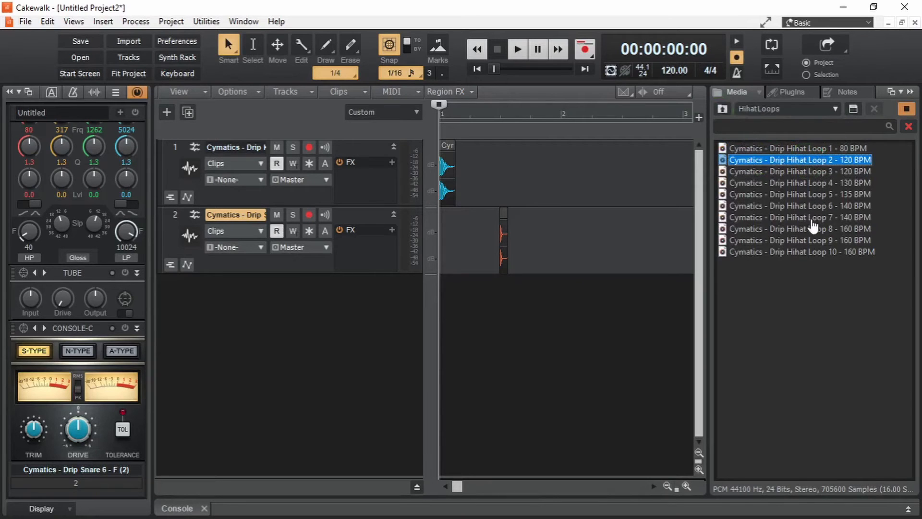
left_click(799, 205)
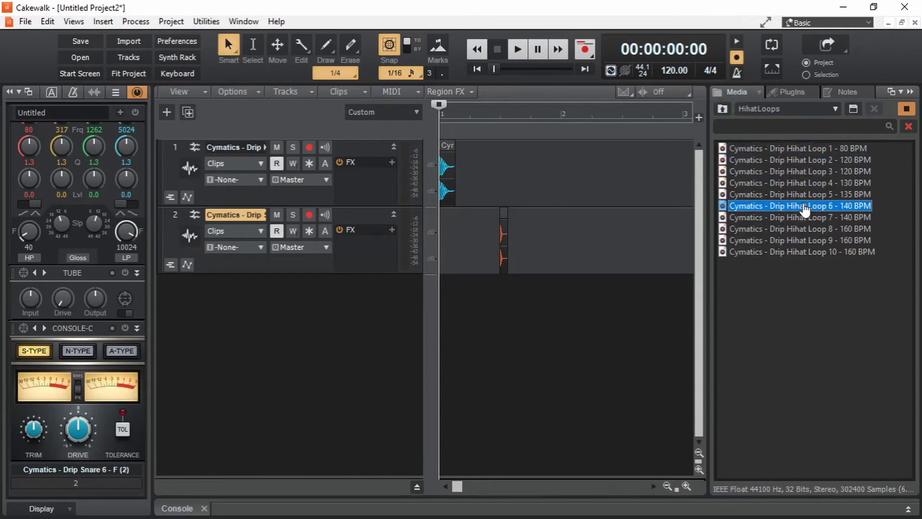
left_click(800, 217)
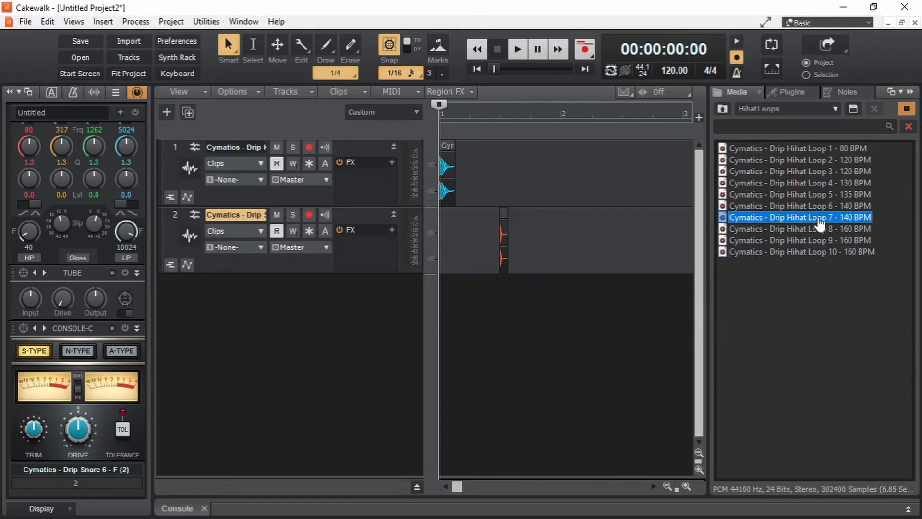
mouse_move(795, 223)
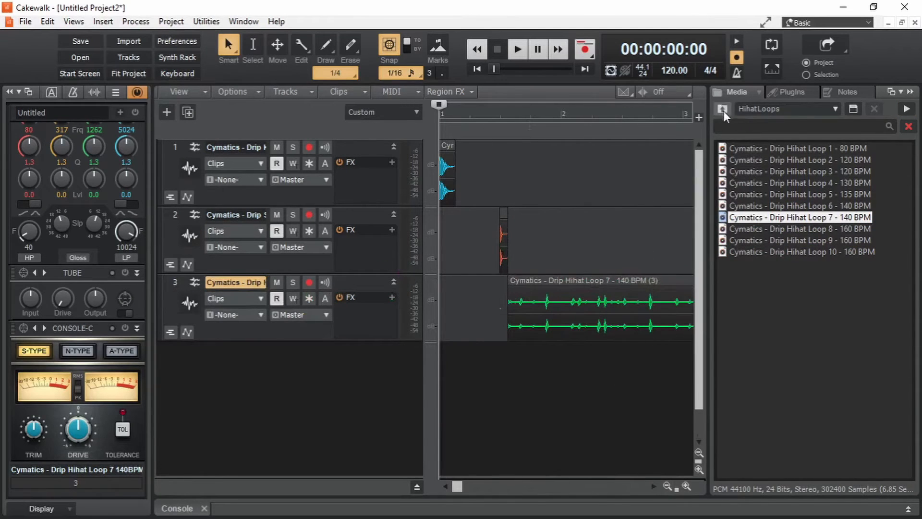
Open Melody Loops and audition melody loops, ending on Drip Melody Loop 1 - 120 BPM D# Min
left_click(722, 108)
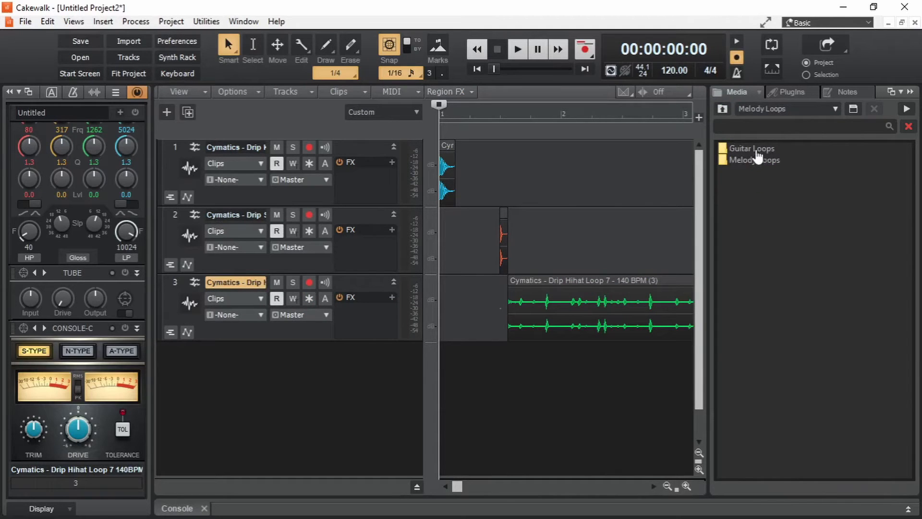
left_click(750, 149)
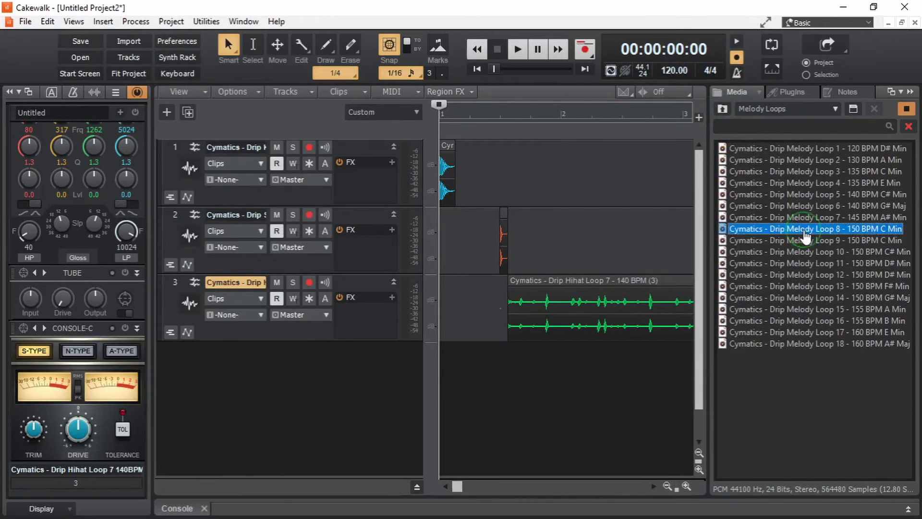
left_click(817, 194)
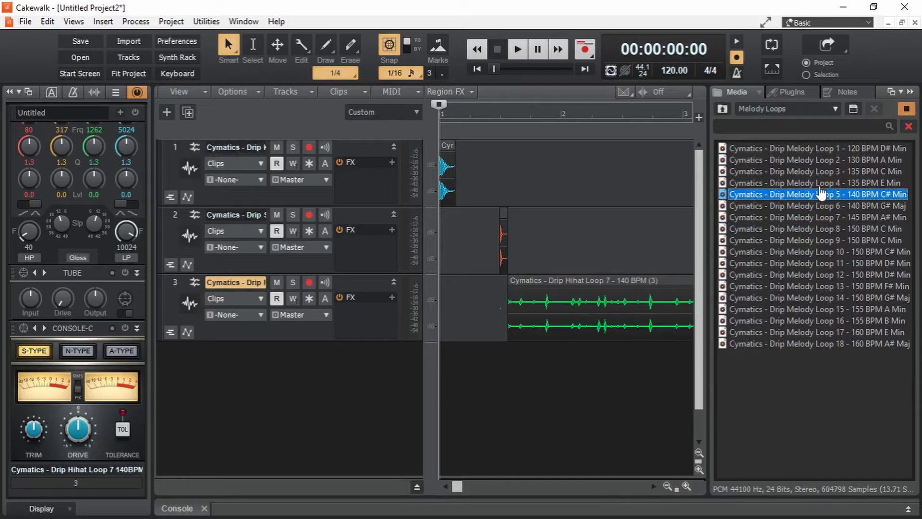
left_click(814, 183)
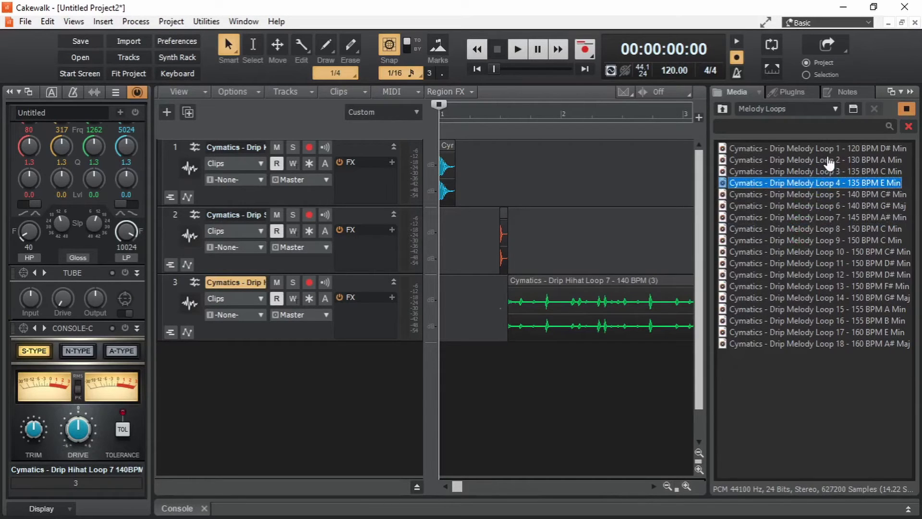
mouse_move(835, 156)
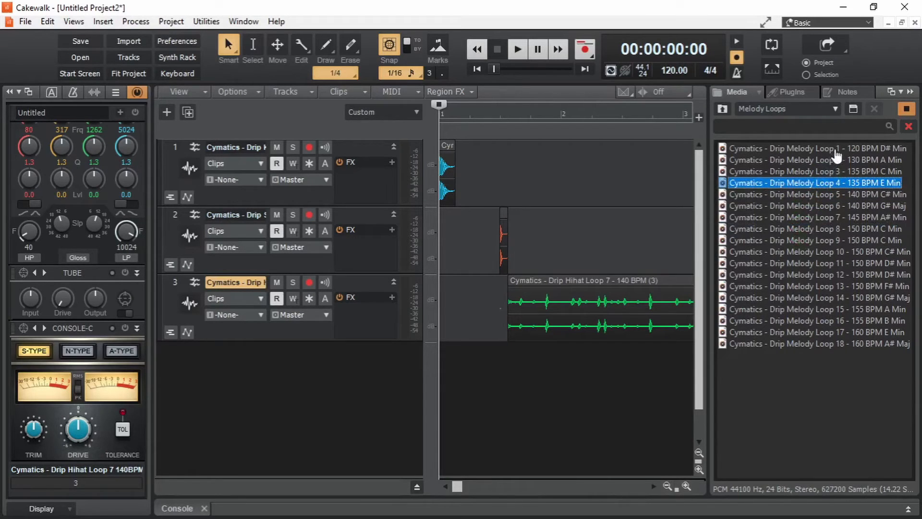
left_click(818, 148)
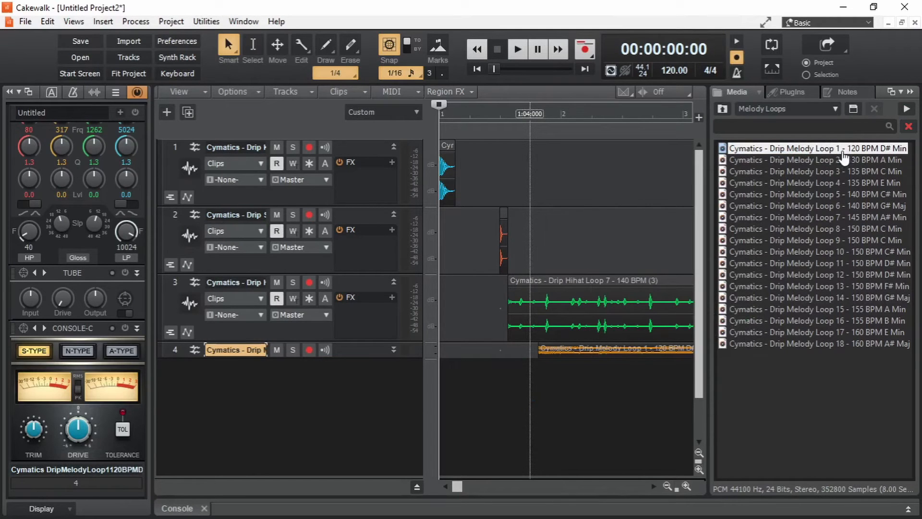
mouse_move(844, 243)
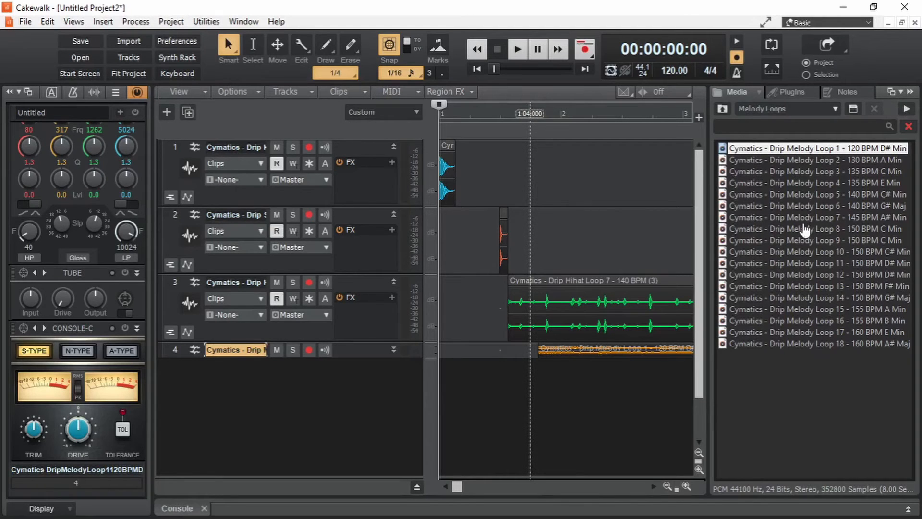
mouse_move(803, 230)
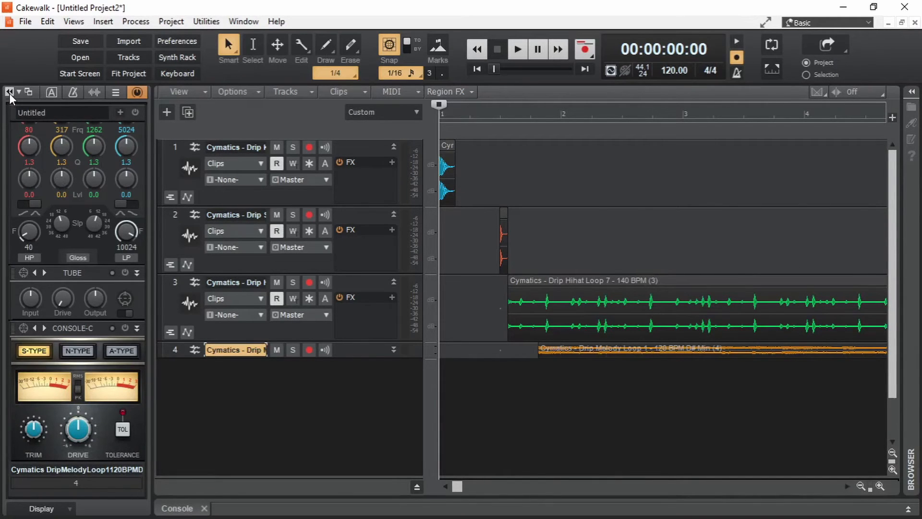
mouse_move(247, 188)
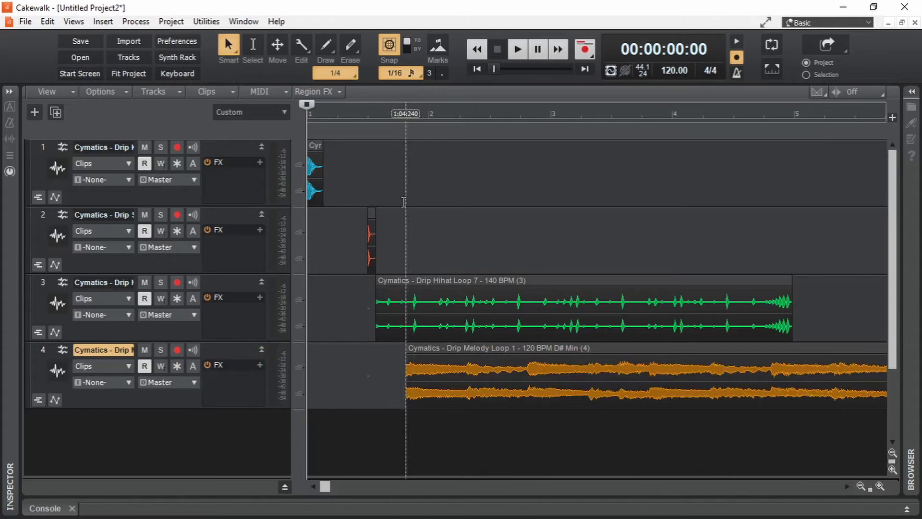
mouse_move(47, 92)
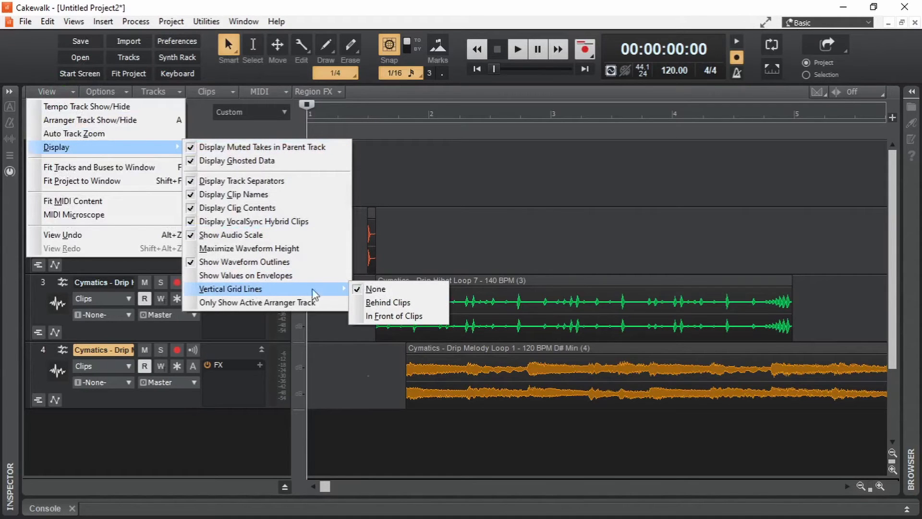
mouse_move(388, 302)
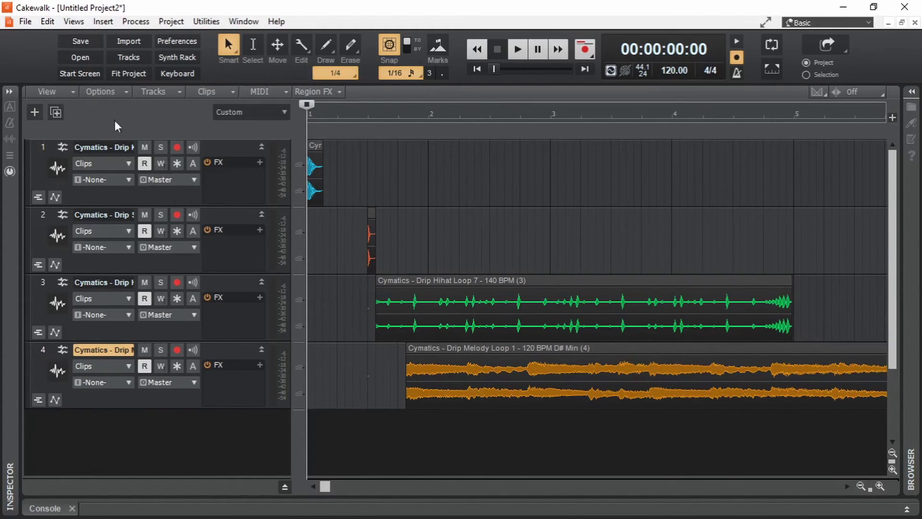
mouse_move(306, 99)
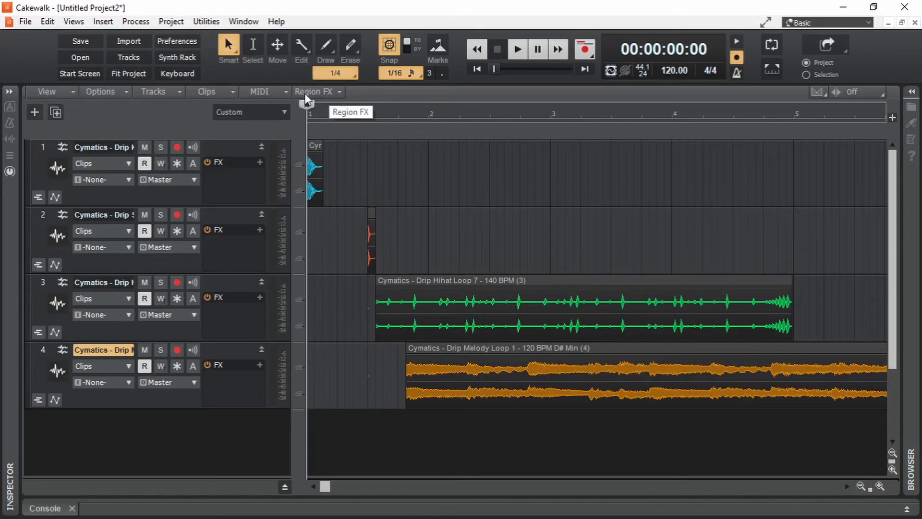
mouse_move(197, 91)
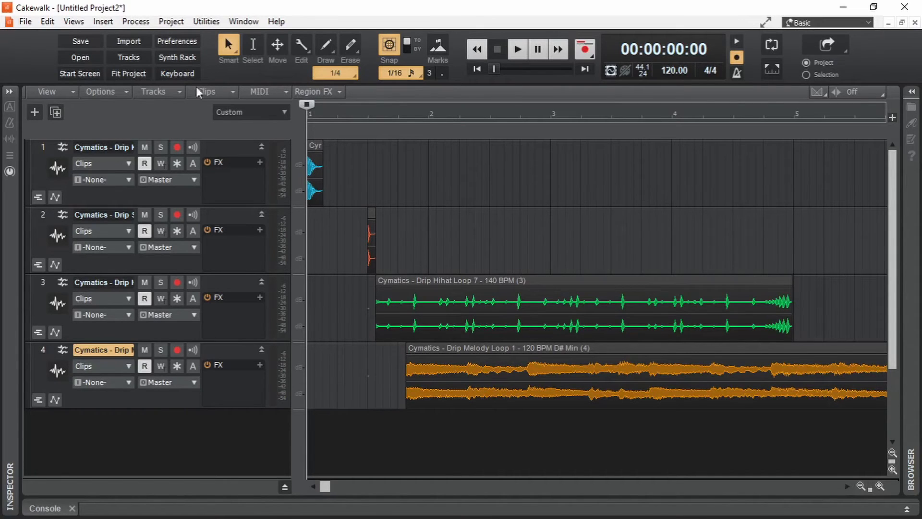
mouse_move(357, 163)
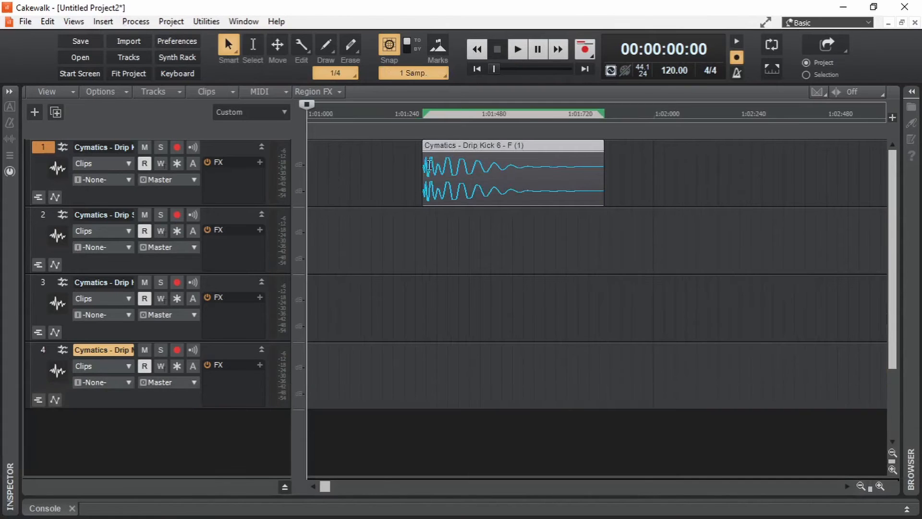
Set snap resolution to 1/4 and align the kick clip to the start of bar 1
left_click(412, 72)
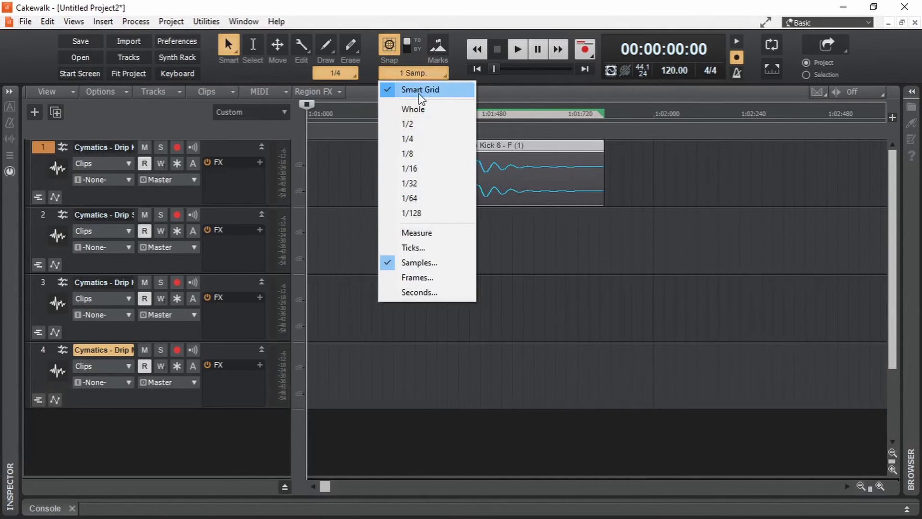
mouse_move(652, 293)
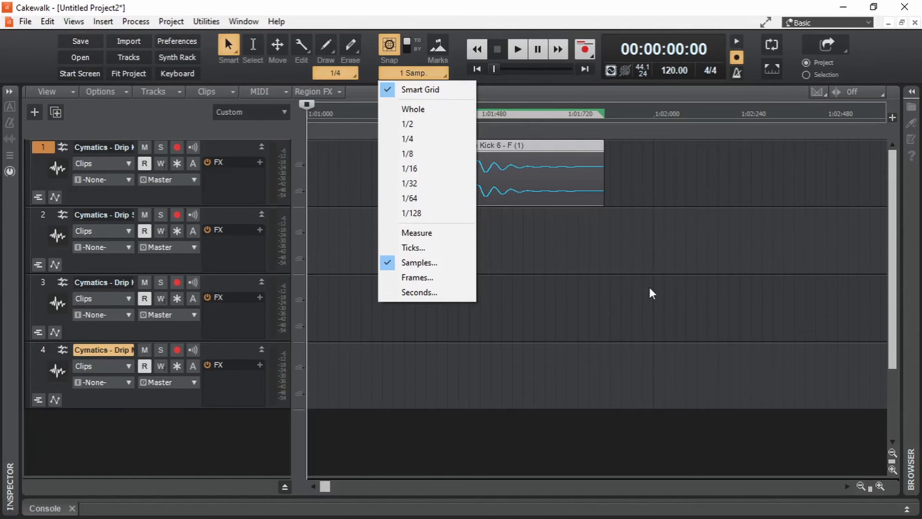
left_click(419, 90)
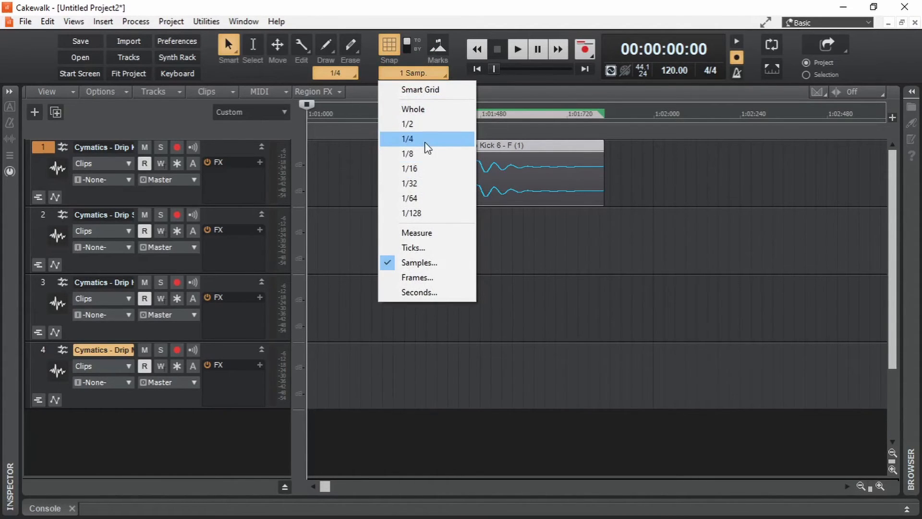
left_click(407, 139)
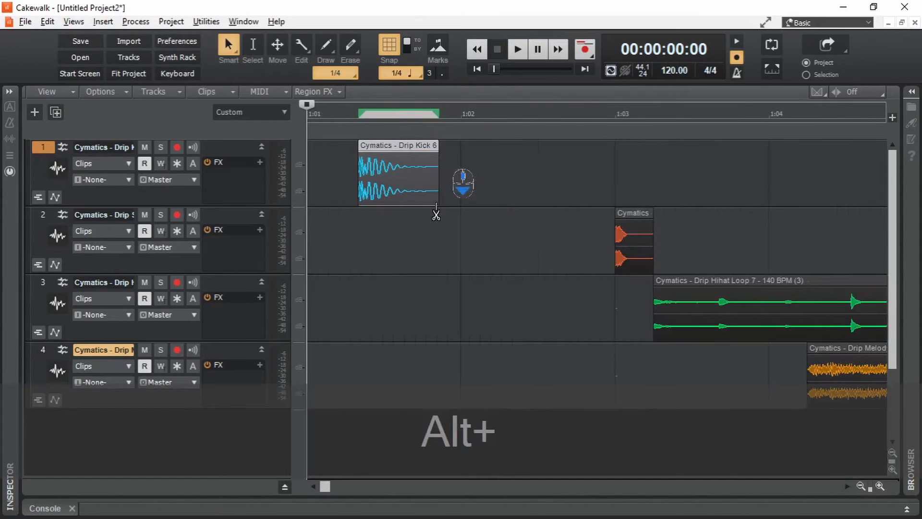
left_click_drag(398, 173, 655, 174)
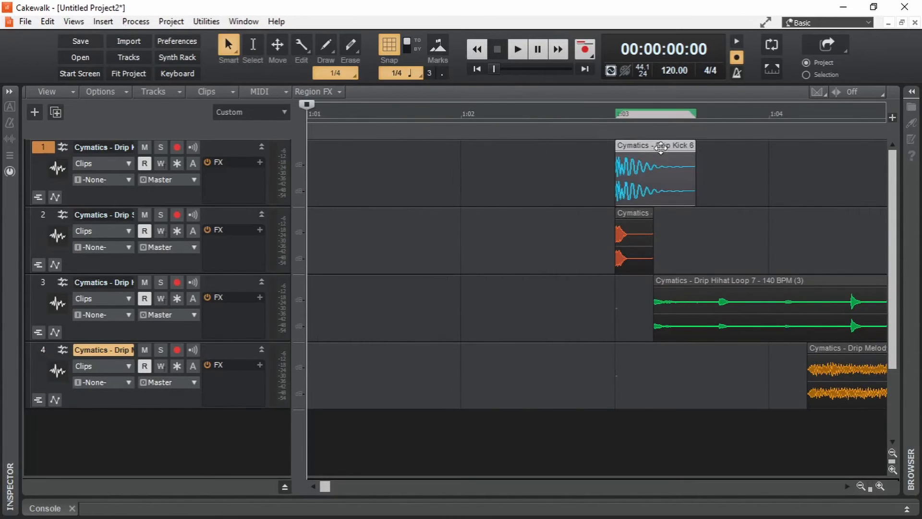
left_click_drag(654, 174, 347, 173)
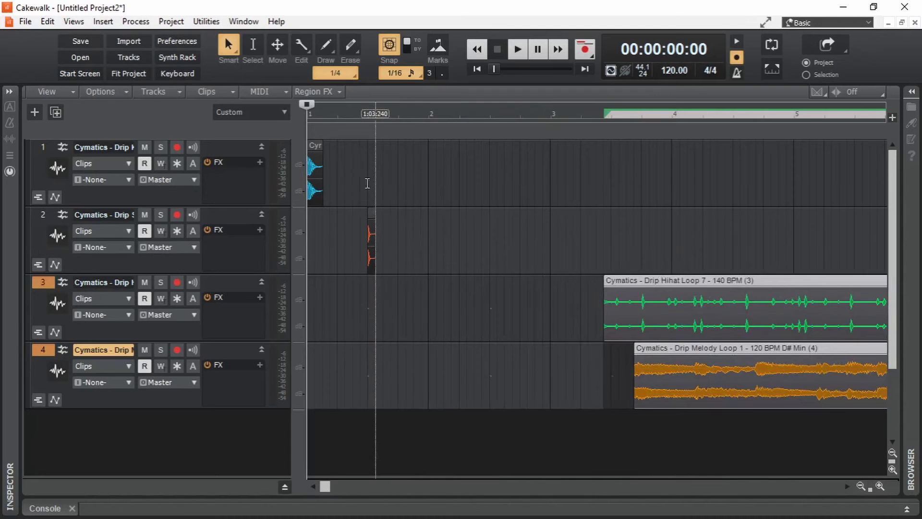
mouse_move(372, 212)
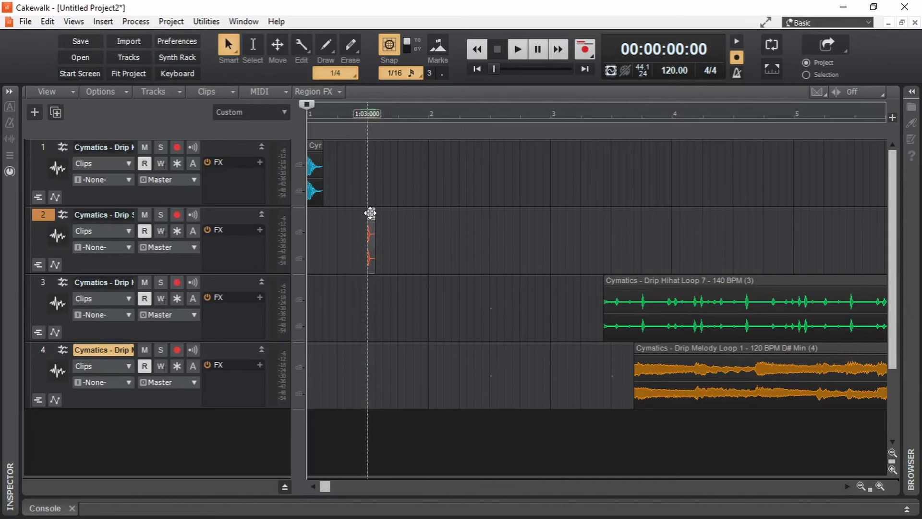
Ctrl-copy the snare to beat 3 of bar 2, add another kick hit, and play back
key("ctrl")
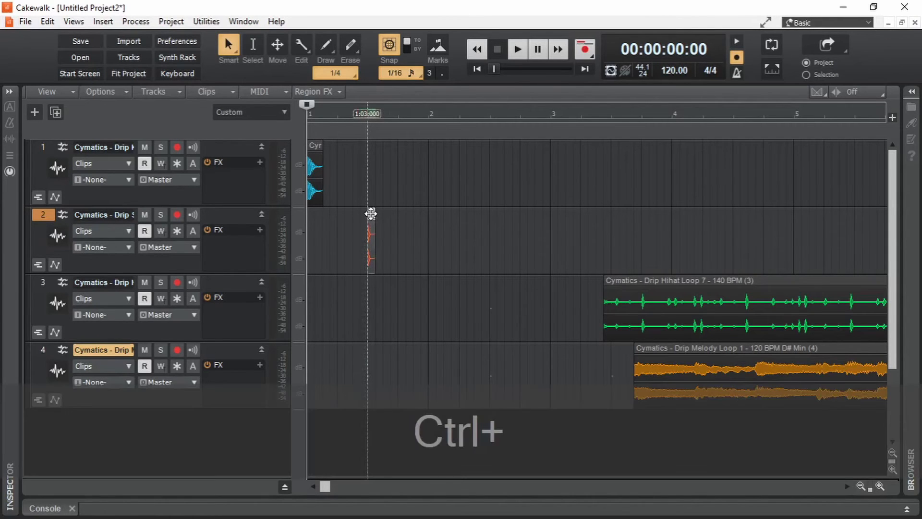
left_click_drag(370, 241, 500, 241)
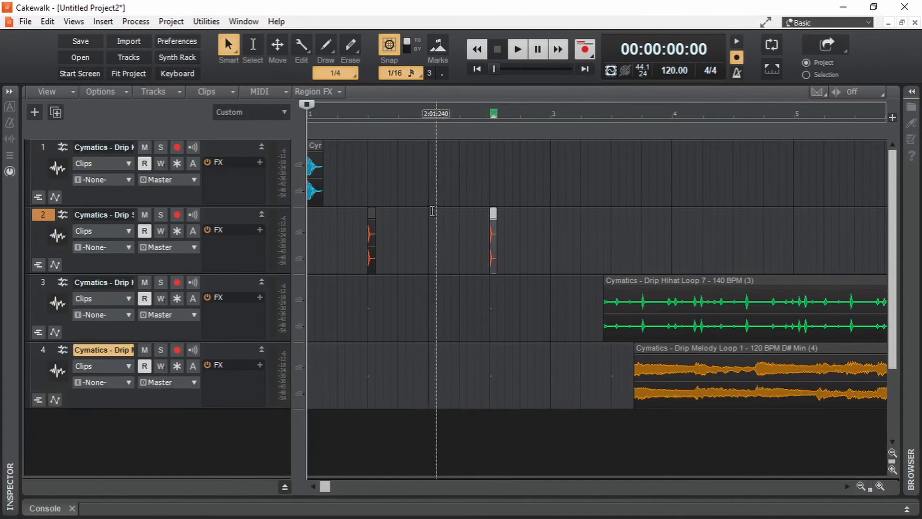
left_click(421, 254)
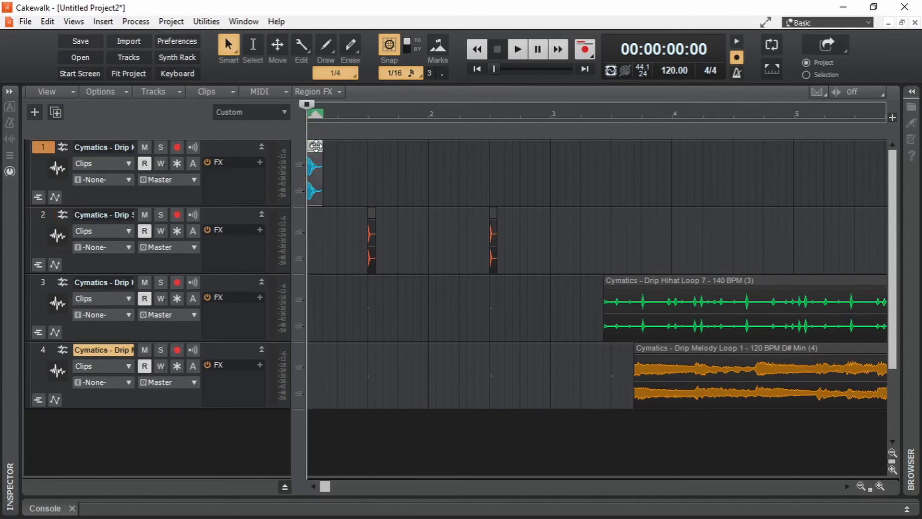
left_click_drag(314, 173, 406, 174)
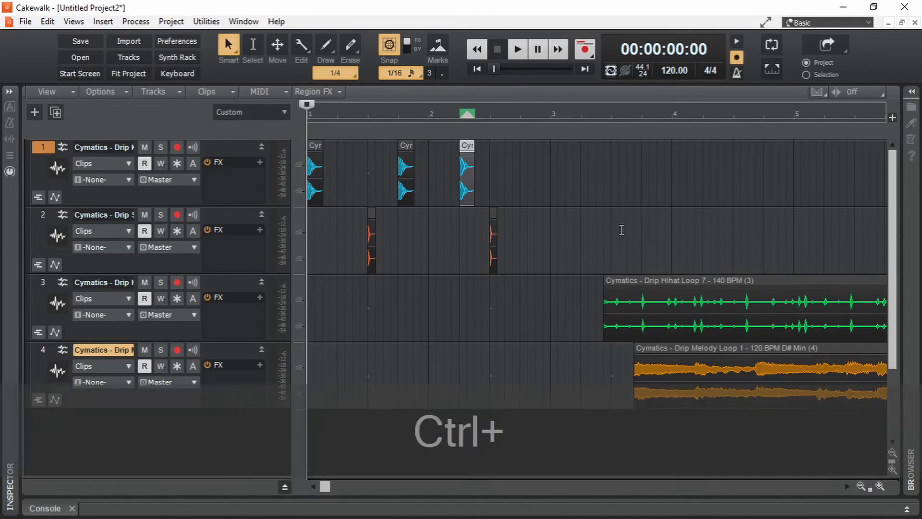
left_click(517, 49)
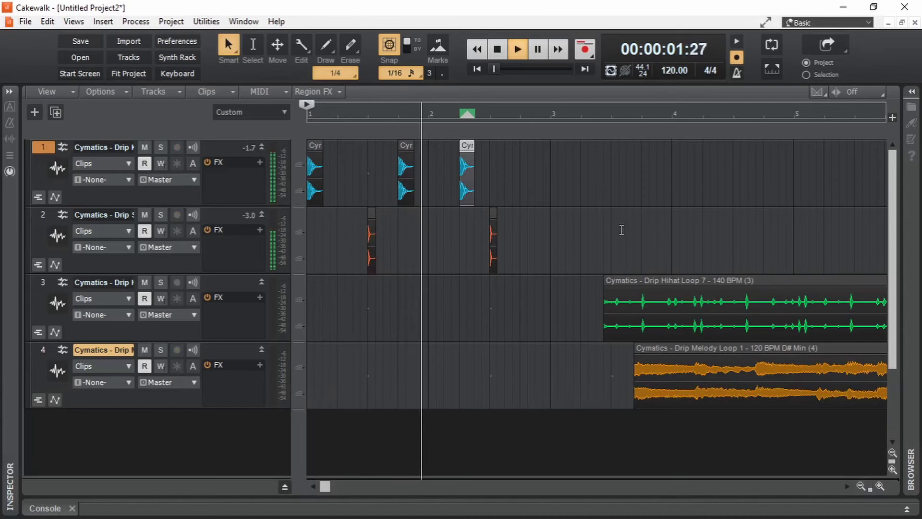
key("space")
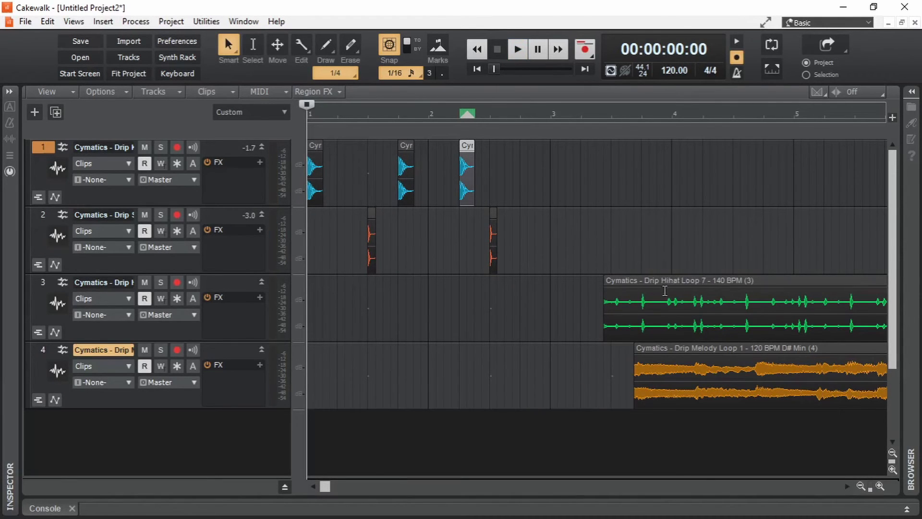
mouse_move(683, 282)
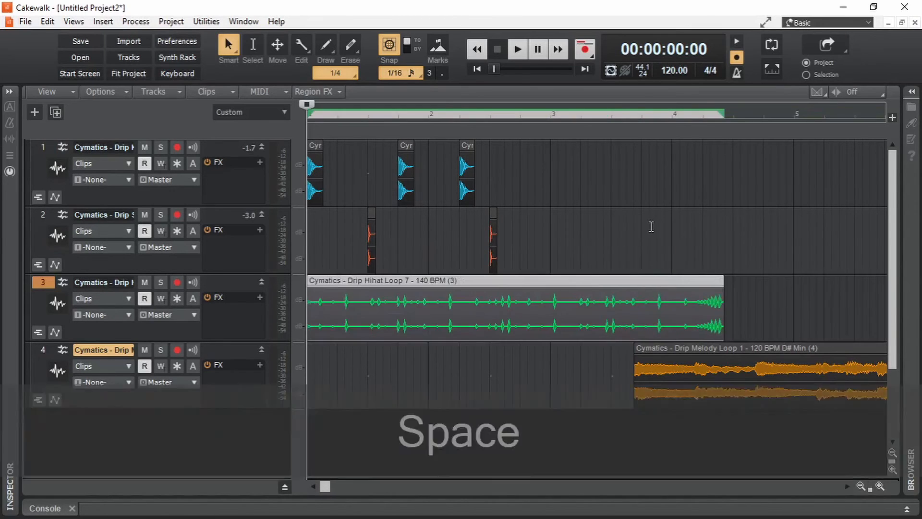
Play and stop to hear the hi-hat loop now starting at bar 1
key("space")
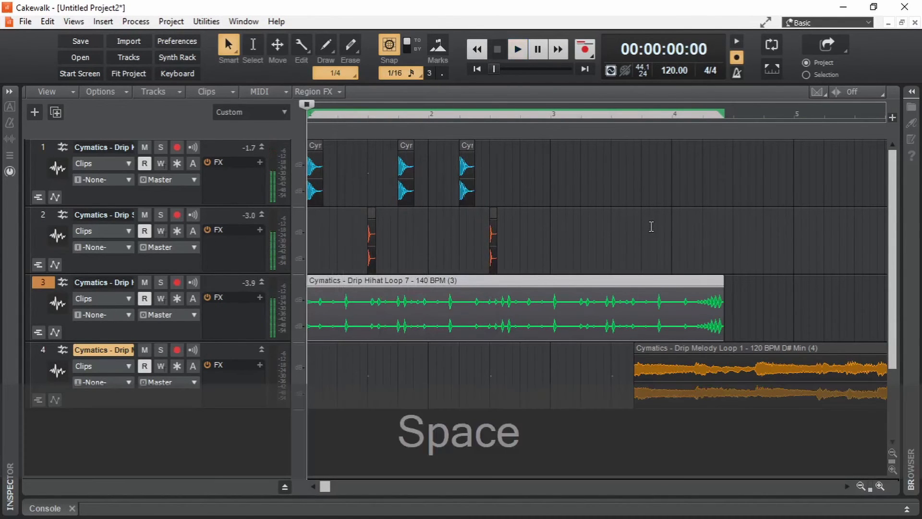
key("space")
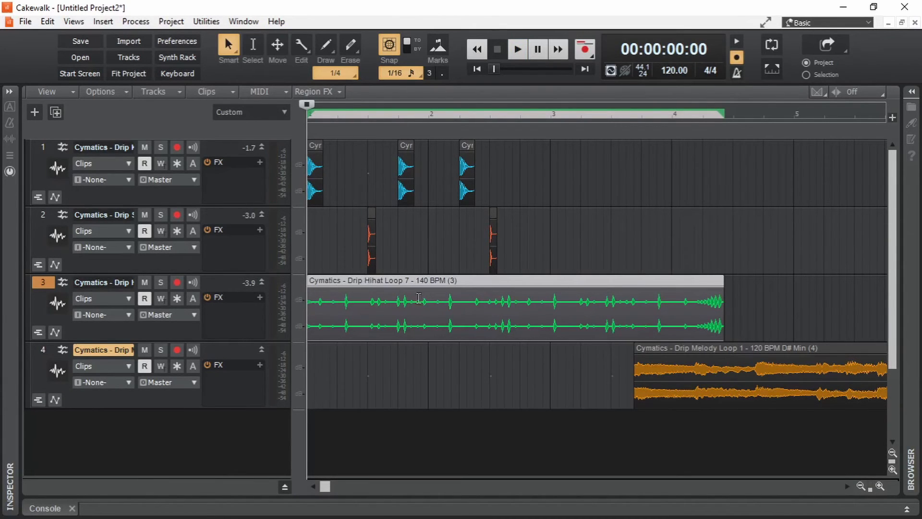
mouse_move(418, 291)
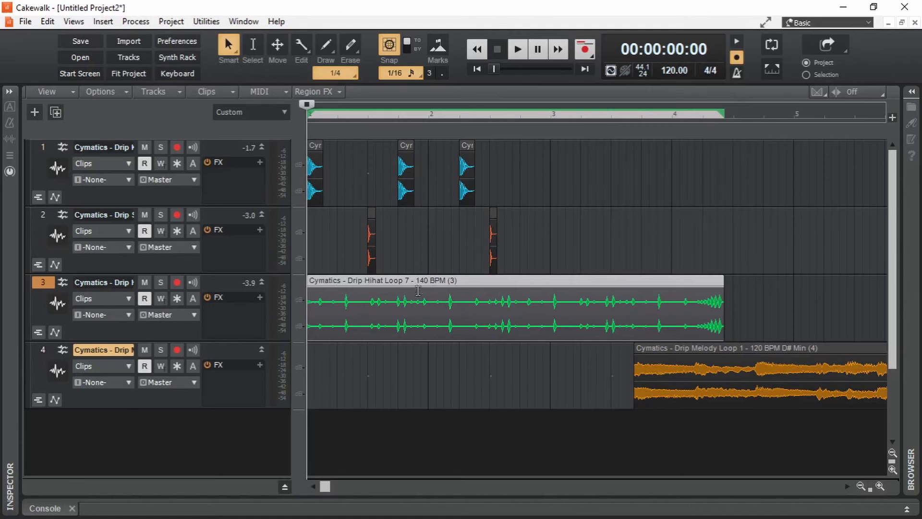
mouse_move(467, 289)
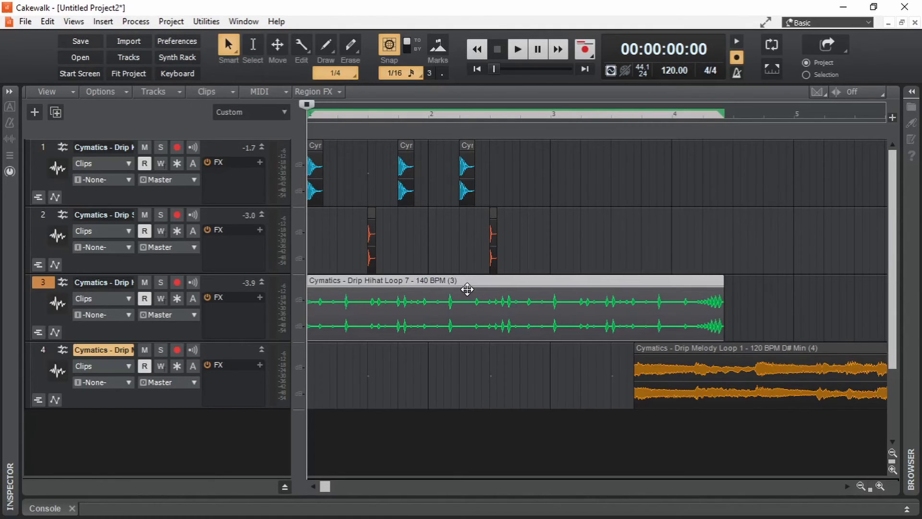
mouse_move(503, 312)
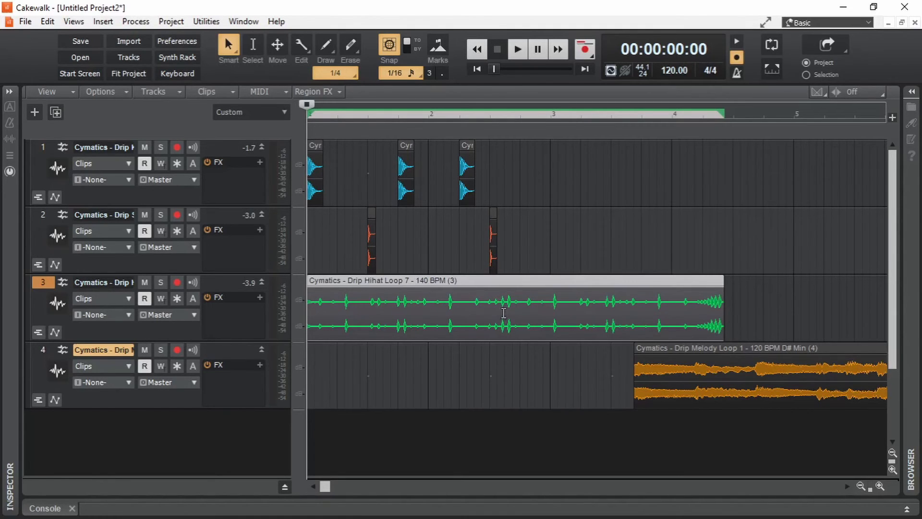
mouse_move(535, 129)
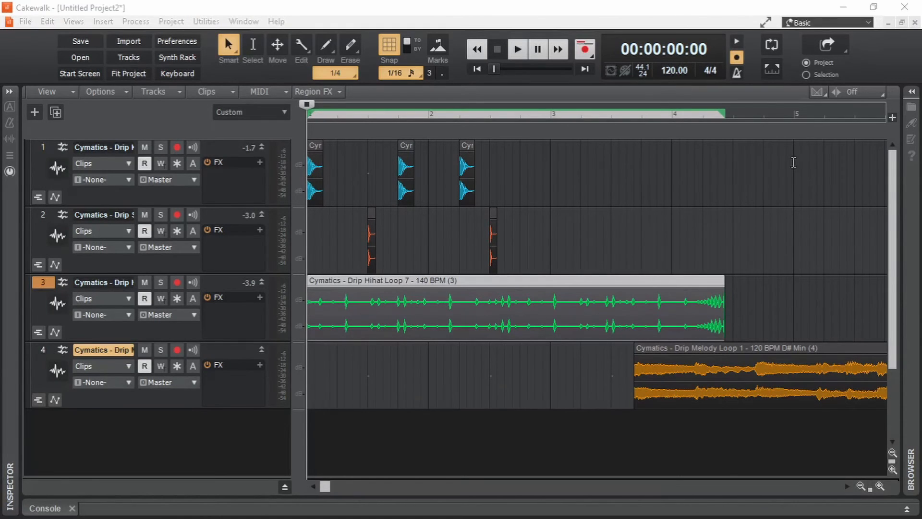
mouse_move(794, 253)
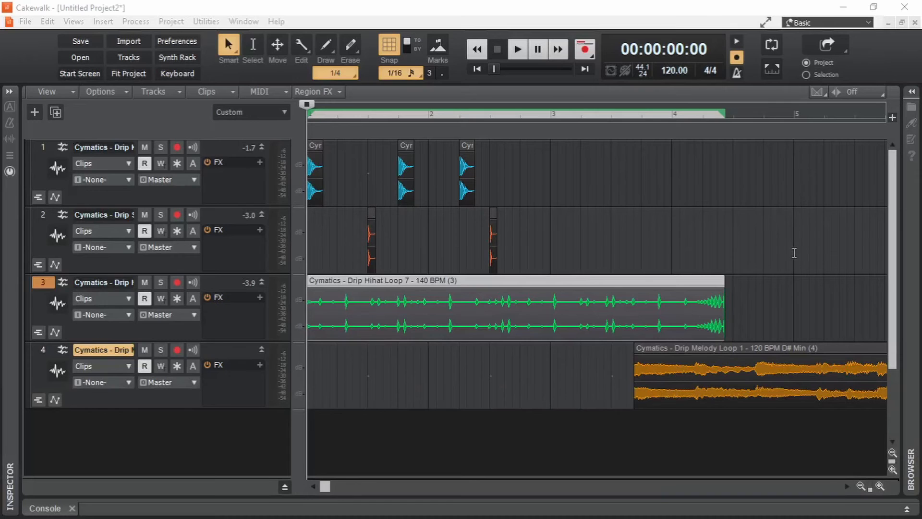
mouse_move(722, 307)
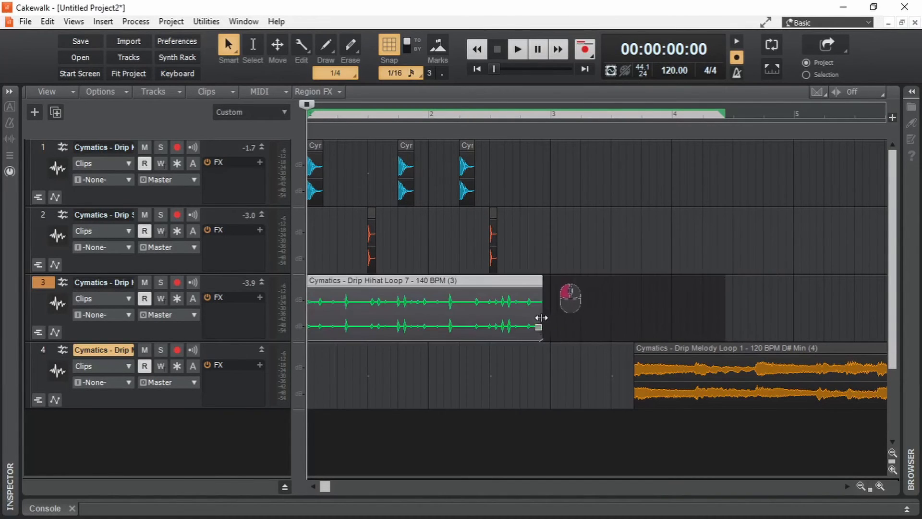
Time-stretch the hi-hat clip to 117% so it ends at bar 5, then preview
left_click_drag(539, 317, 725, 318)
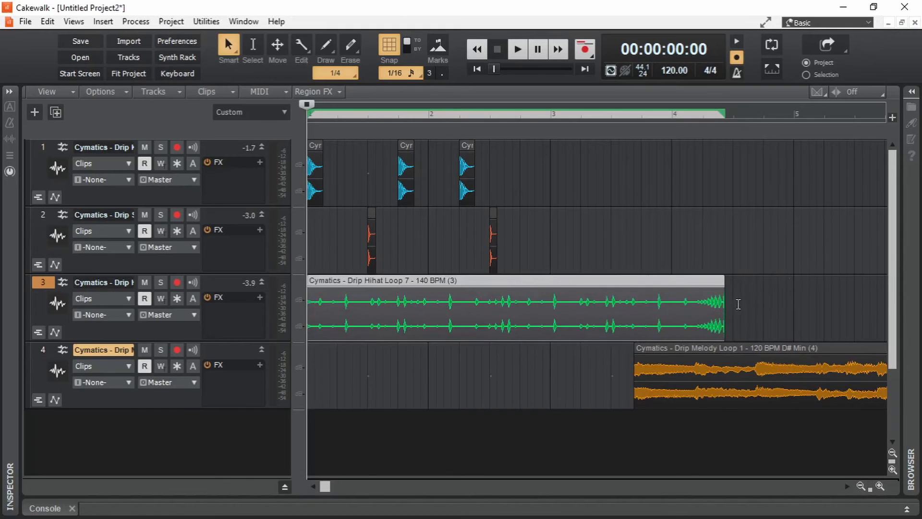
key("ctrl+shift")
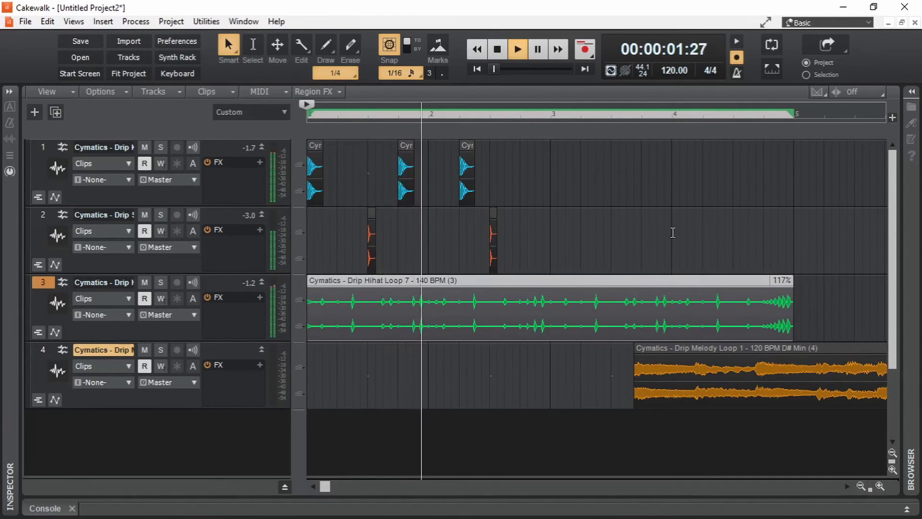
key("space")
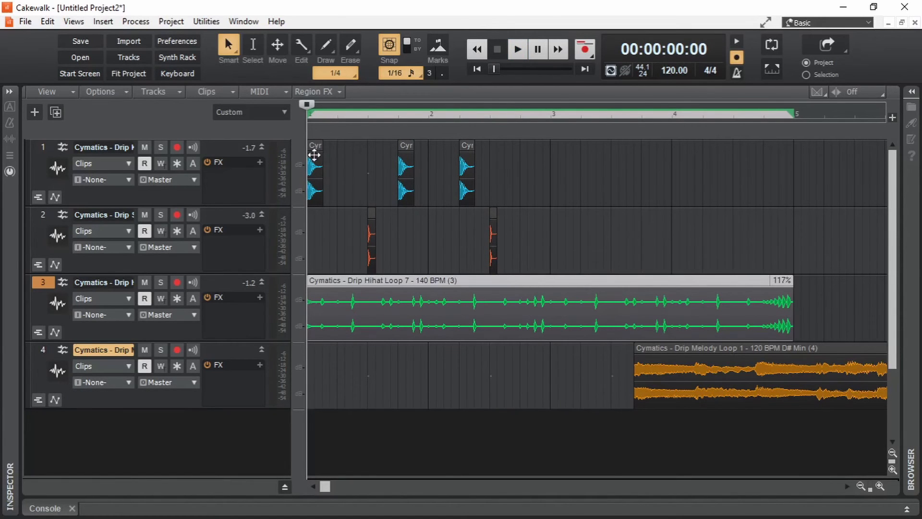
mouse_move(690, 193)
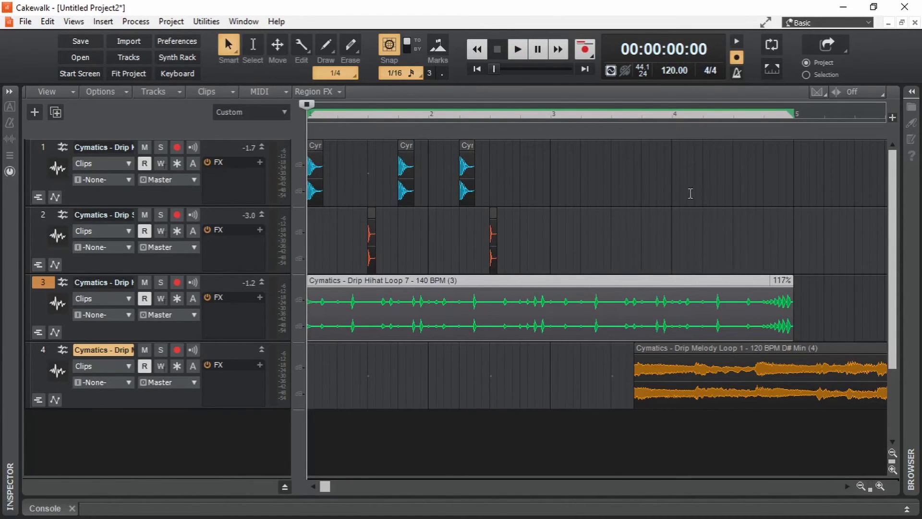
mouse_move(556, 228)
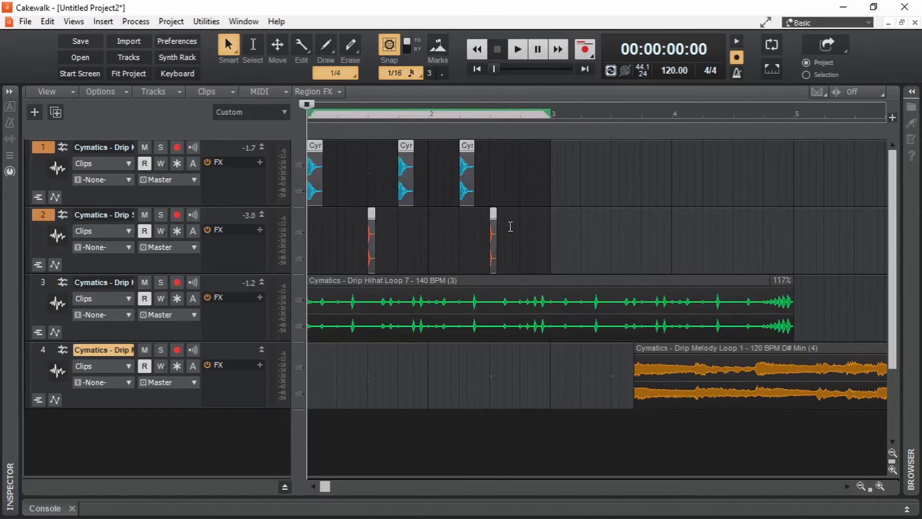
Copy the bar 1–2 kick and snare clips and paste them at bar 3
key("ctrl")
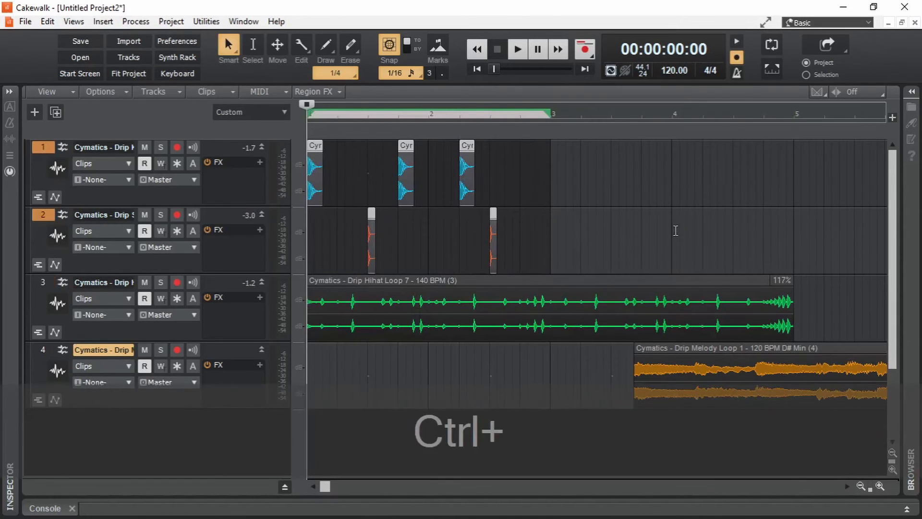
left_click(516, 49)
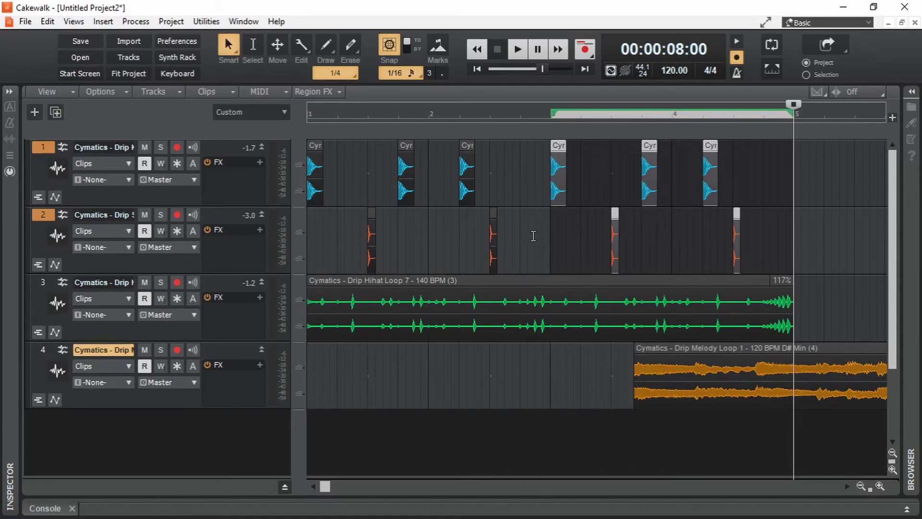
mouse_move(515, 243)
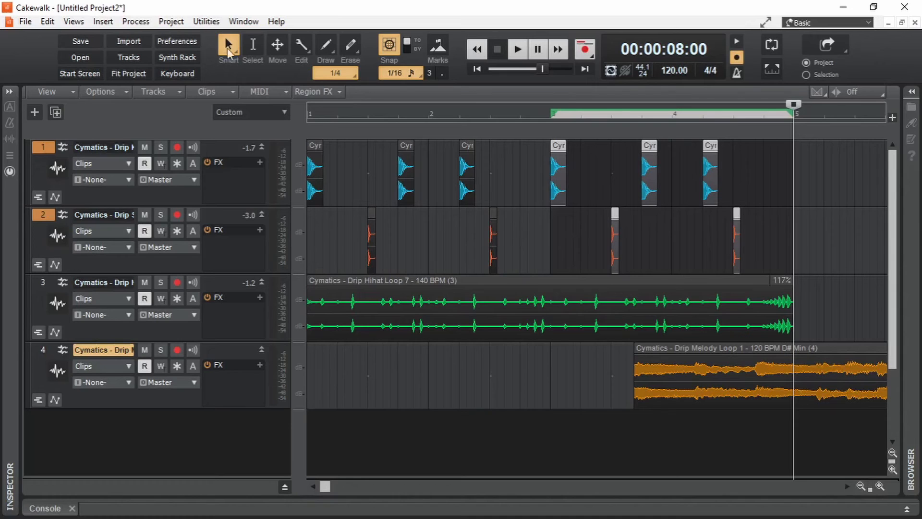
mouse_move(230, 64)
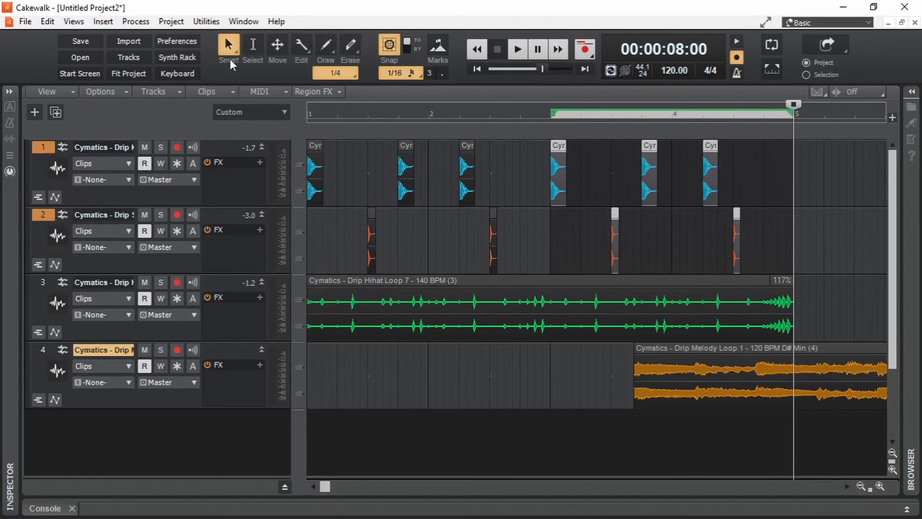
mouse_move(527, 213)
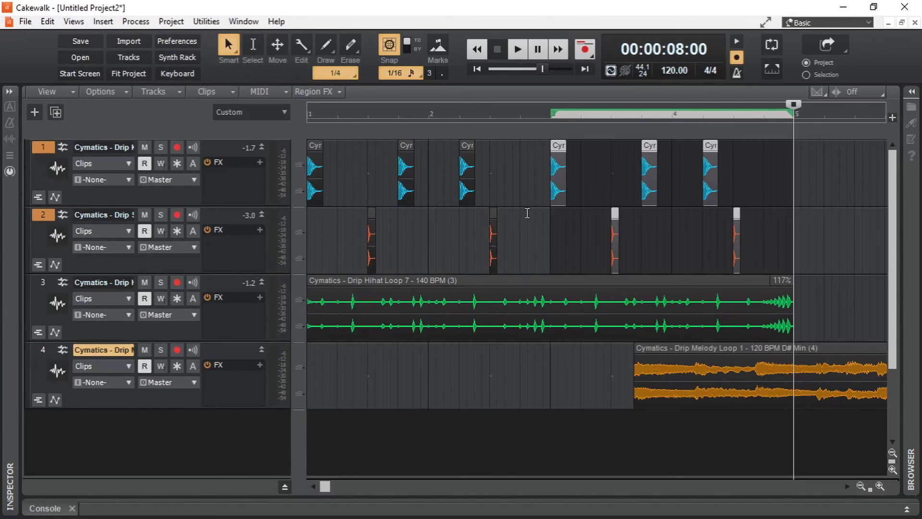
left_click(526, 213)
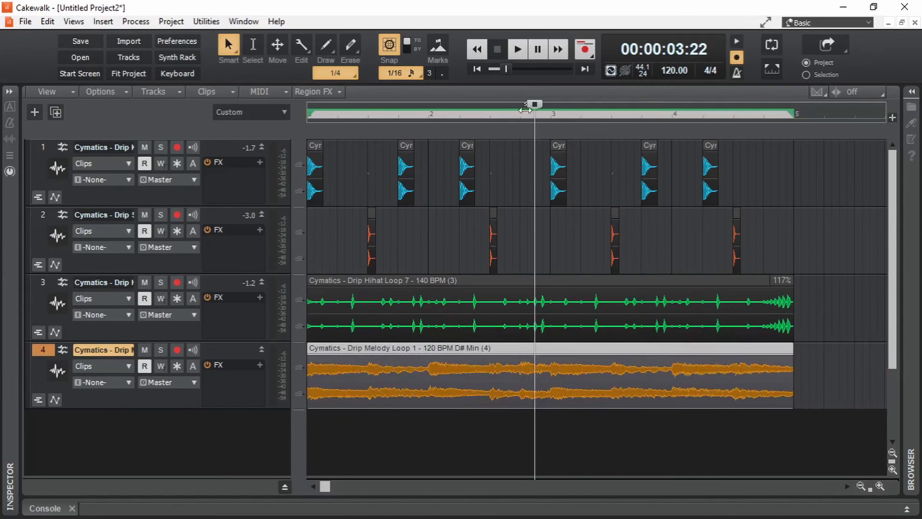
key("space")
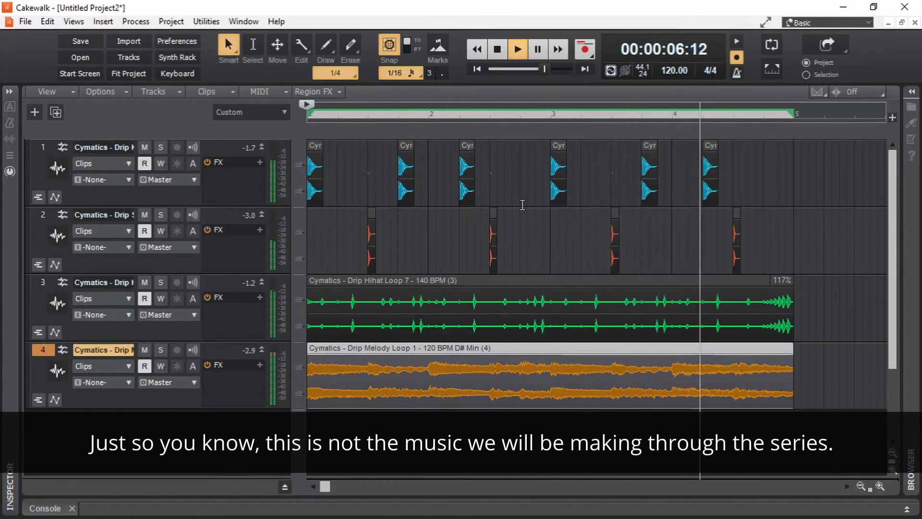
key("space")
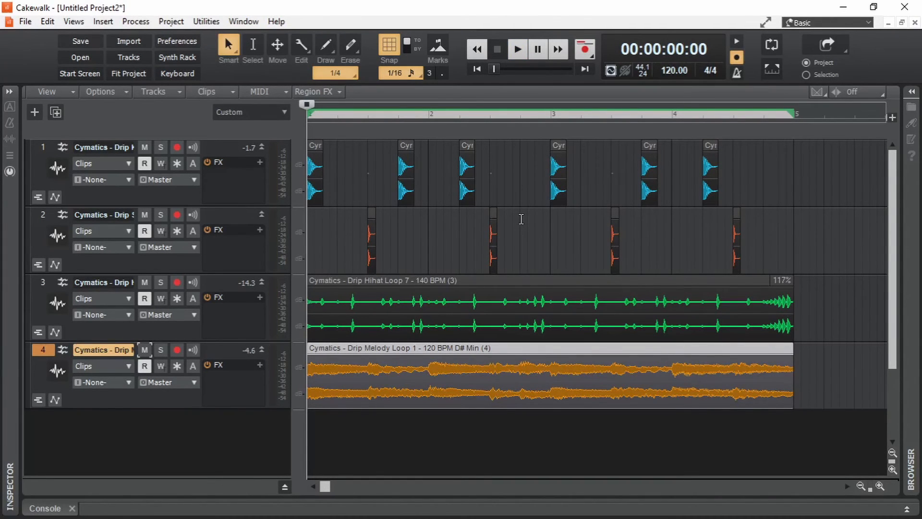
mouse_move(775, 325)
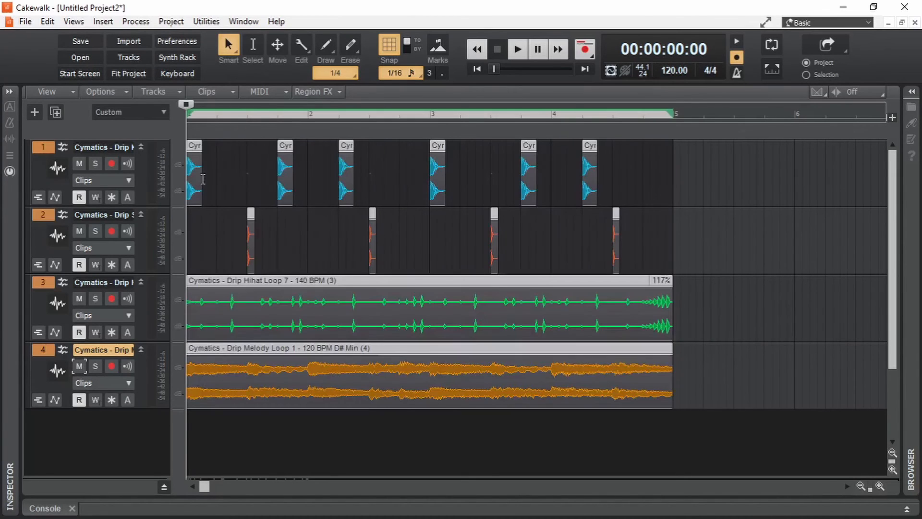
Duplicate all four loops with Ctrl+D into bars 5–8, then again through bar 16
key("Ctrl+d")
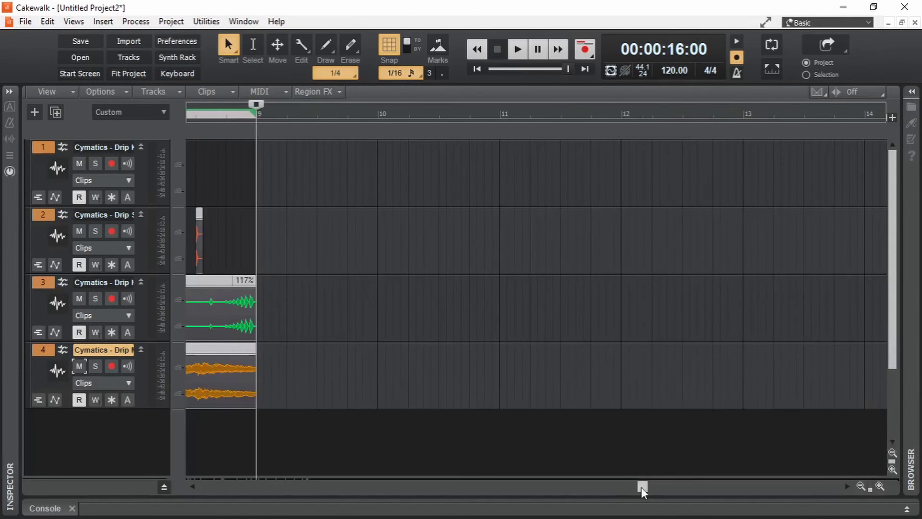
left_click_drag(641, 486, 204, 486)
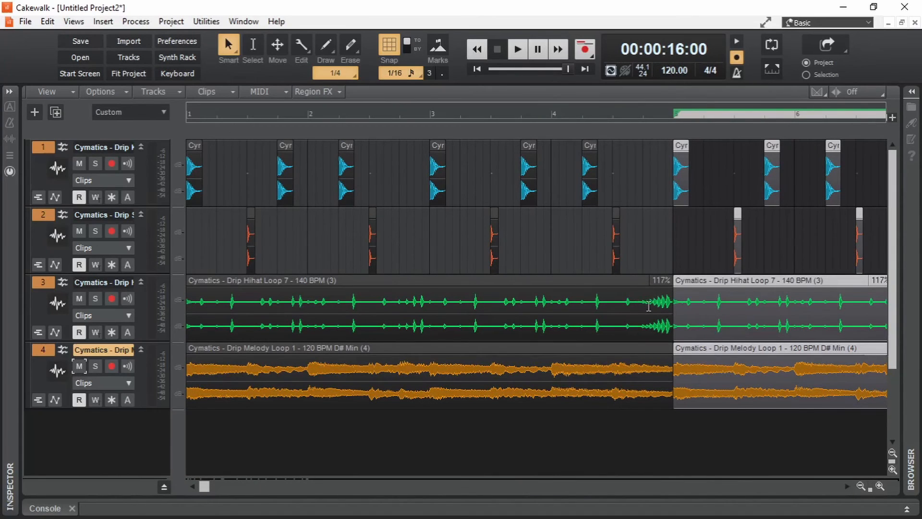
mouse_move(430, 299)
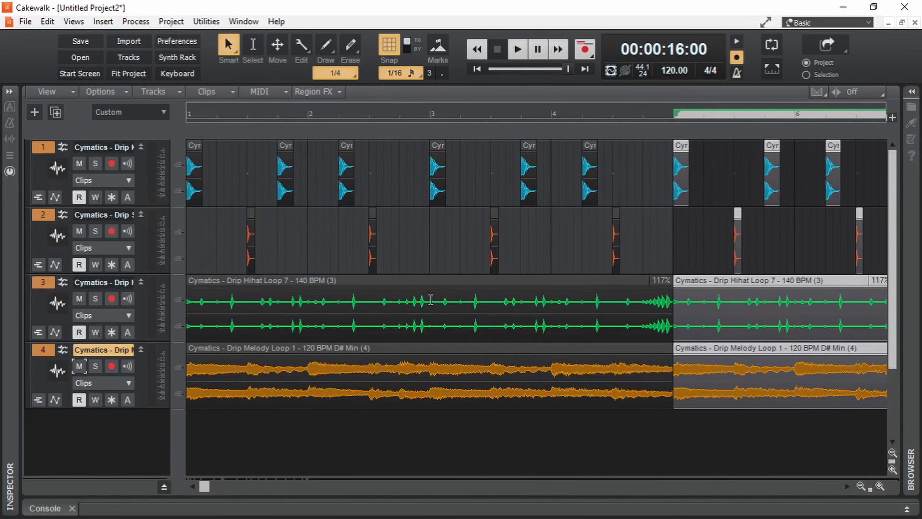
mouse_move(428, 312)
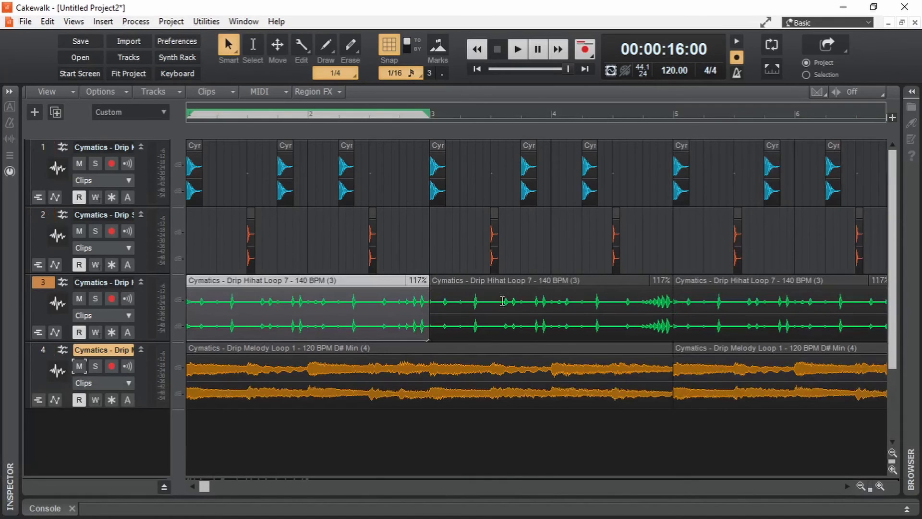
mouse_move(431, 241)
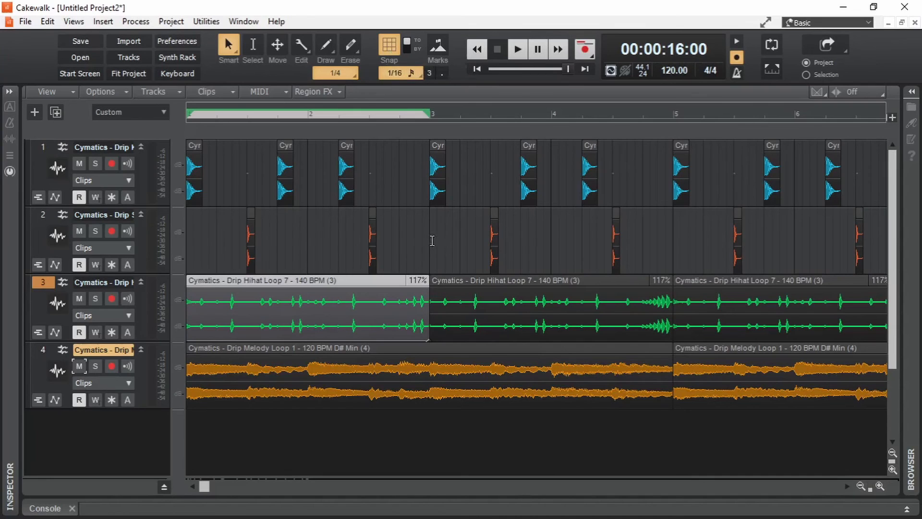
mouse_move(430, 307)
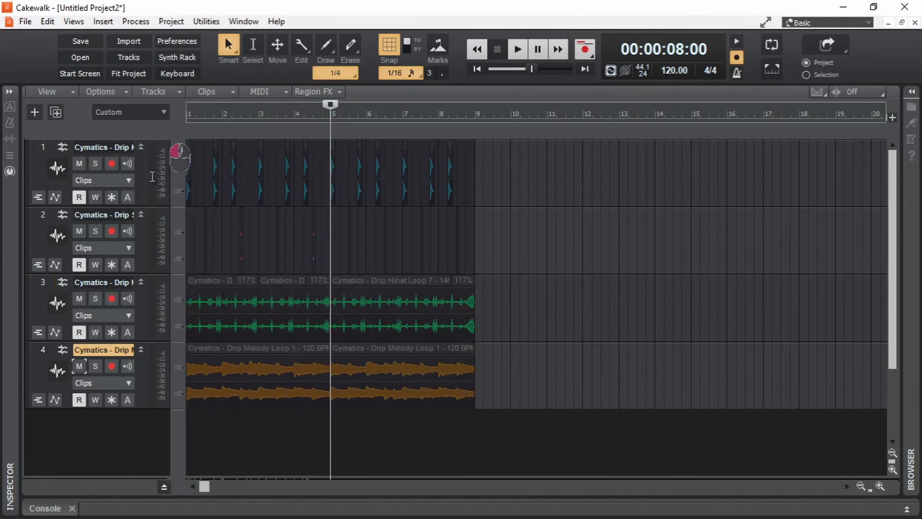
key("ctrl+d")
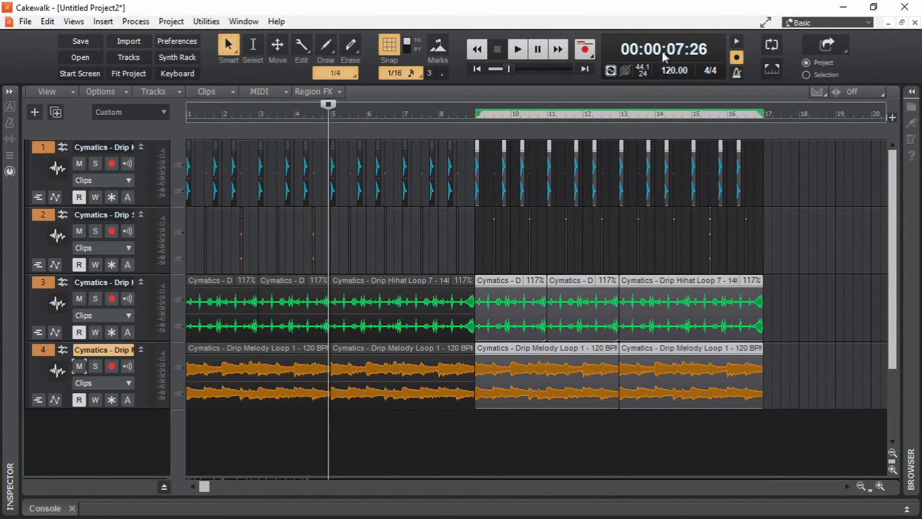
mouse_move(293, 364)
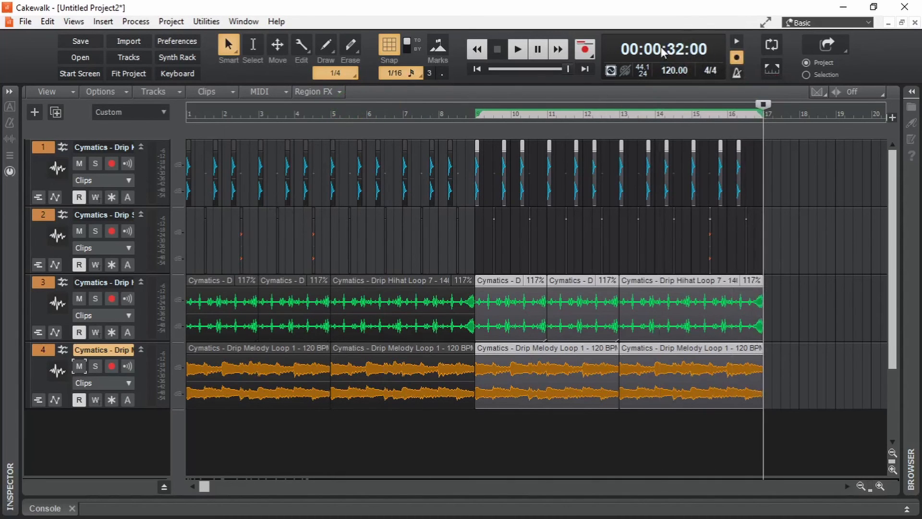
mouse_move(277, 346)
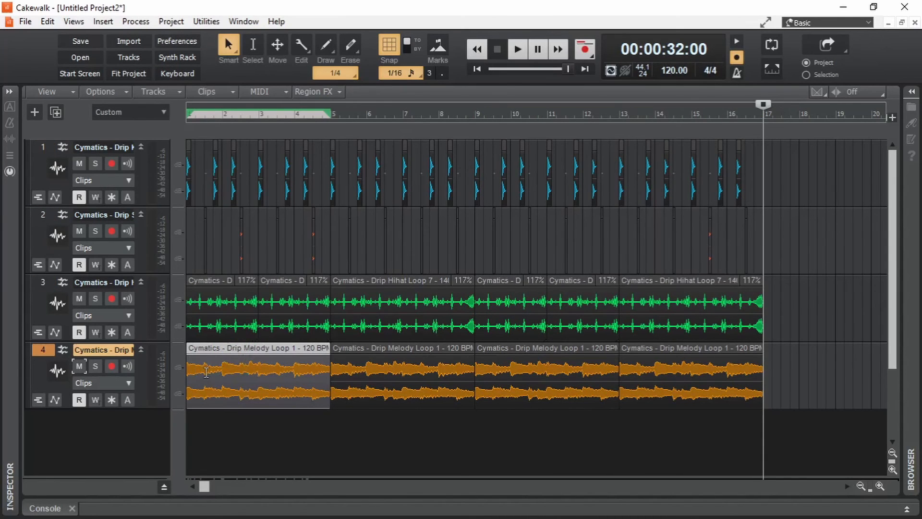
mouse_move(188, 359)
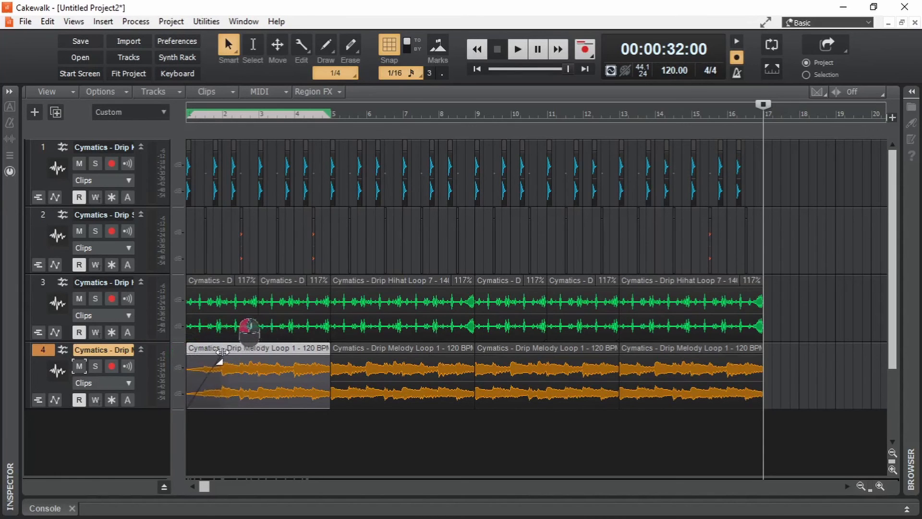
mouse_move(192, 126)
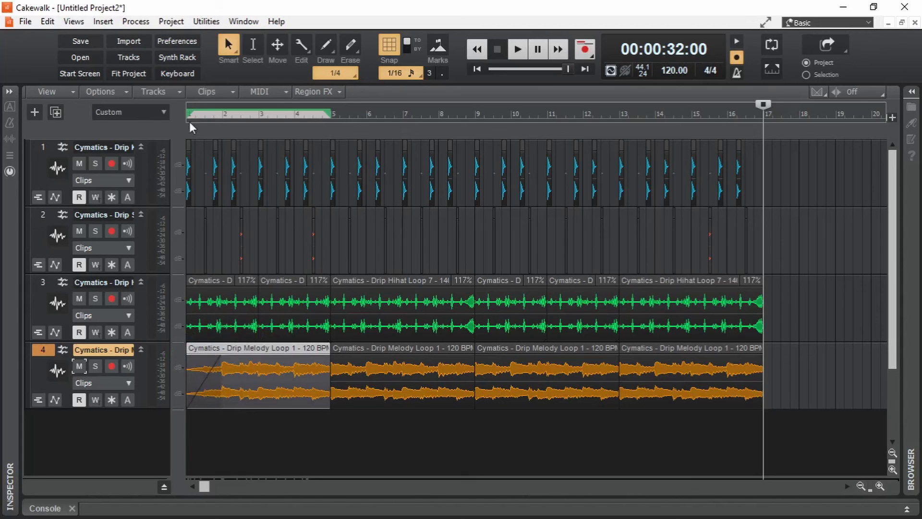
Apply a Slow Curve fade-in to the opening melody clip and play the song start
left_click(516, 49)
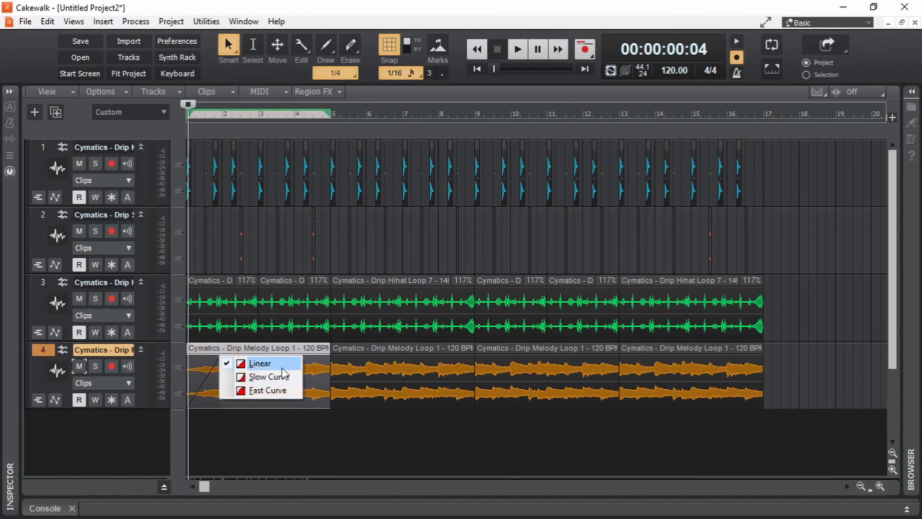
mouse_move(267, 376)
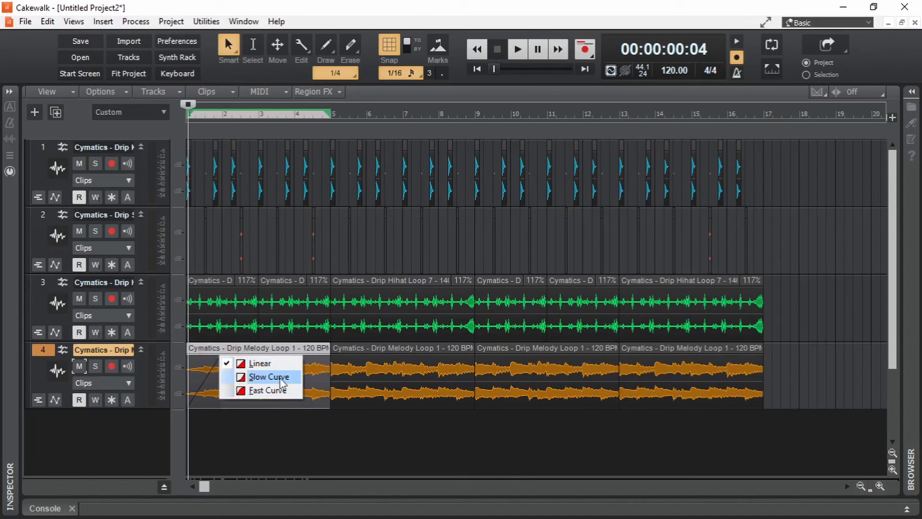
key("space")
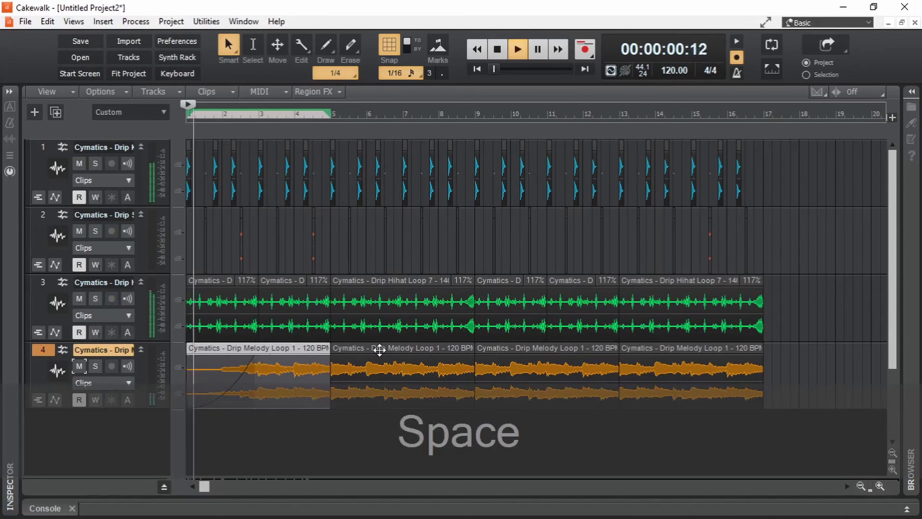
key("space")
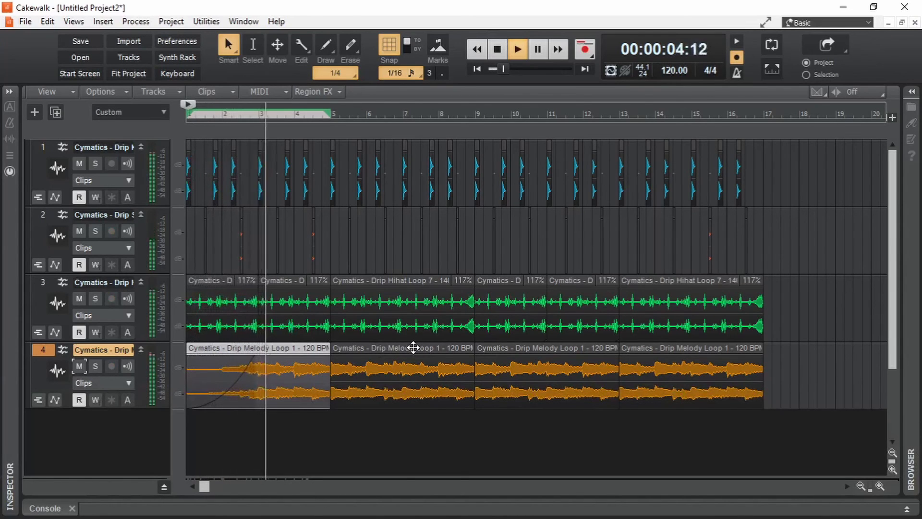
left_click(495, 49)
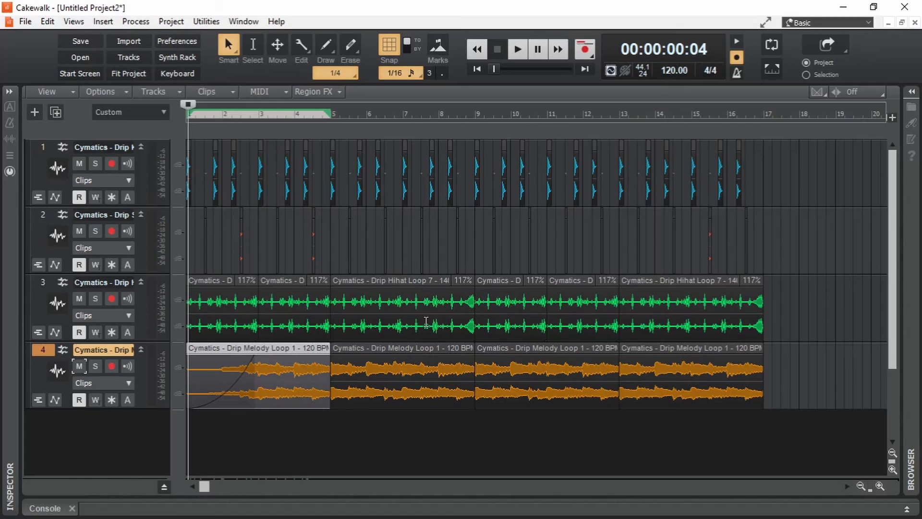
mouse_move(467, 209)
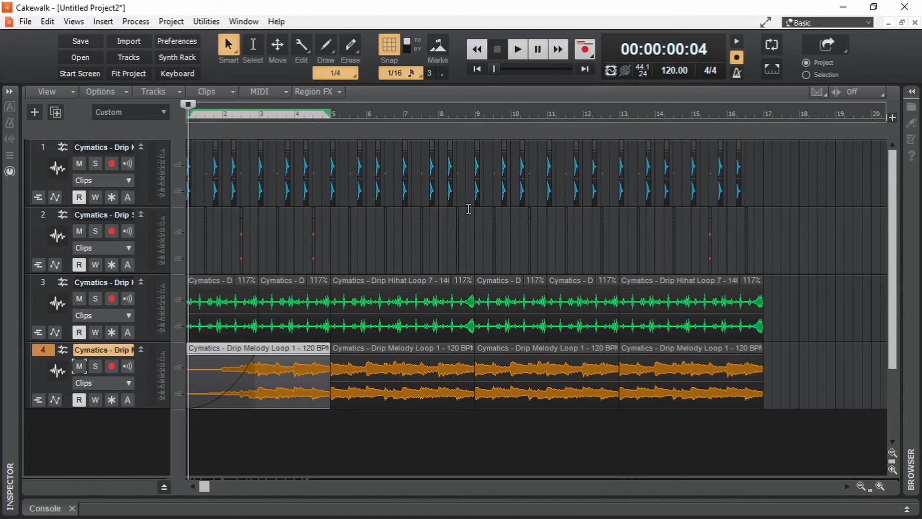
mouse_move(398, 351)
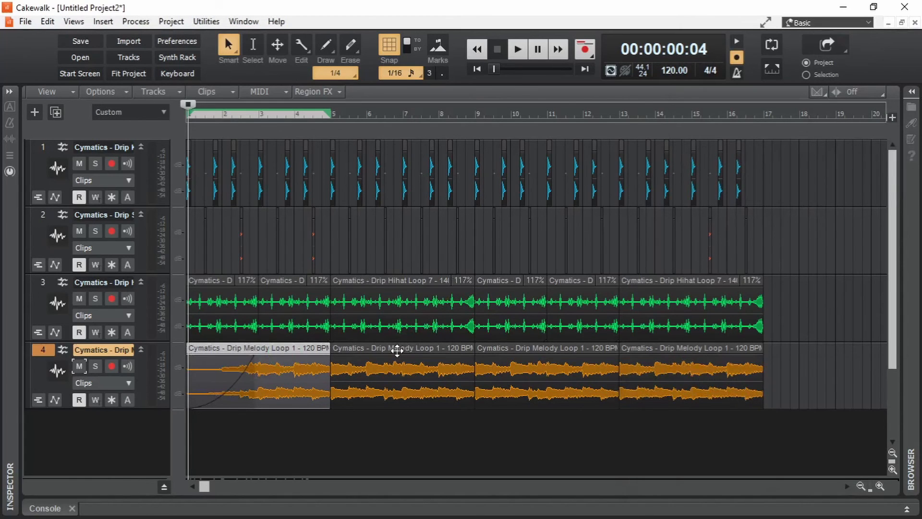
Transpose the second Drip Melody Loop clip up by 1 semitone
left_click(135, 21)
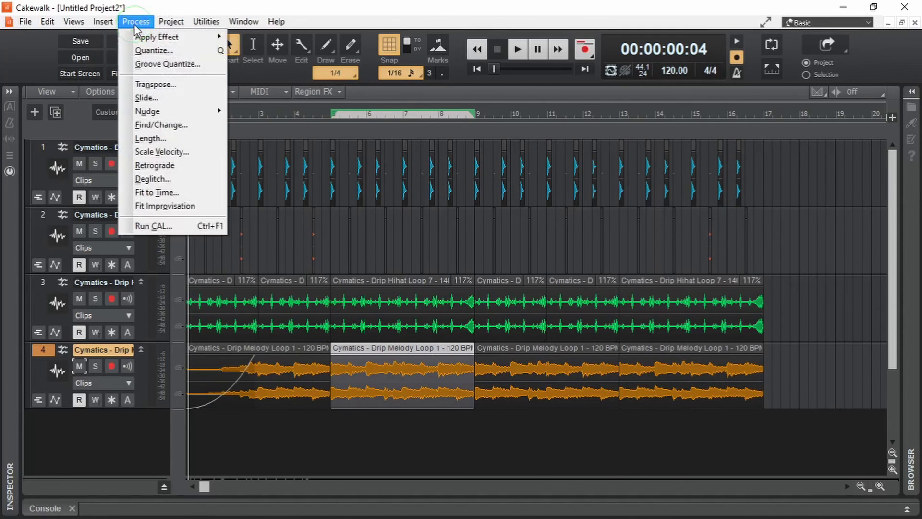
mouse_move(157, 37)
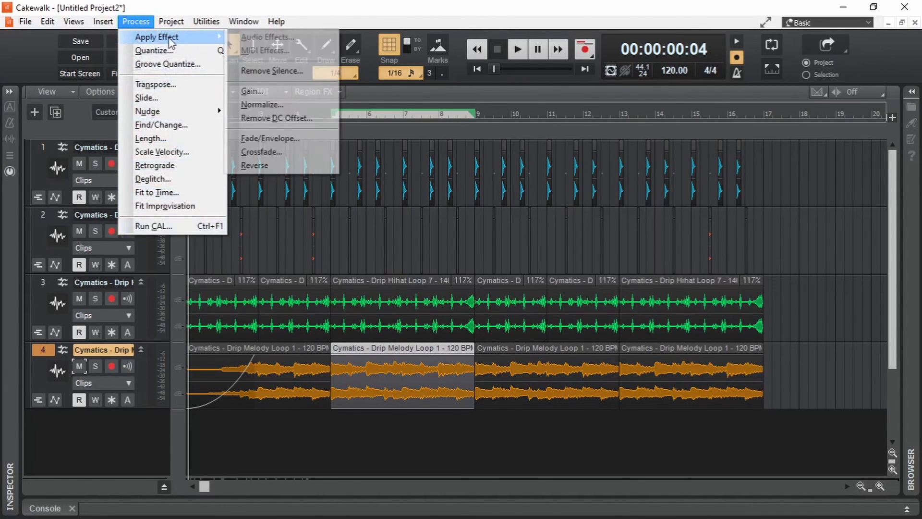
mouse_move(388, 351)
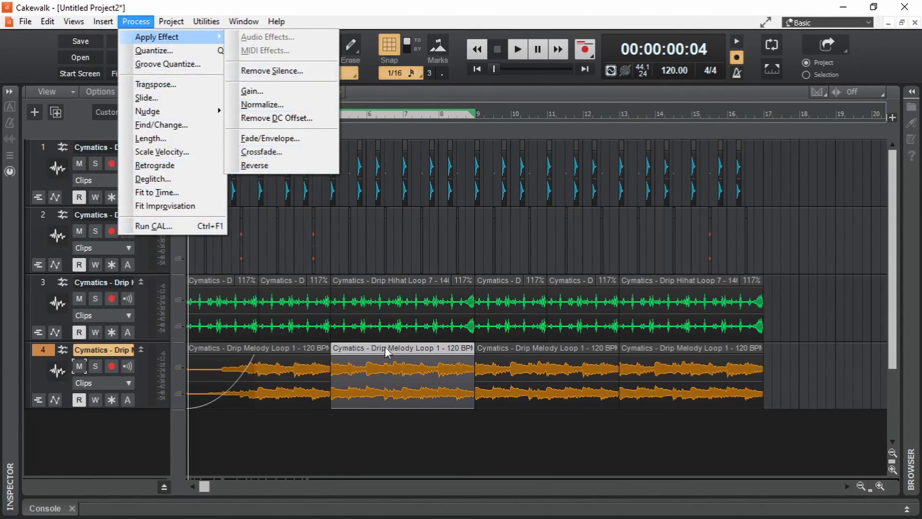
mouse_move(172, 94)
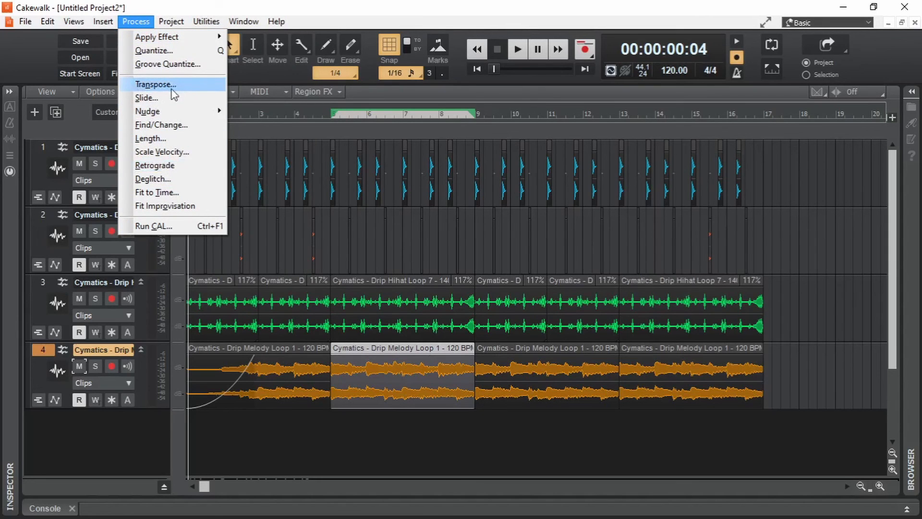
mouse_move(177, 94)
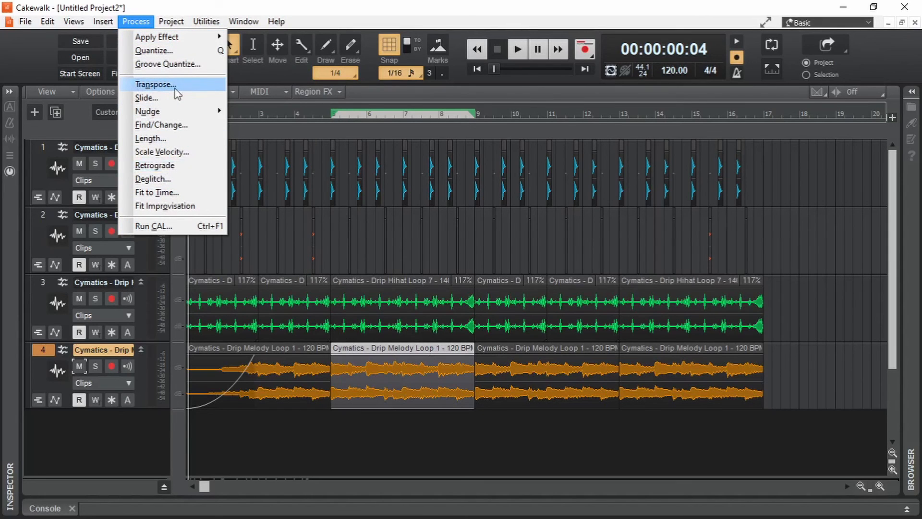
left_click(155, 84)
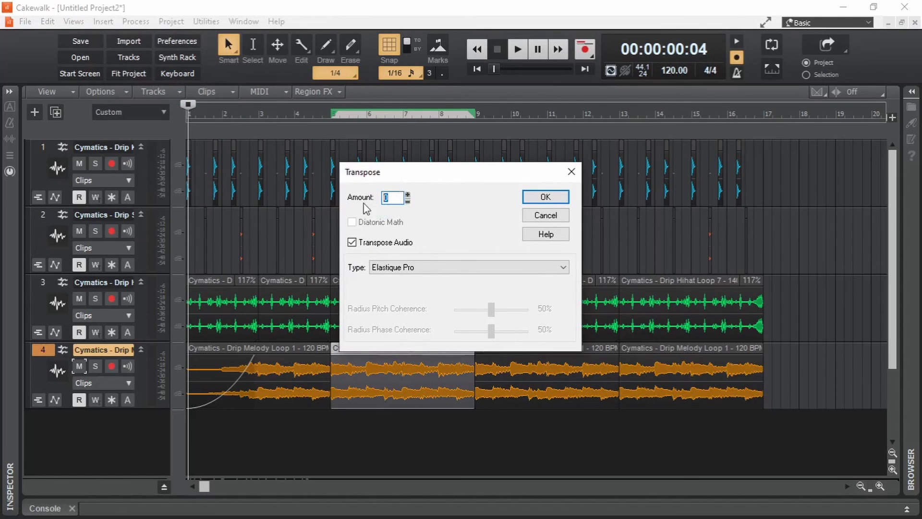
type("1")
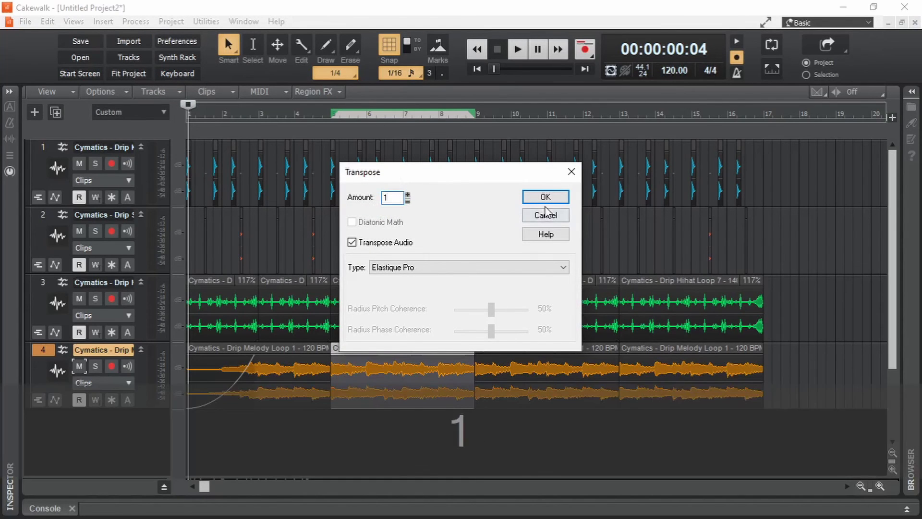
left_click(545, 196)
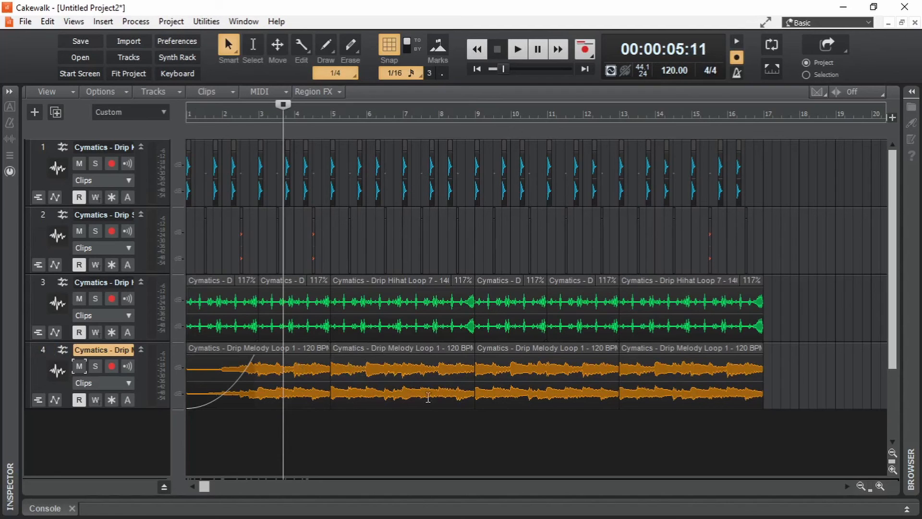
Preview the transposed melody, stop playback, and undo the 1-semitone transpose
left_click(515, 49)
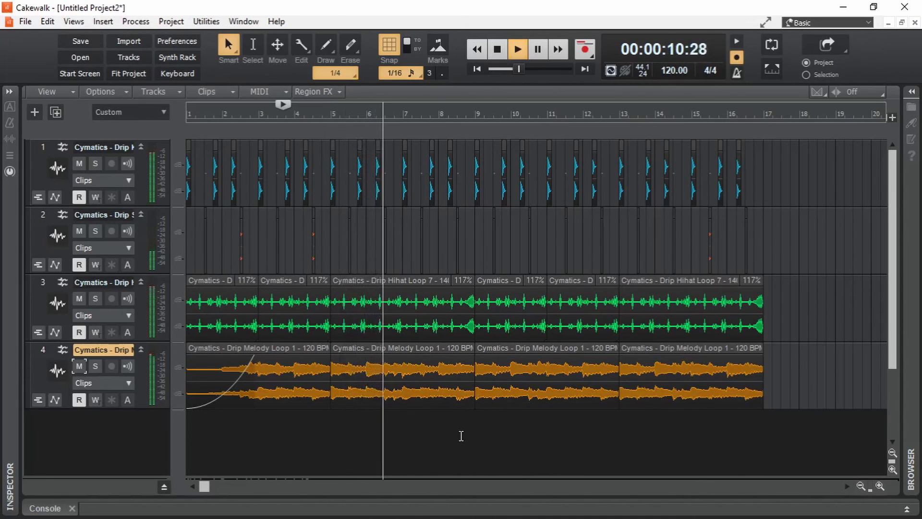
left_click(496, 49)
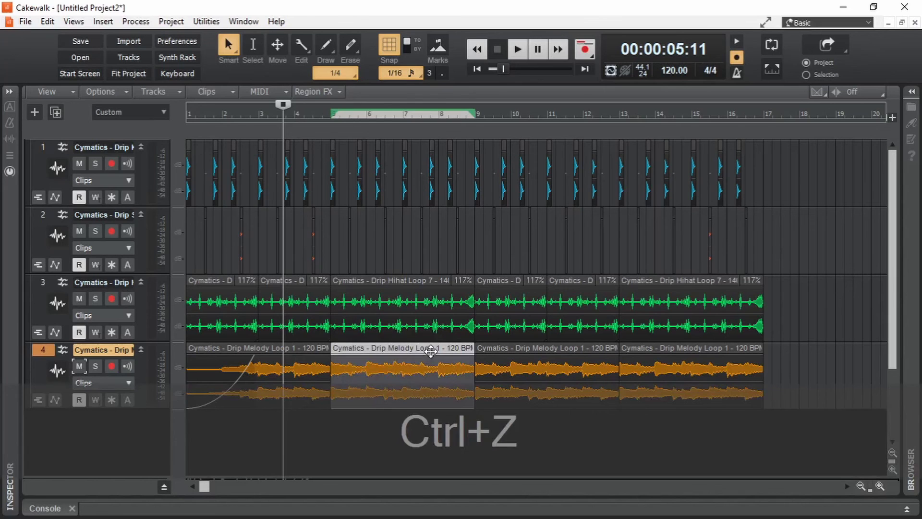
key("ctrl+z")
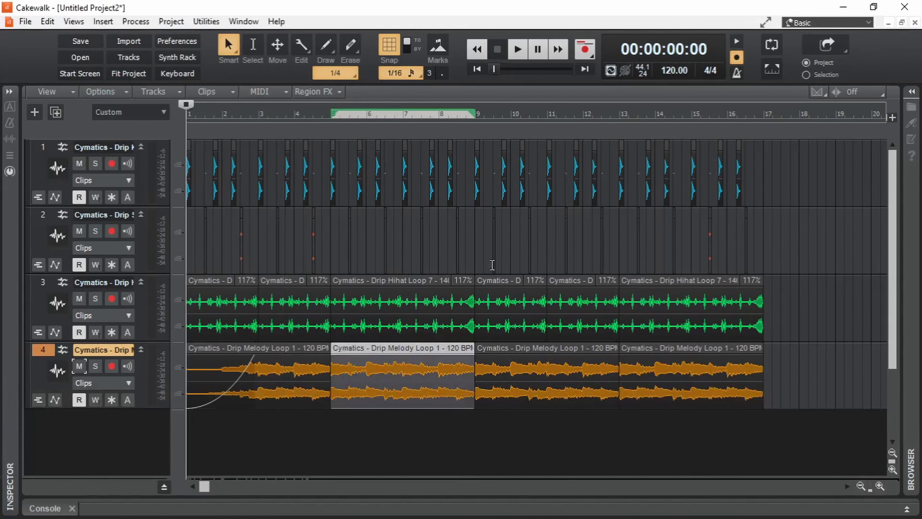